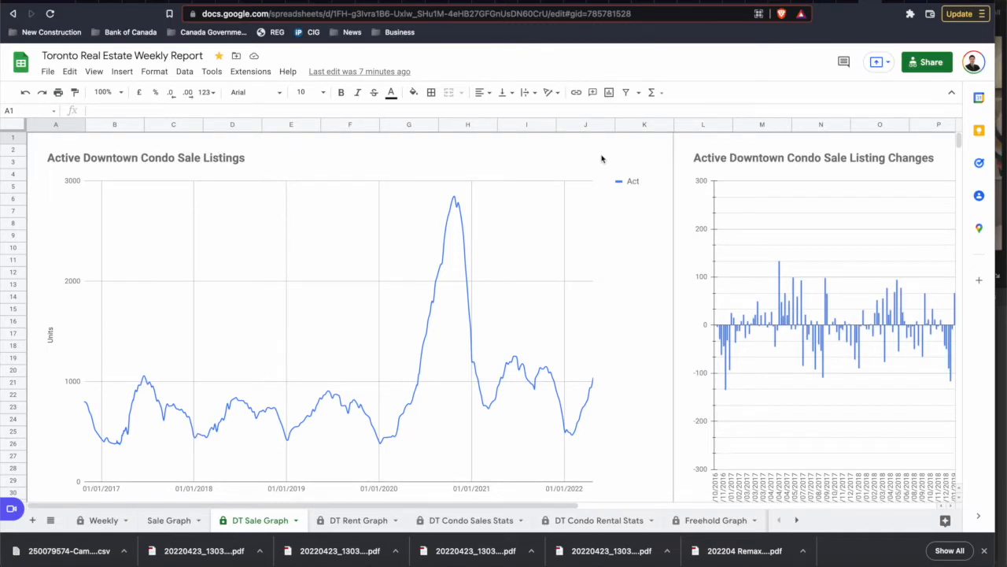
mouse_move(627, 282)
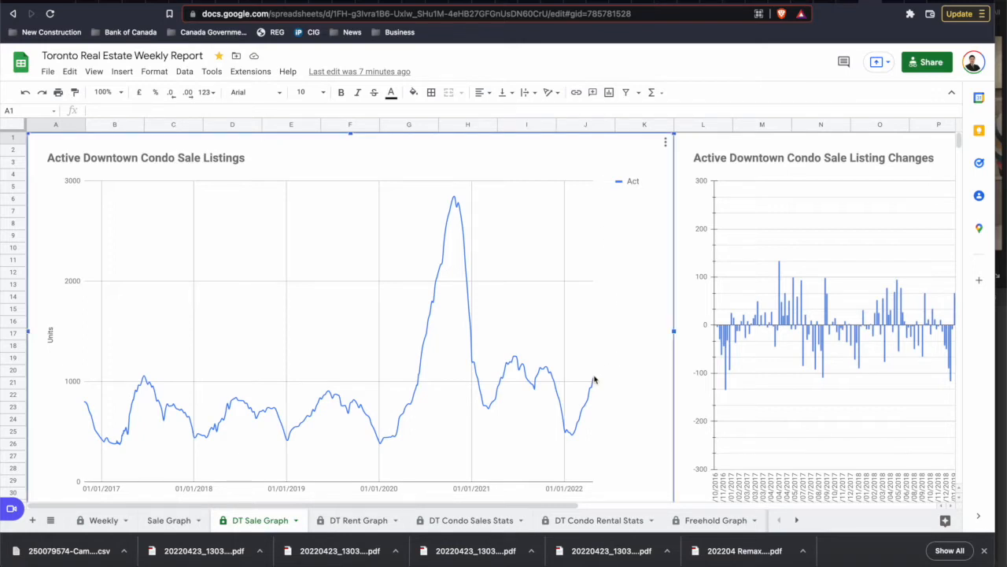
mouse_move(594, 381)
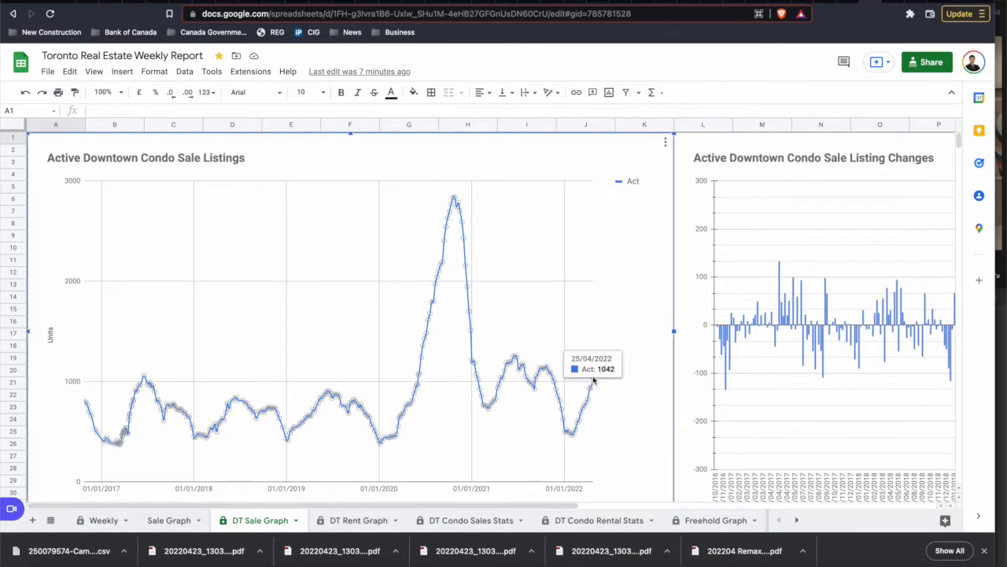
mouse_move(640, 303)
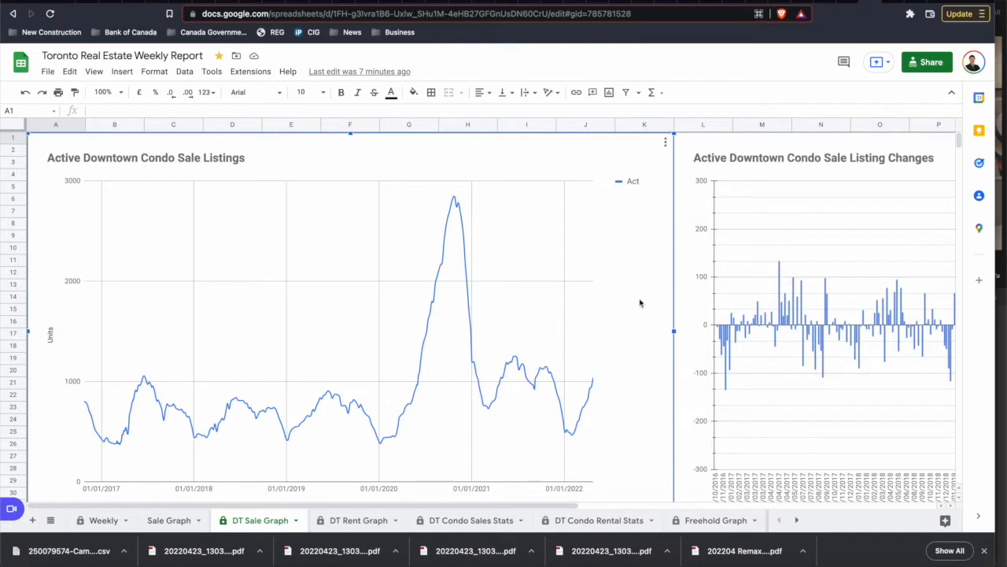
mouse_move(636, 299)
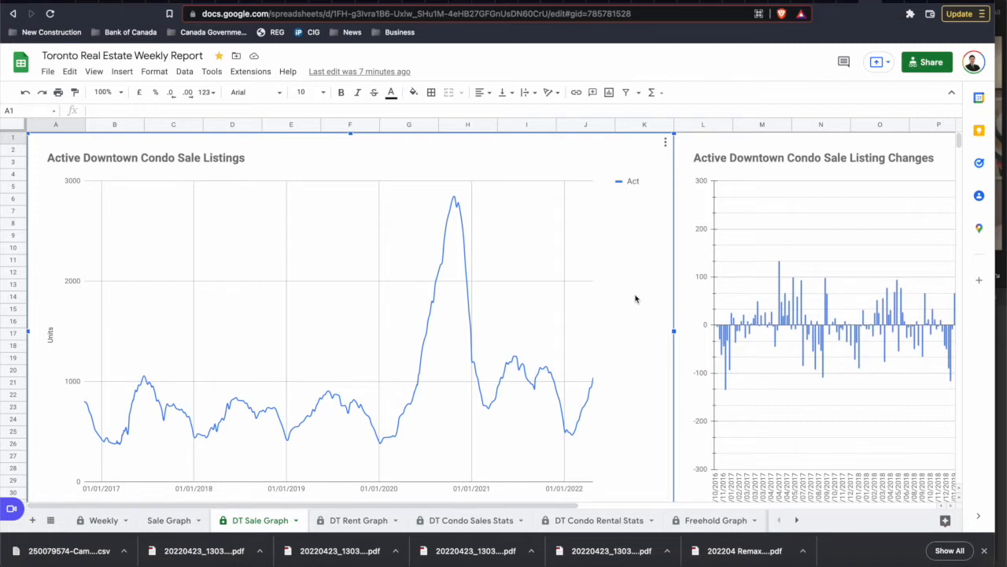
mouse_move(602, 338)
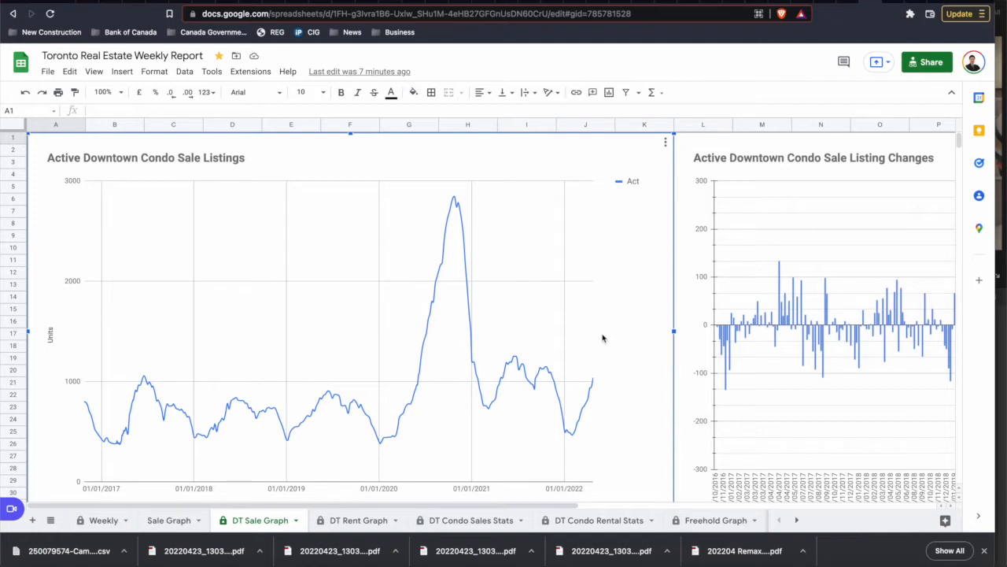
Step: Scroll down the sheet to the Downtown Condo Average Sale Price chart's April 2022 bar
scroll("right", 3)
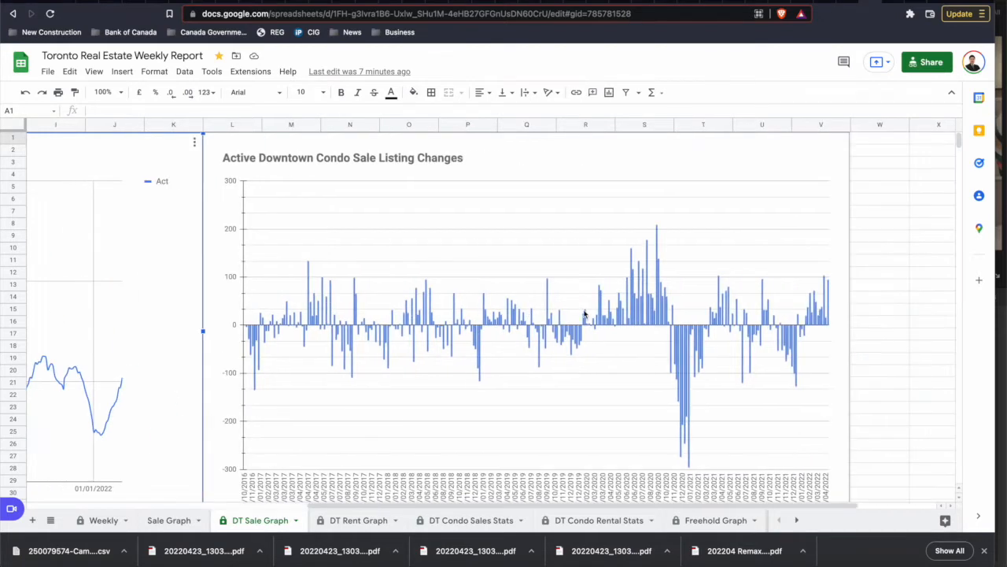
mouse_move(766, 161)
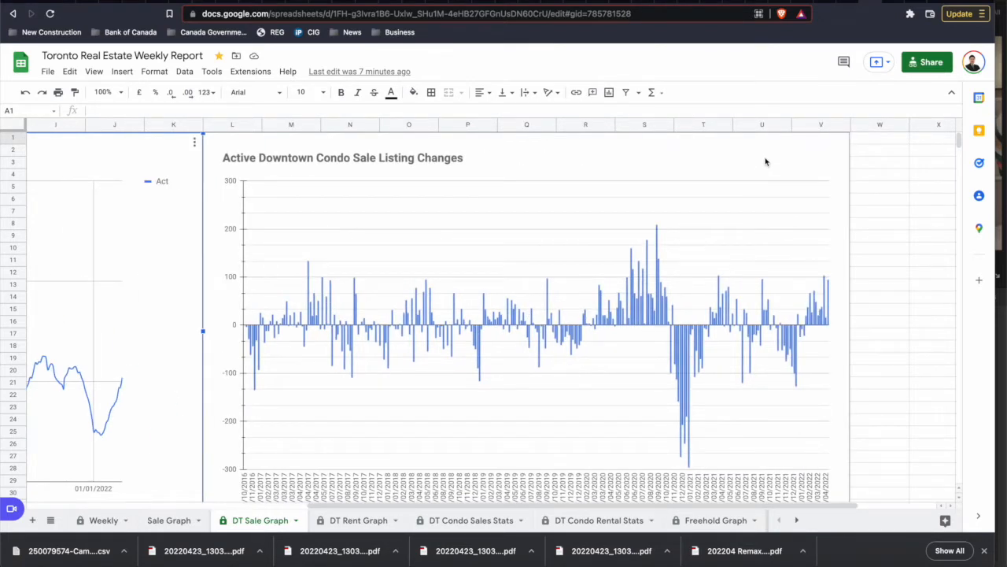
mouse_move(743, 173)
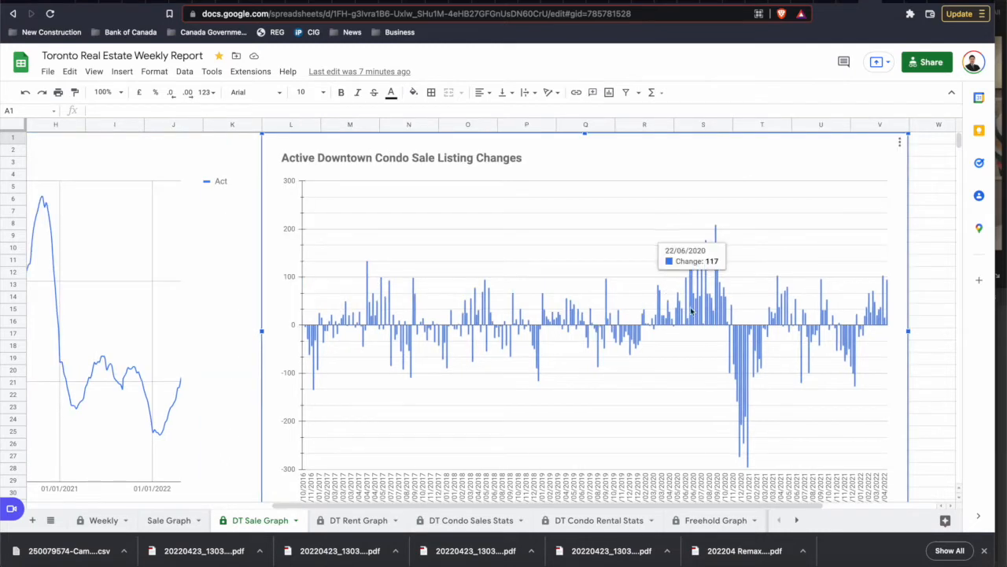
mouse_move(714, 258)
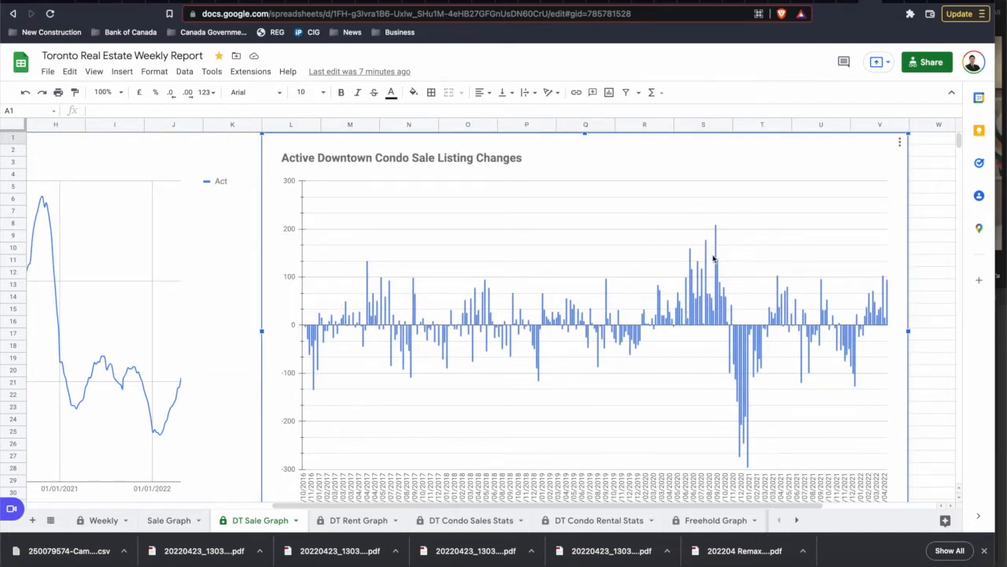
mouse_move(747, 372)
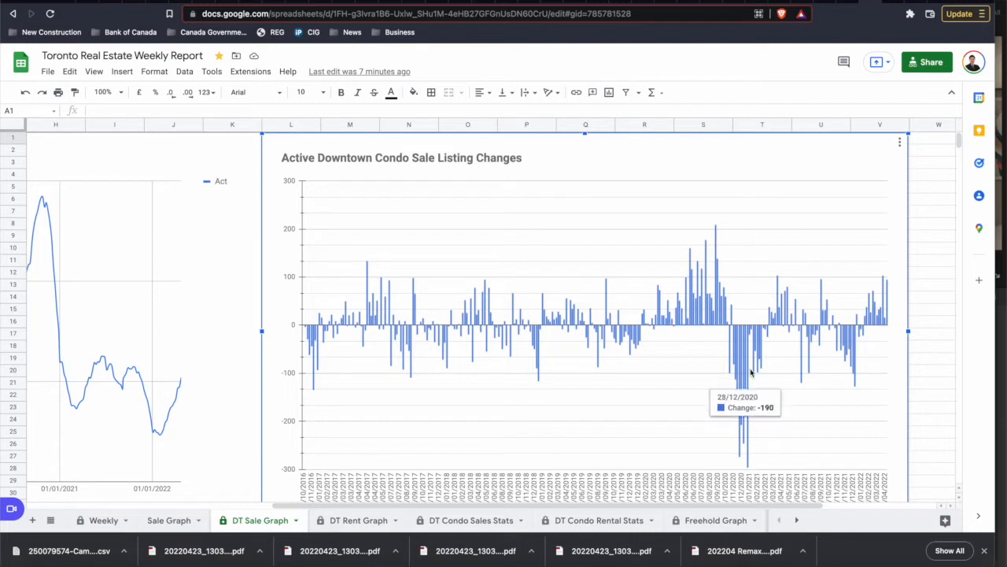
mouse_move(744, 366)
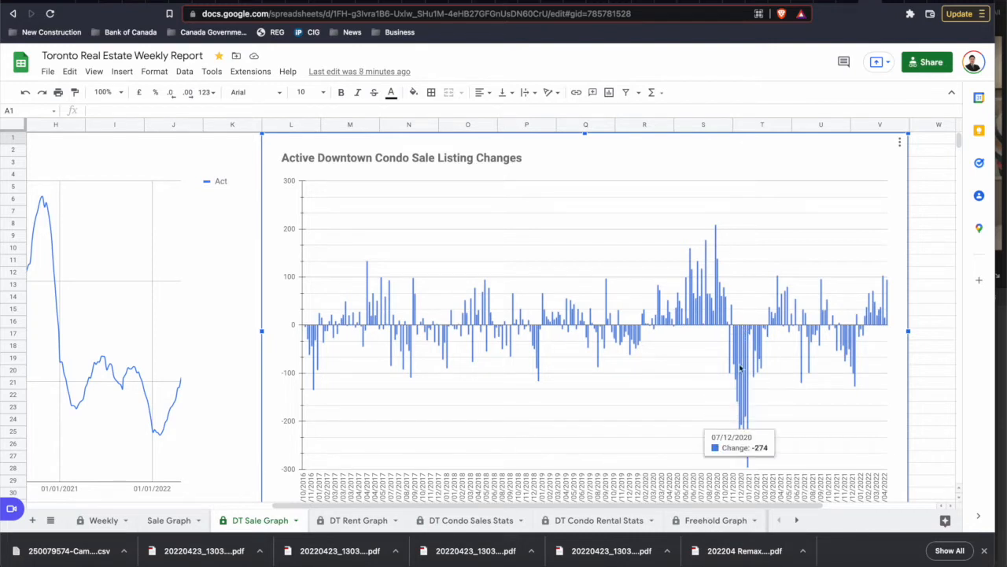
mouse_move(773, 417)
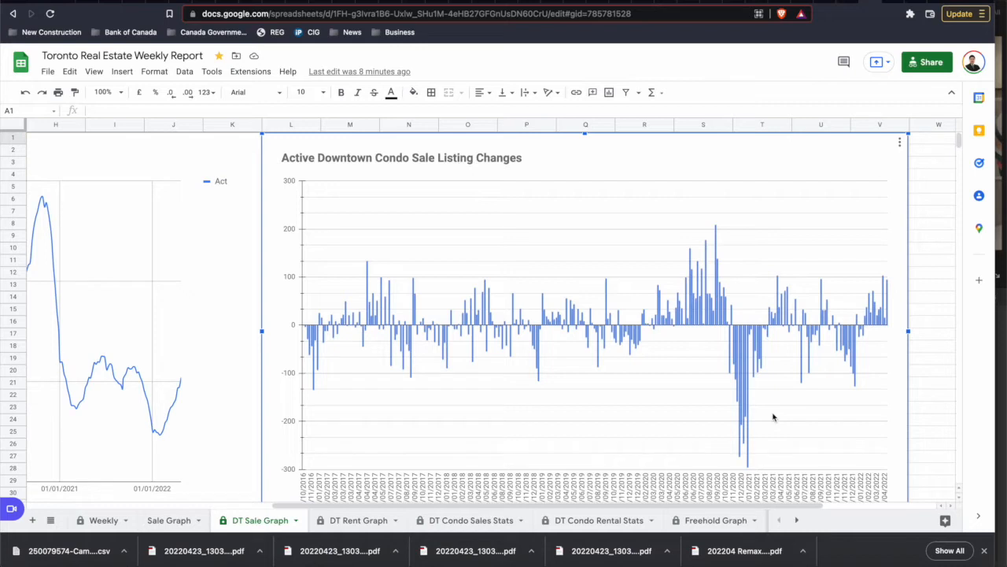
mouse_move(762, 363)
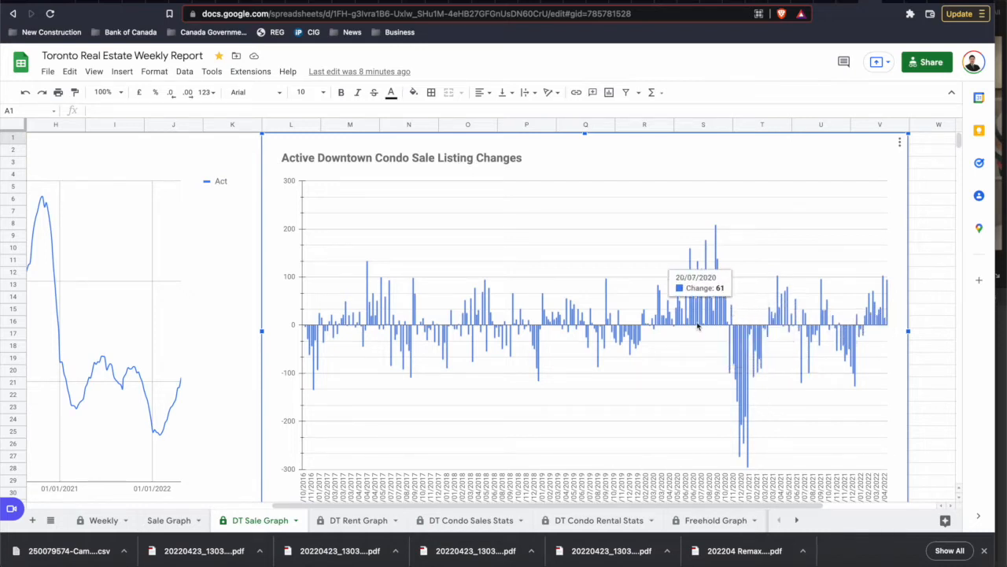
mouse_move(705, 330)
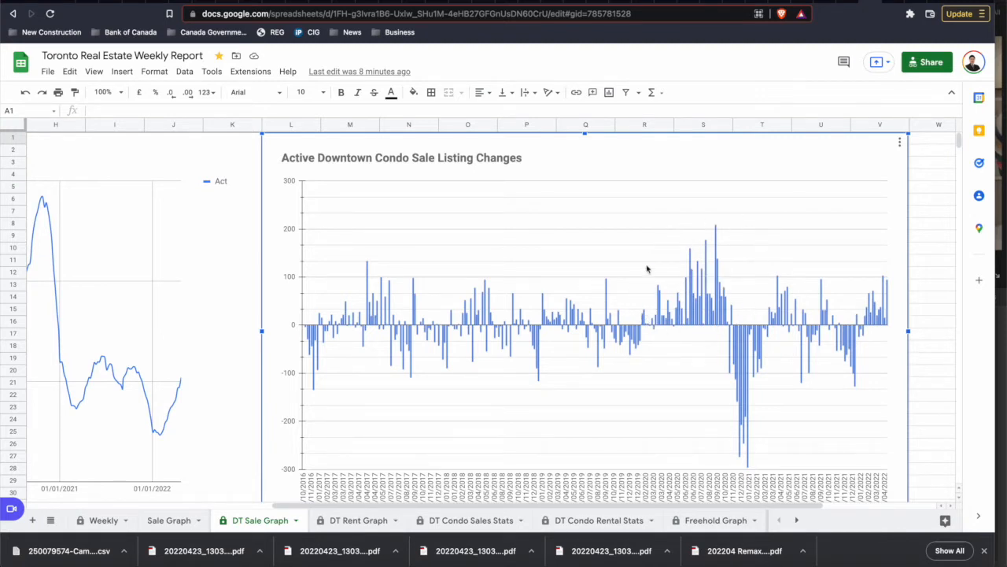
mouse_move(746, 243)
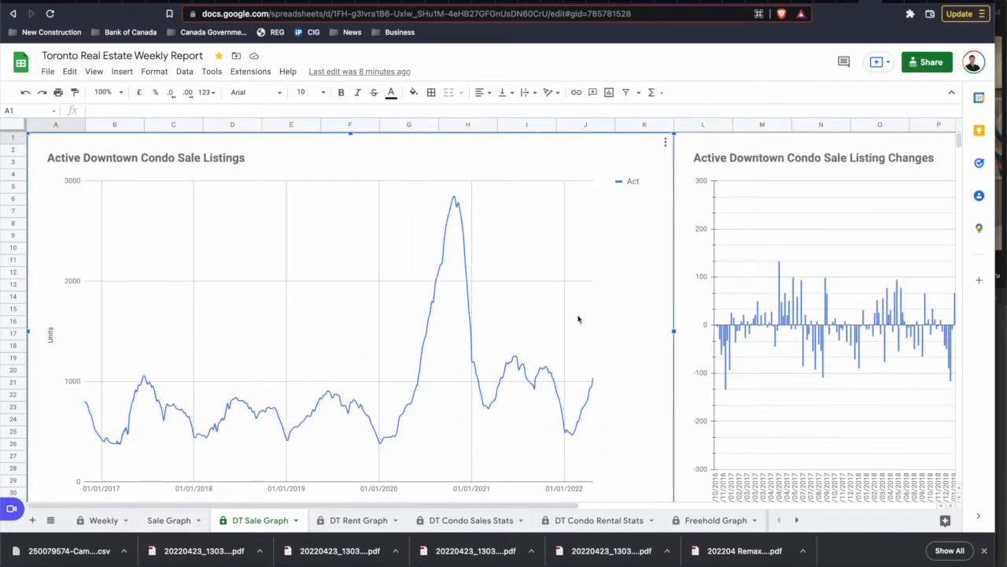
scroll("right", 3)
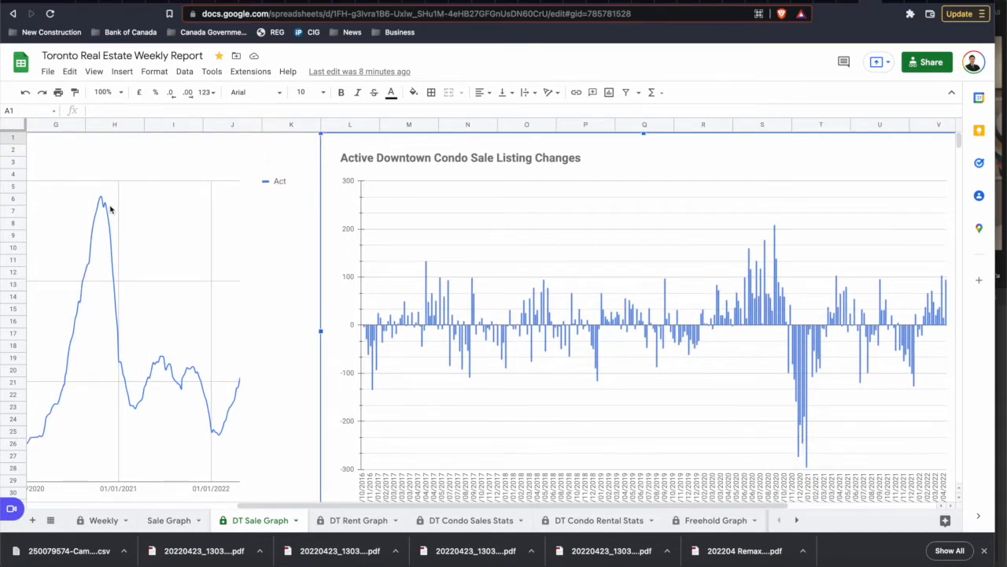
mouse_move(865, 334)
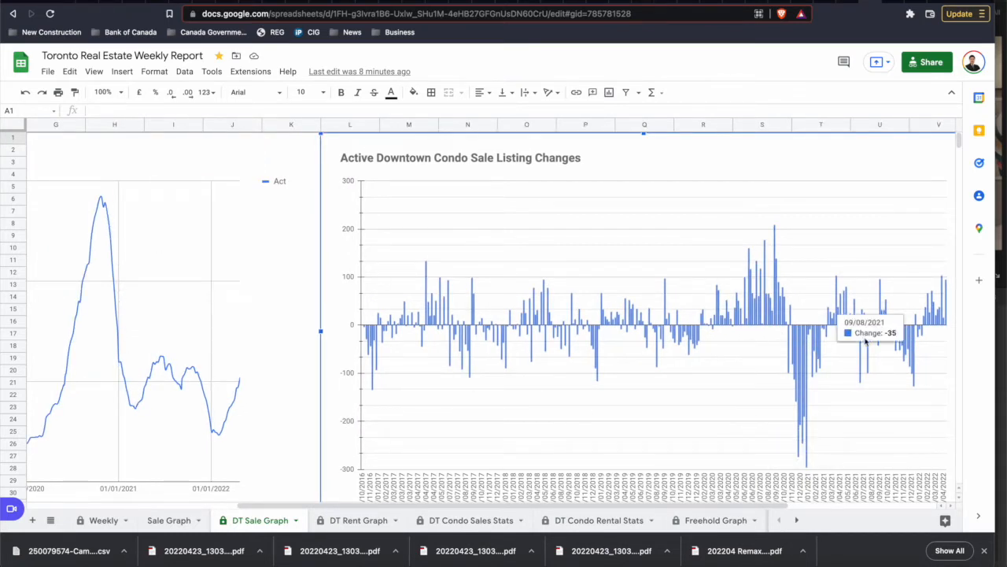
mouse_move(829, 415)
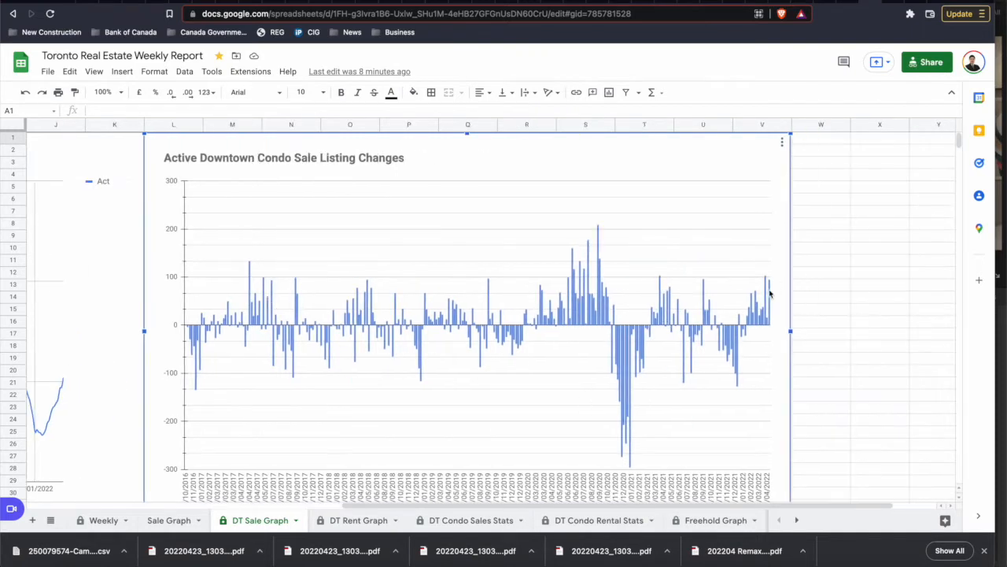
mouse_move(740, 307)
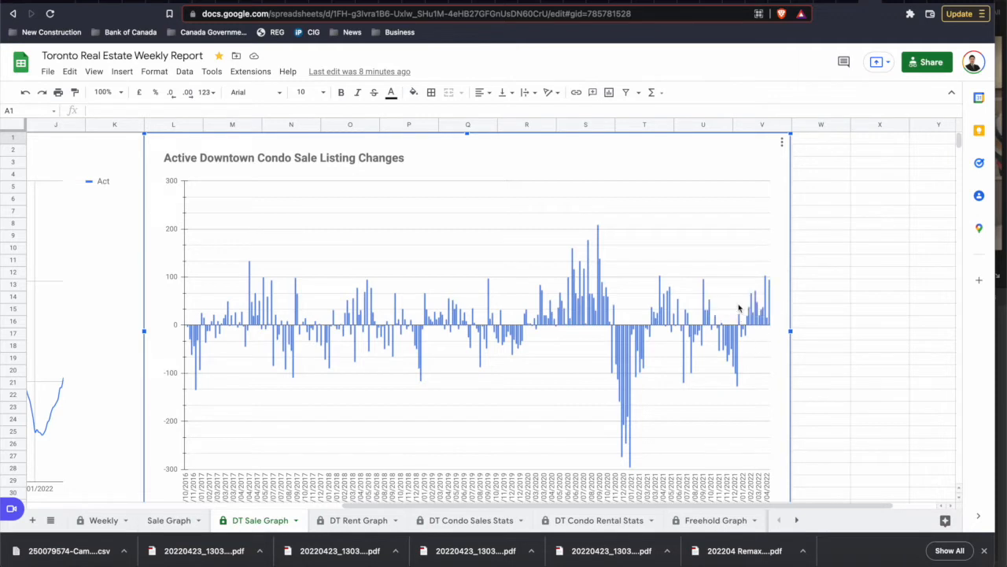
mouse_move(770, 303)
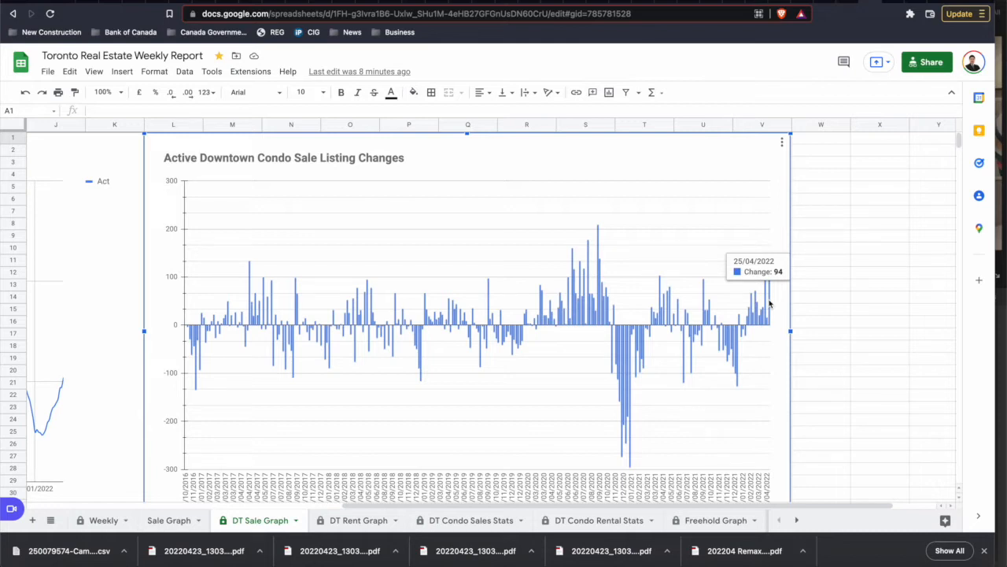
mouse_move(769, 304)
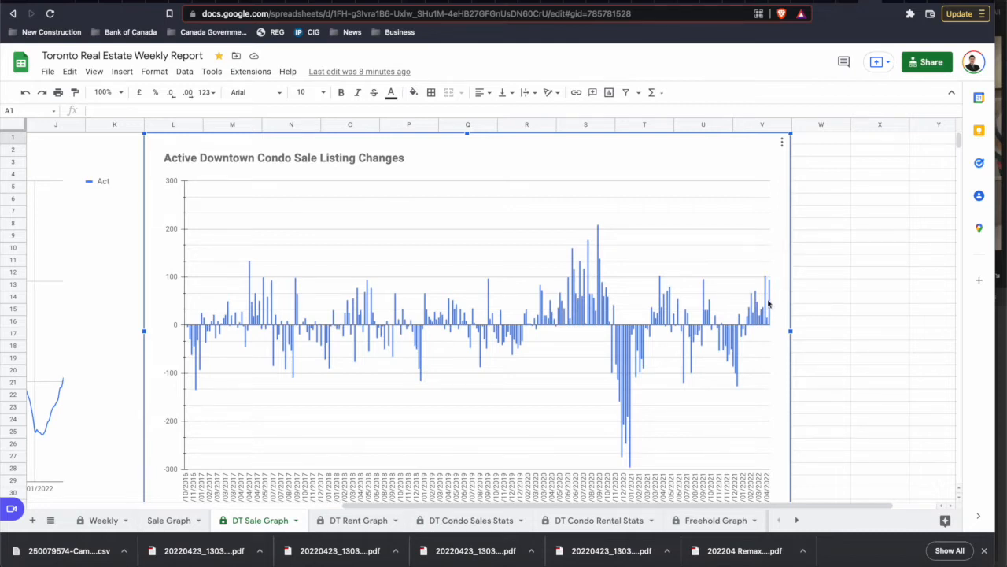
scroll("left", 3)
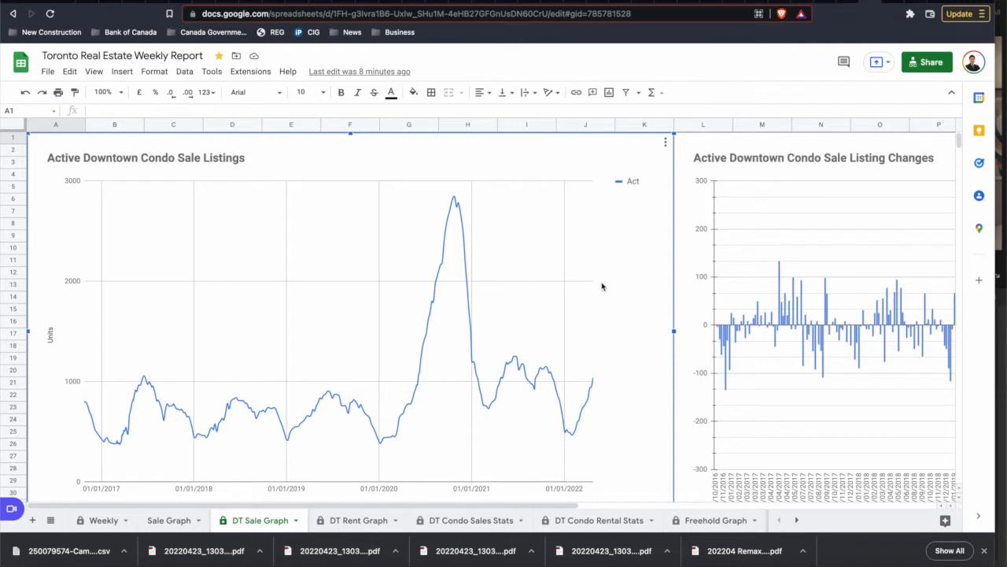
scroll("down", 3)
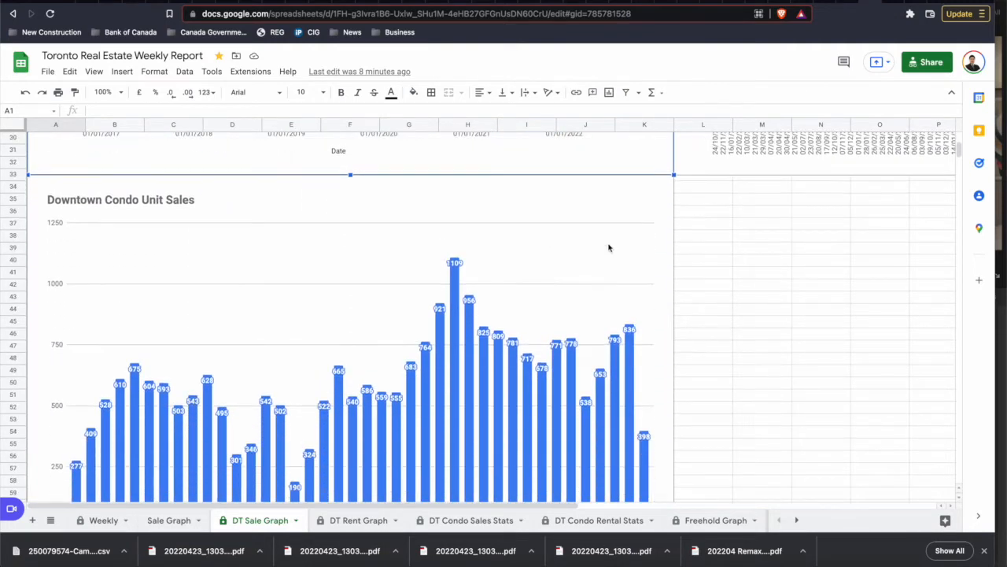
scroll("down", 3)
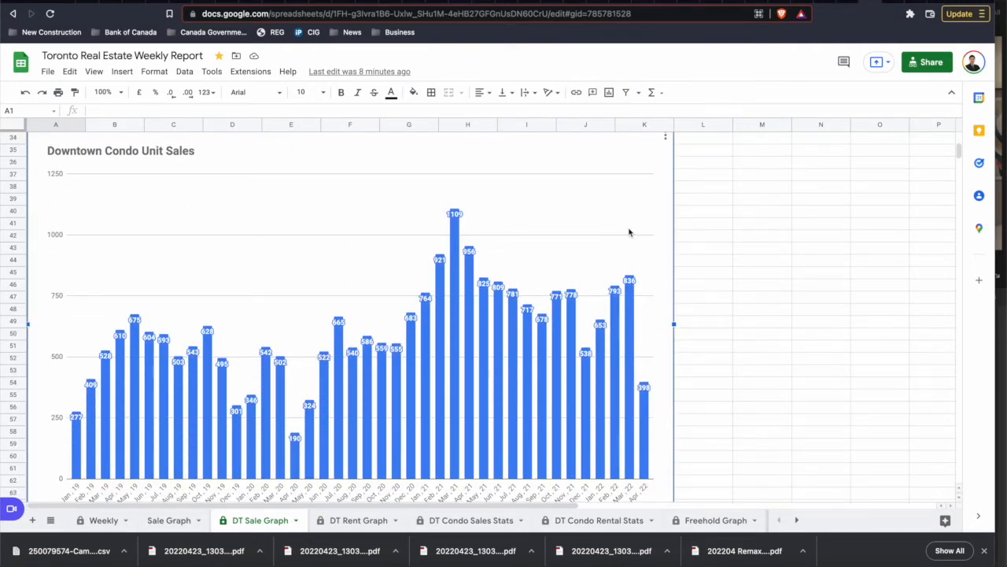
mouse_move(644, 409)
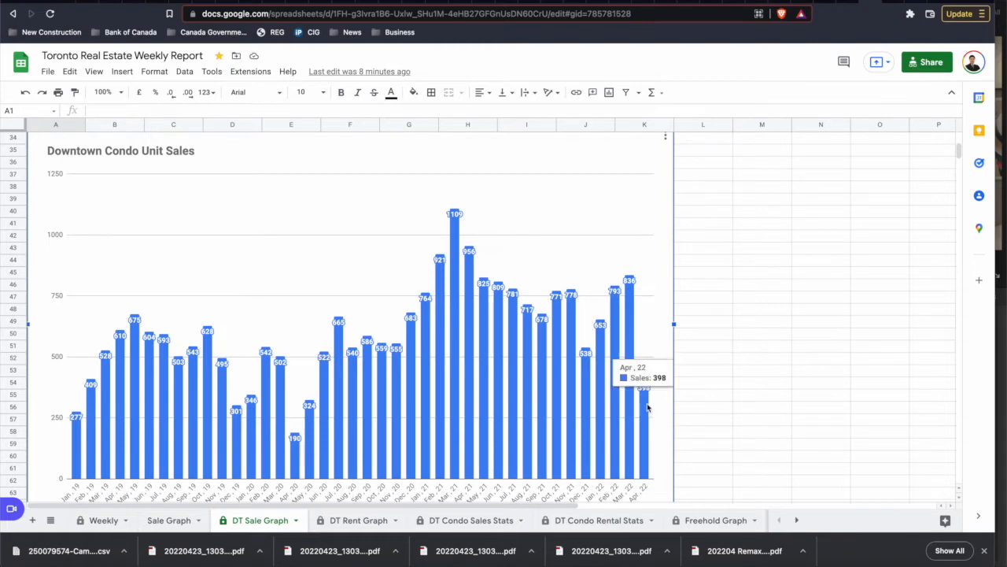
mouse_move(647, 403)
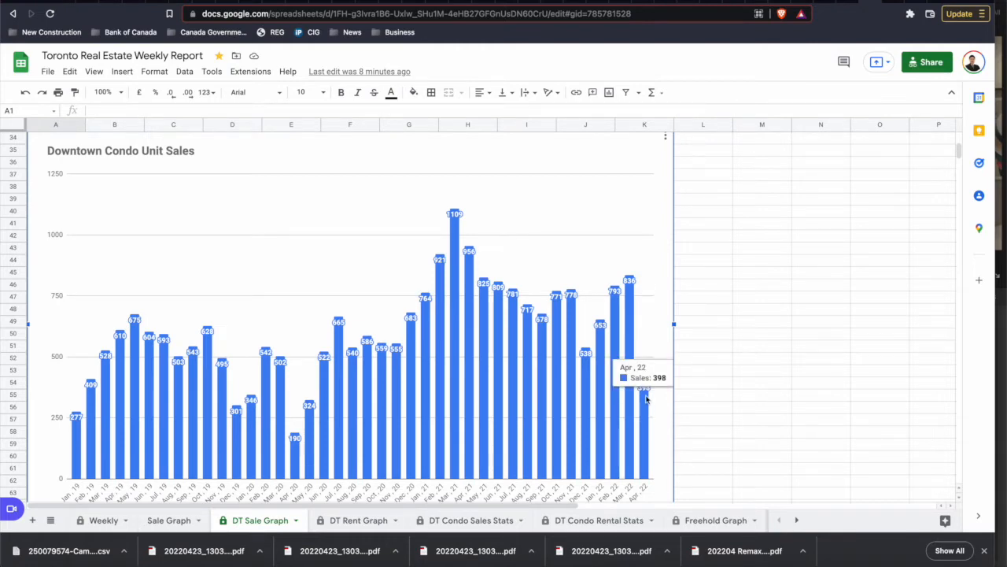
mouse_move(645, 389)
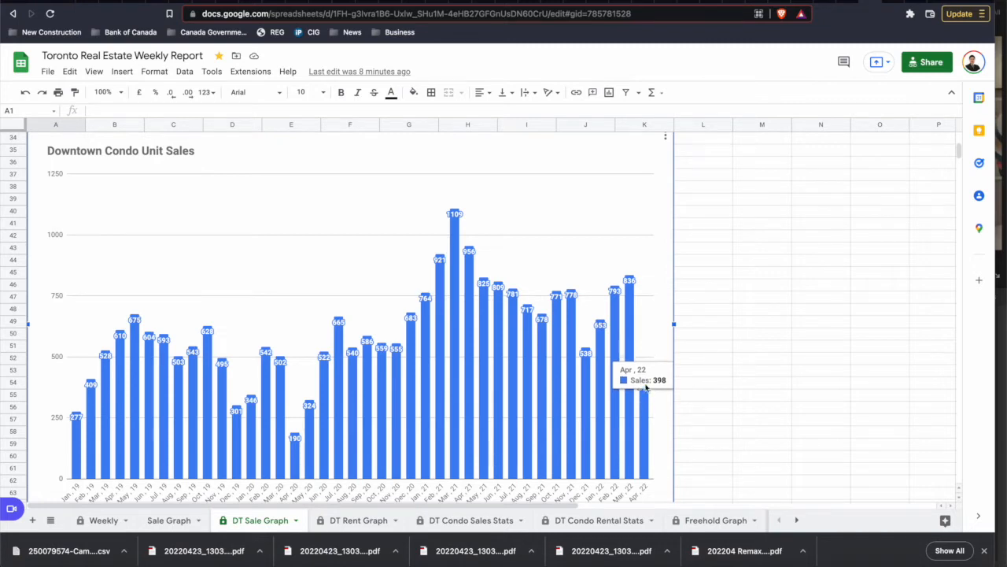
mouse_move(641, 309)
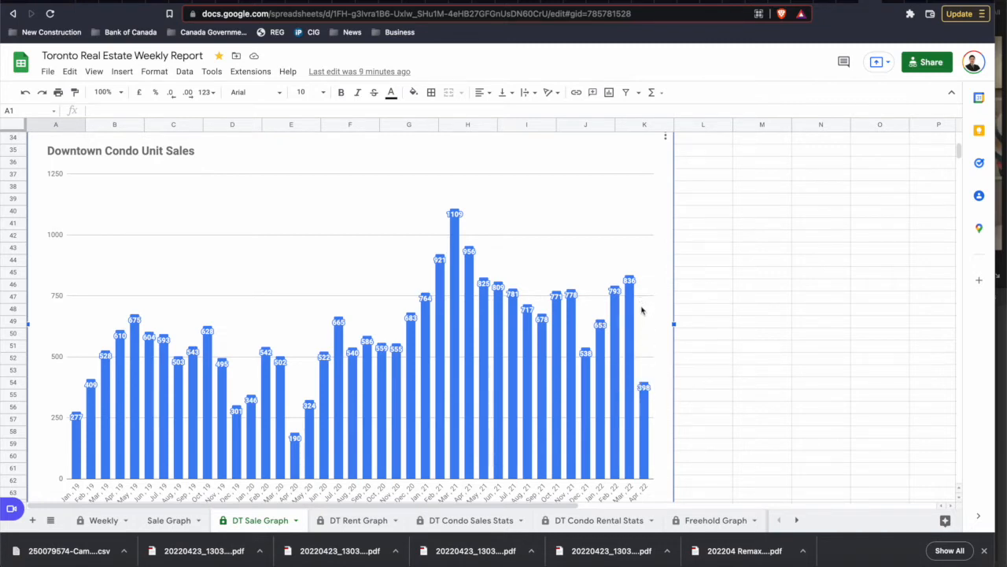
mouse_move(648, 307)
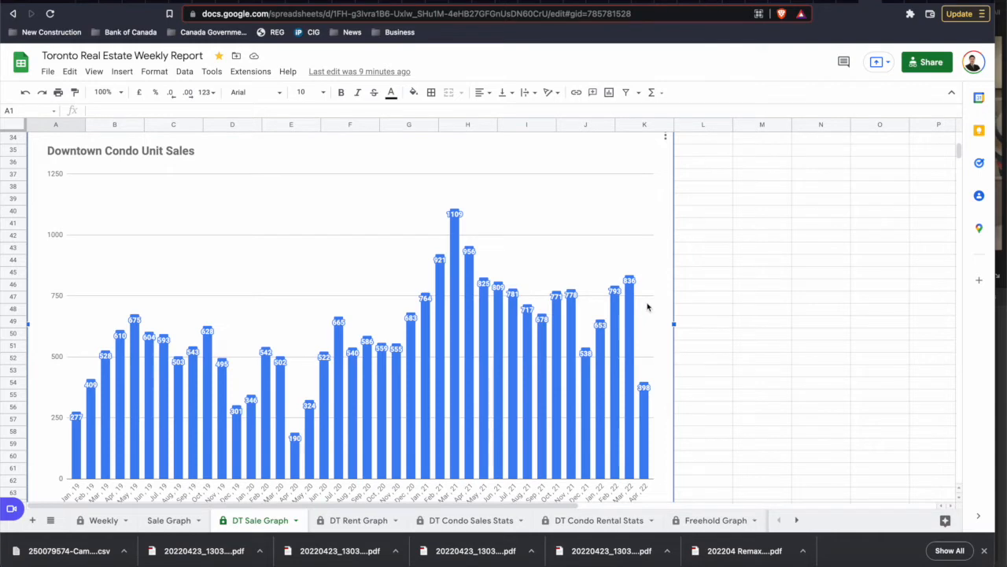
mouse_move(650, 317)
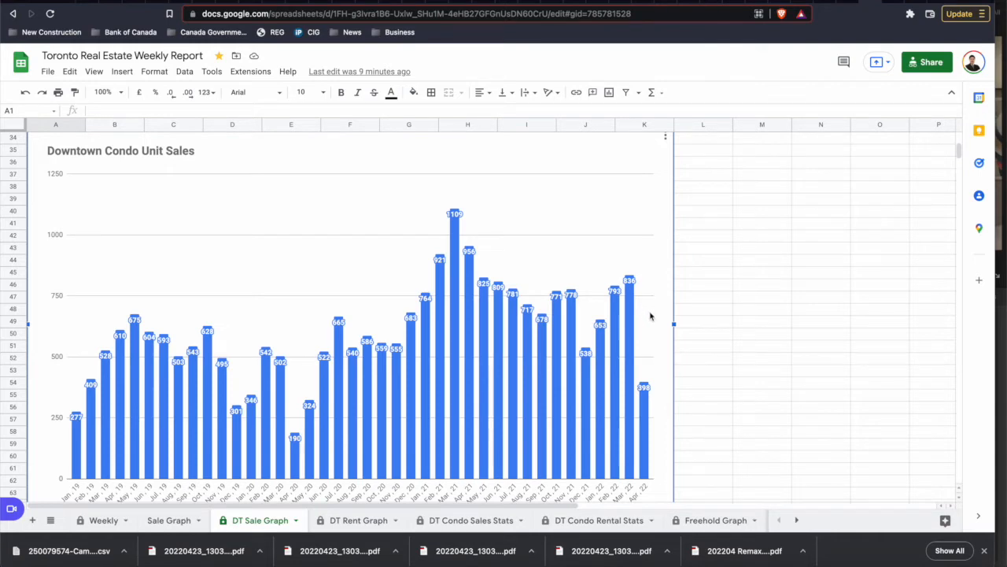
mouse_move(644, 393)
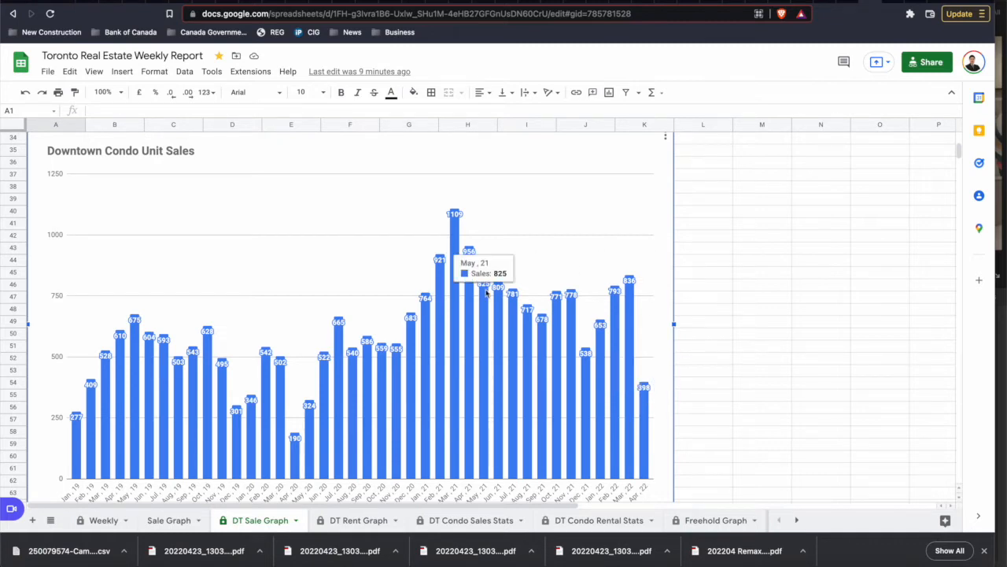
mouse_move(646, 409)
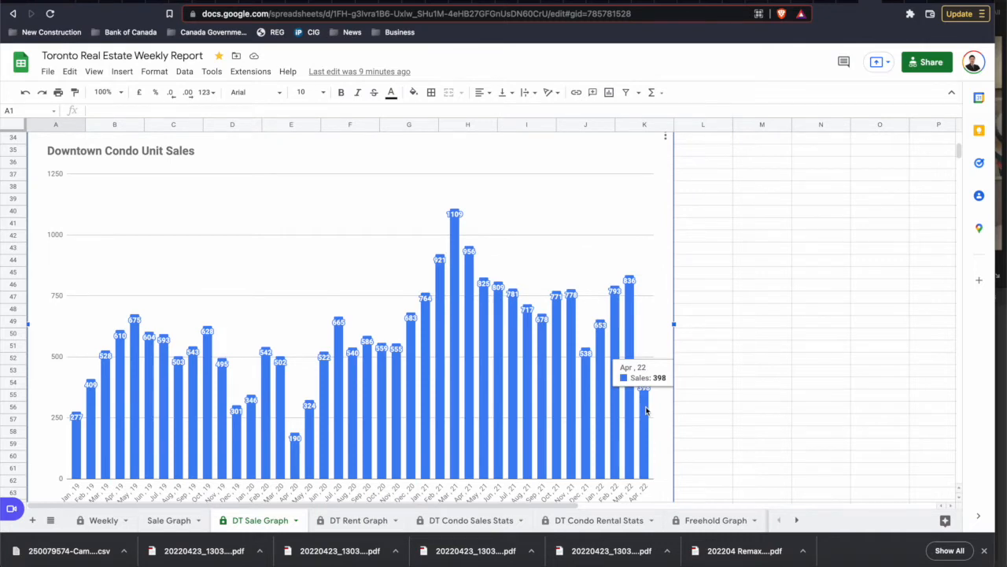
scroll("down", 3)
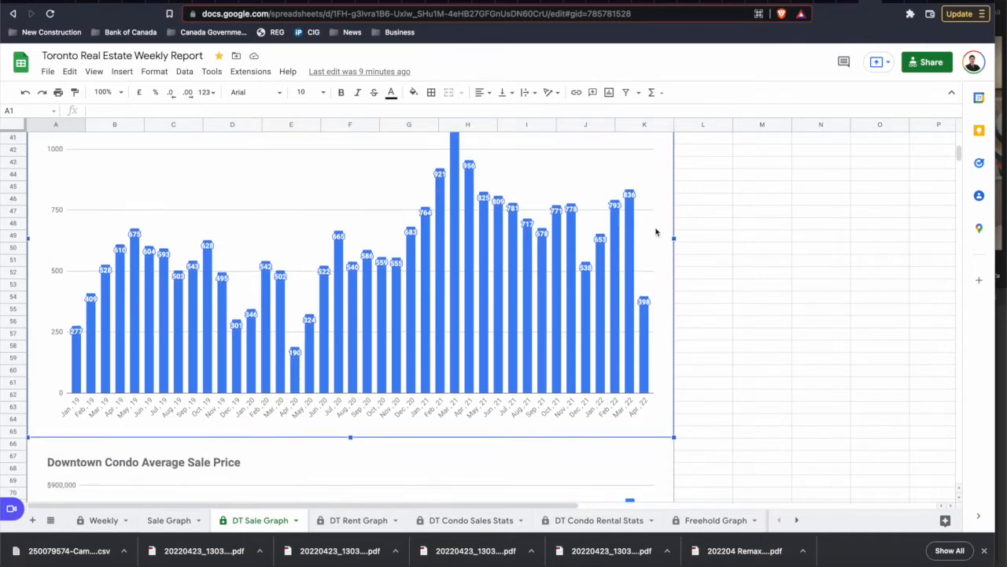
scroll("down", 3)
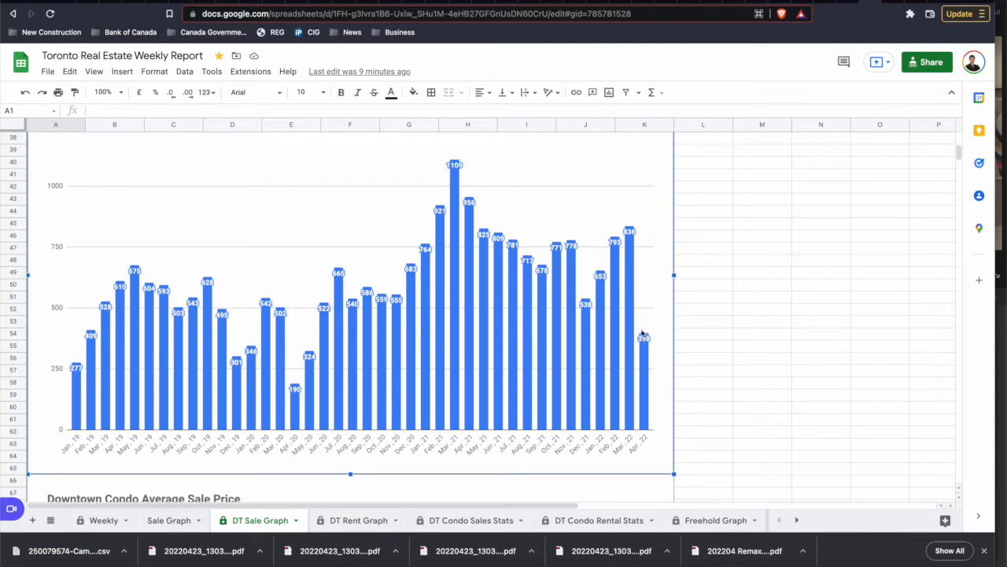
mouse_move(645, 282)
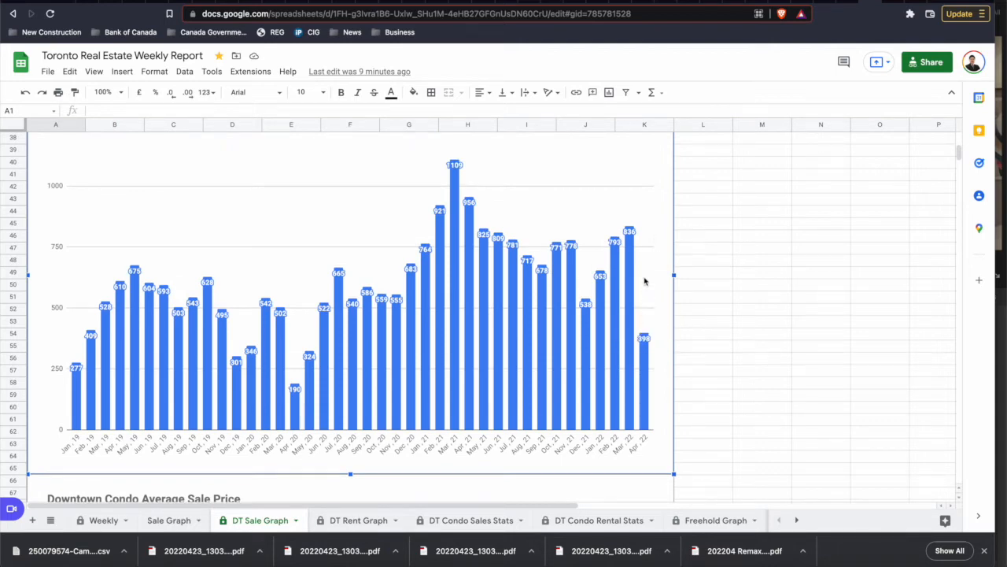
scroll("down", 3)
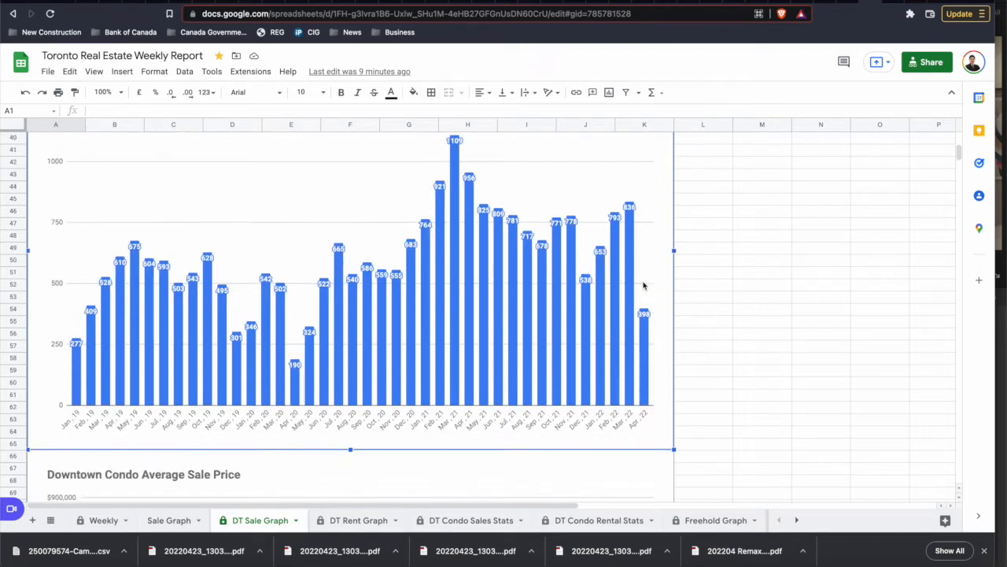
scroll("down", 3)
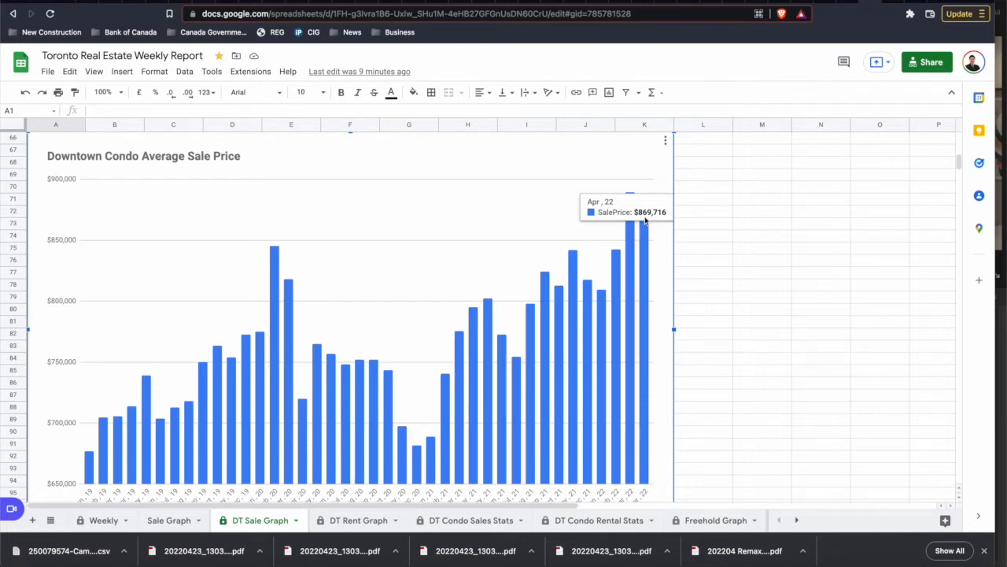
mouse_move(659, 166)
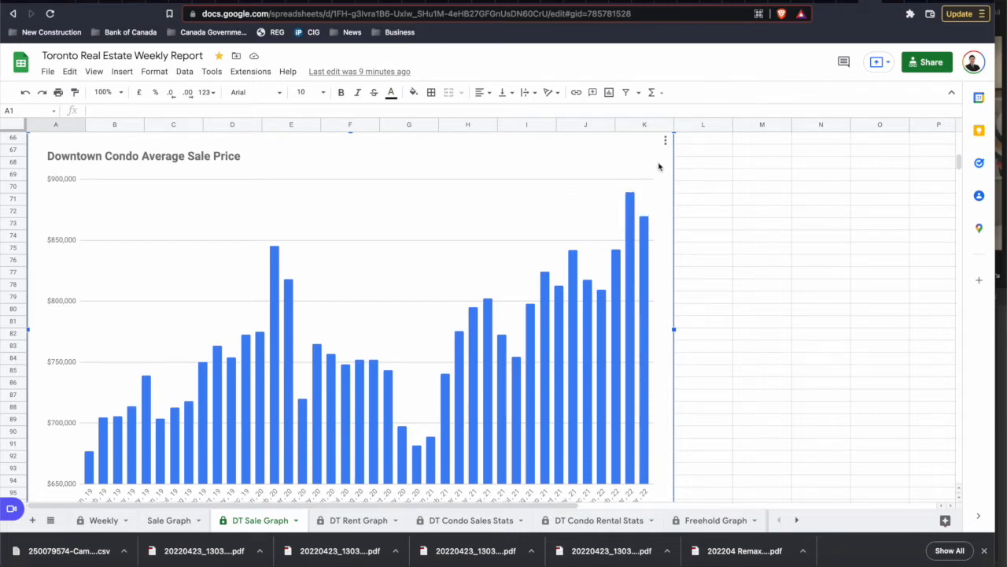
mouse_move(739, 180)
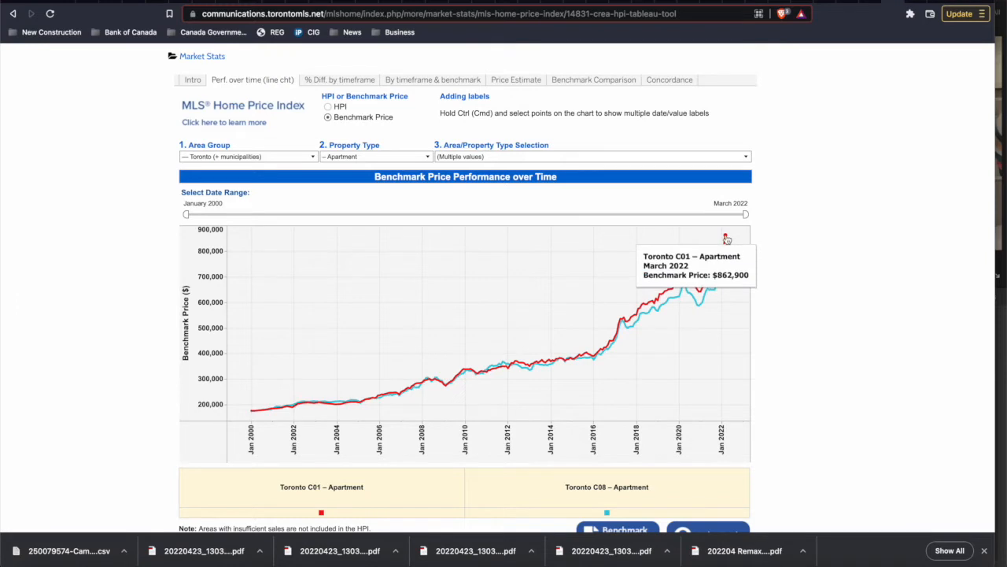
mouse_move(727, 240)
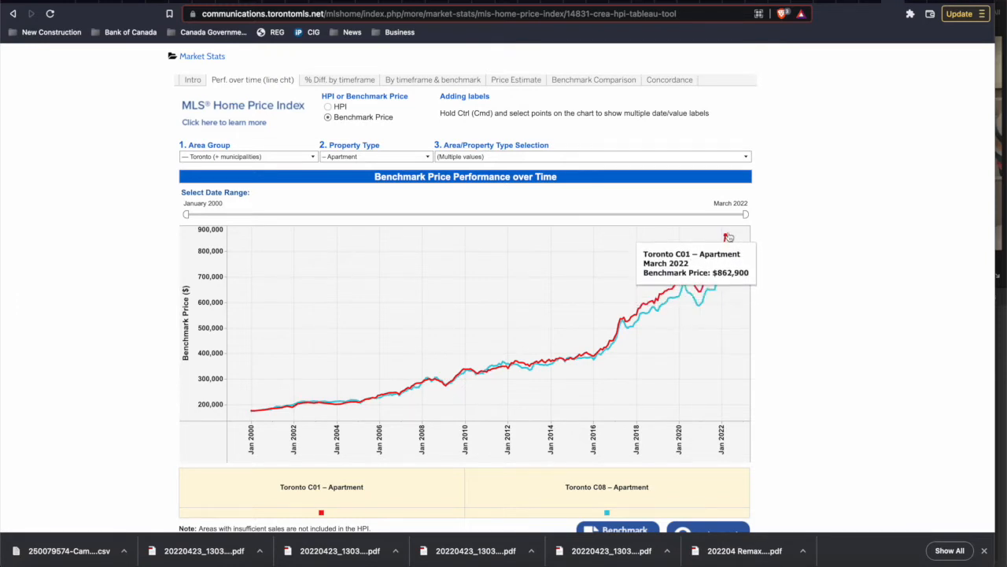
mouse_move(728, 262)
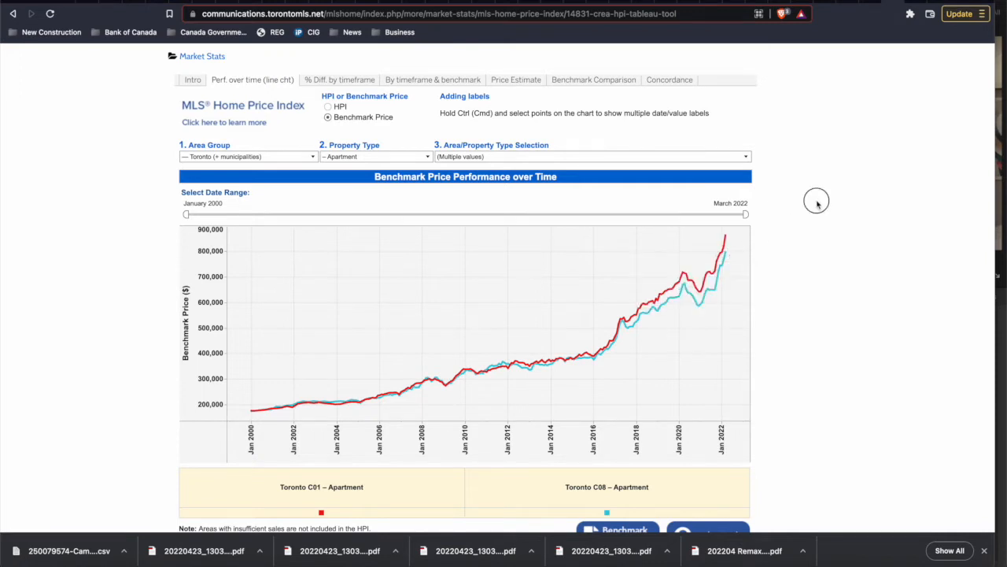
mouse_move(760, 209)
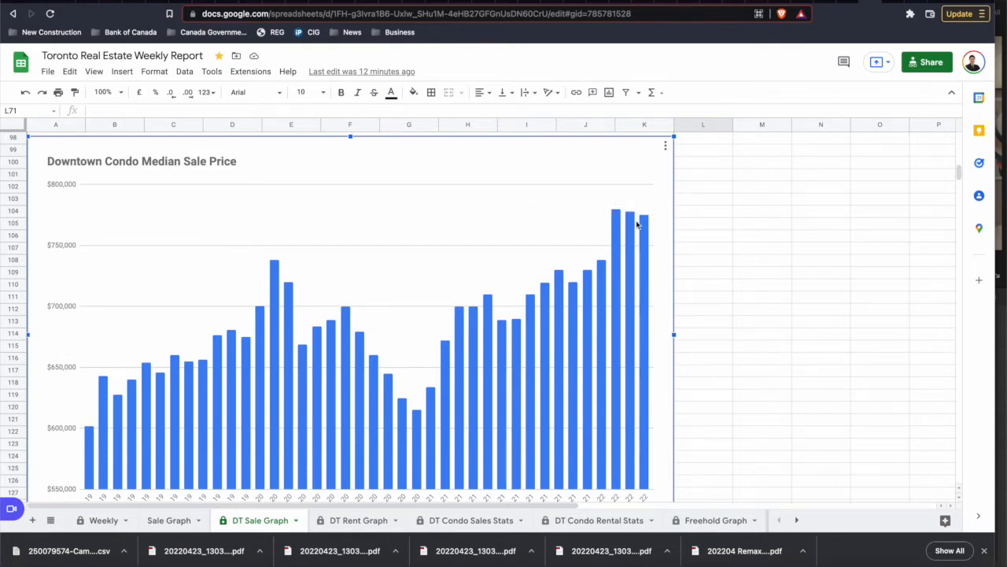
mouse_move(642, 220)
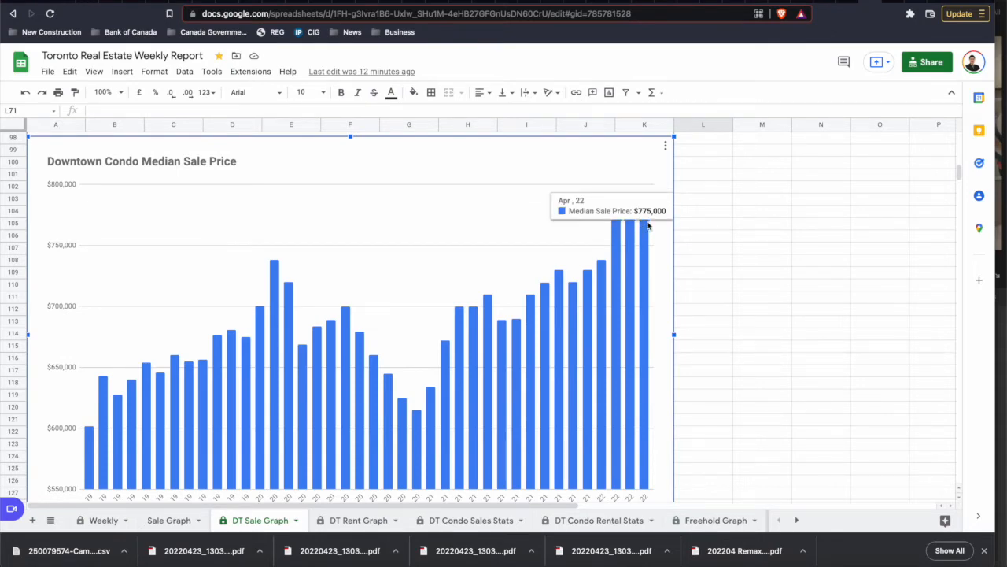
mouse_move(692, 224)
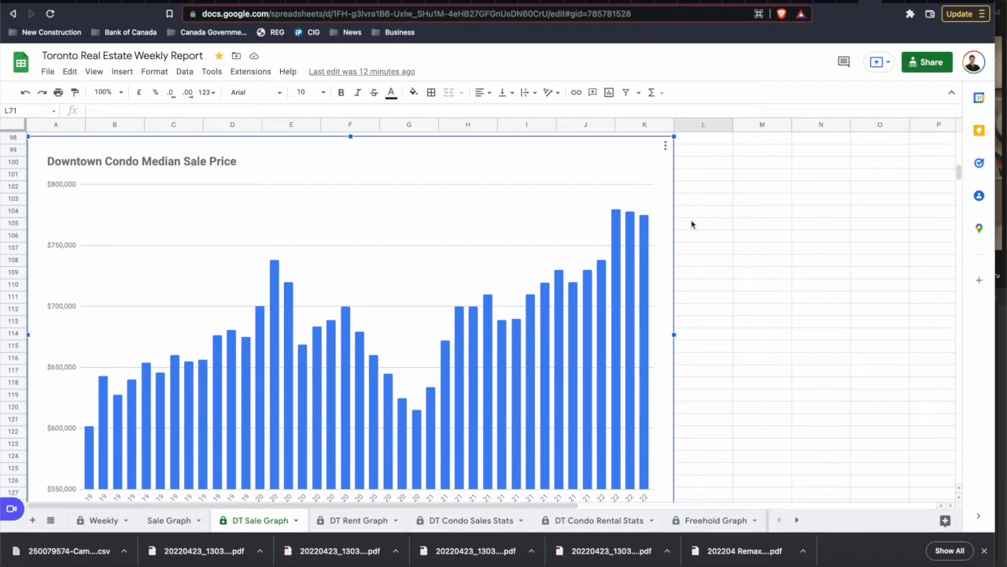
Step: Scroll past the $775,000 April median chart to the percentage and Days On Market charts
scroll("down", 3)
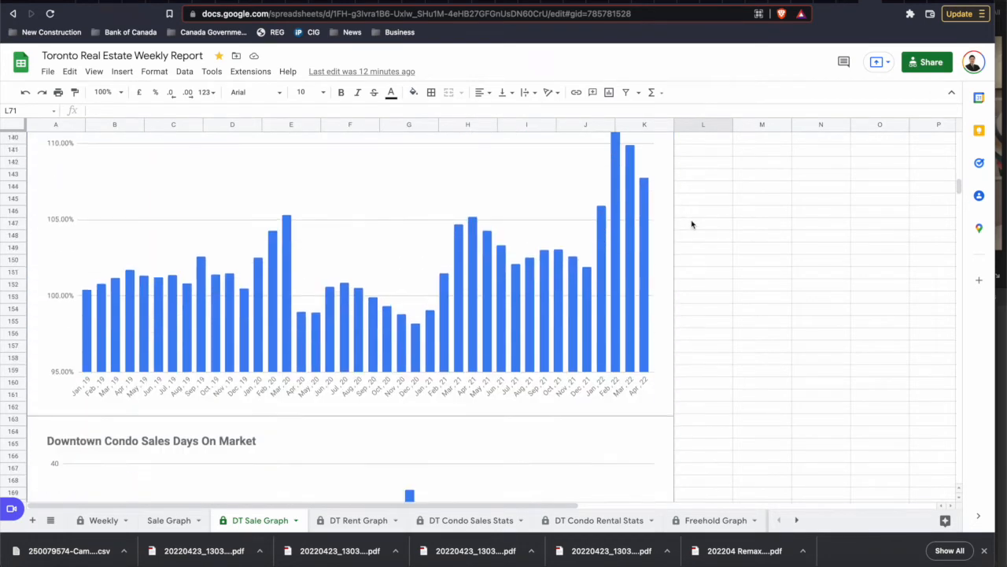
scroll("up", 3)
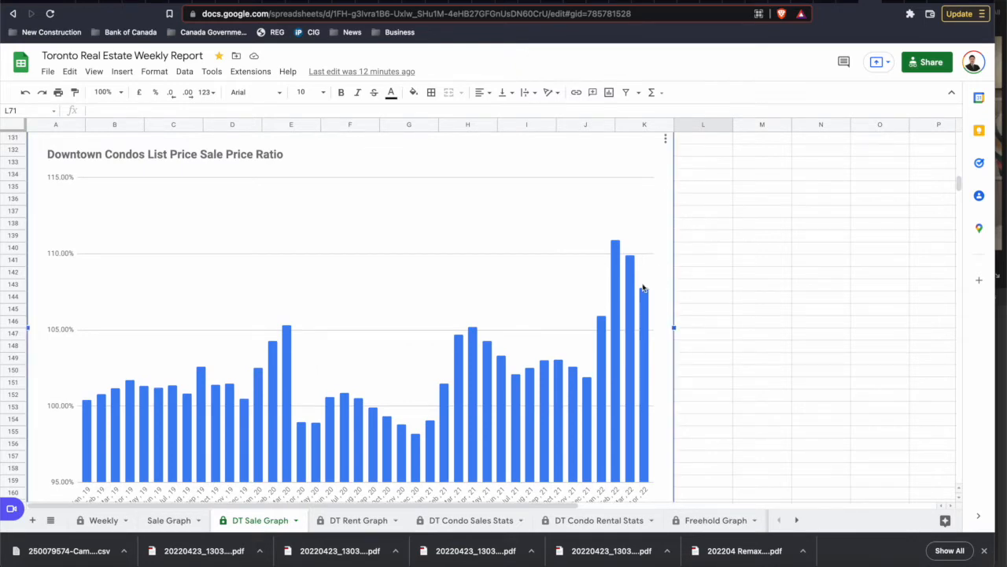
mouse_move(644, 287)
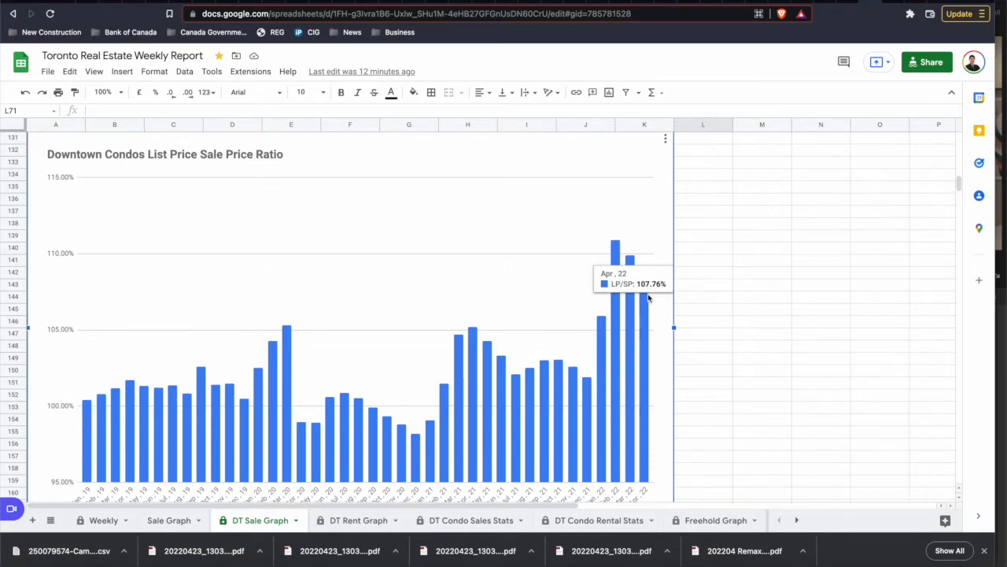
mouse_move(645, 298)
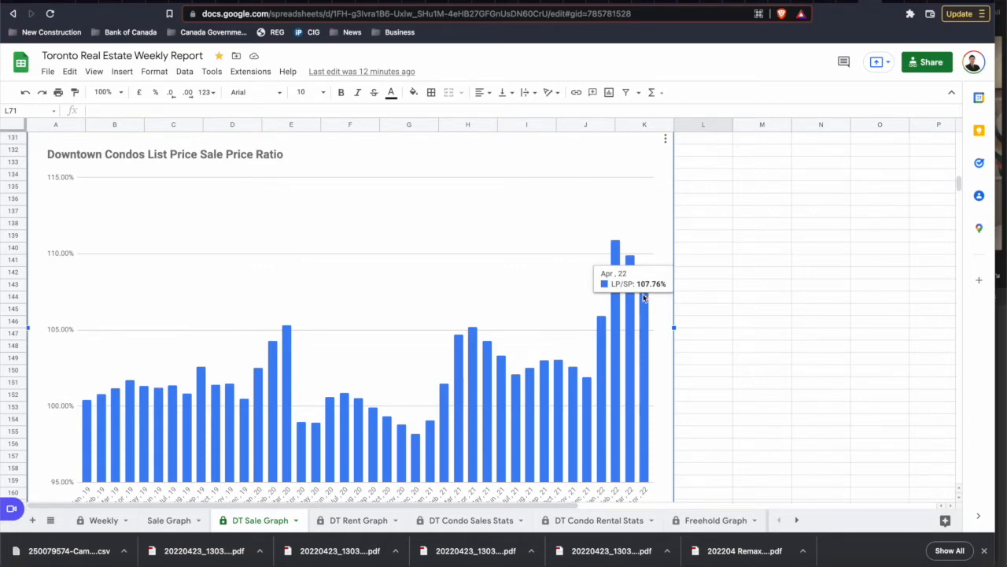
mouse_move(648, 307)
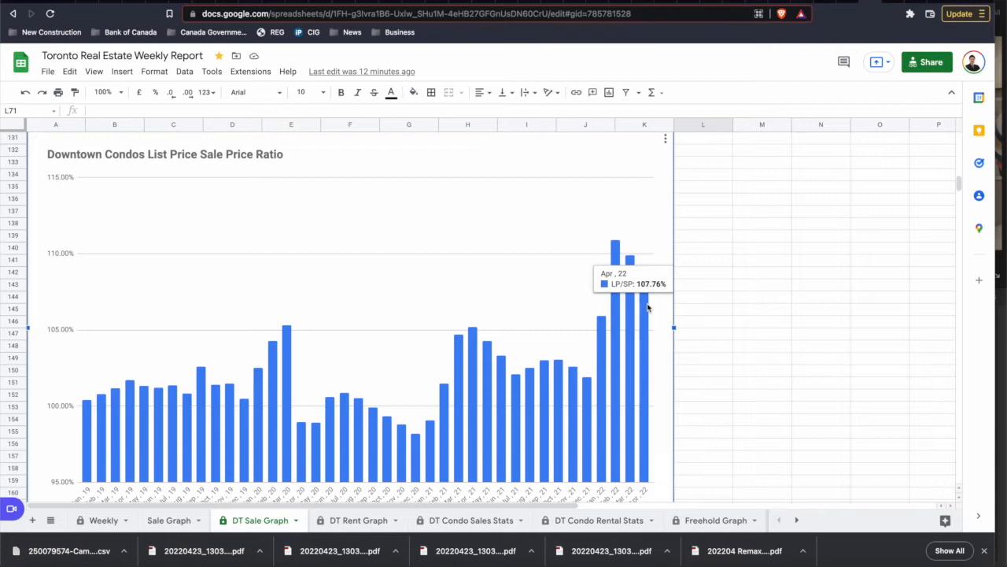
mouse_move(646, 303)
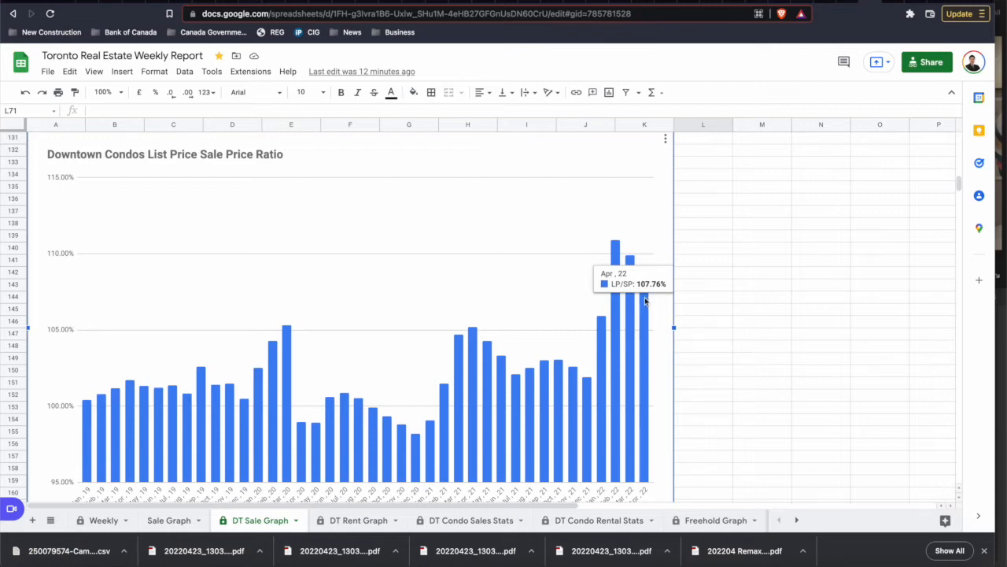
mouse_move(645, 297)
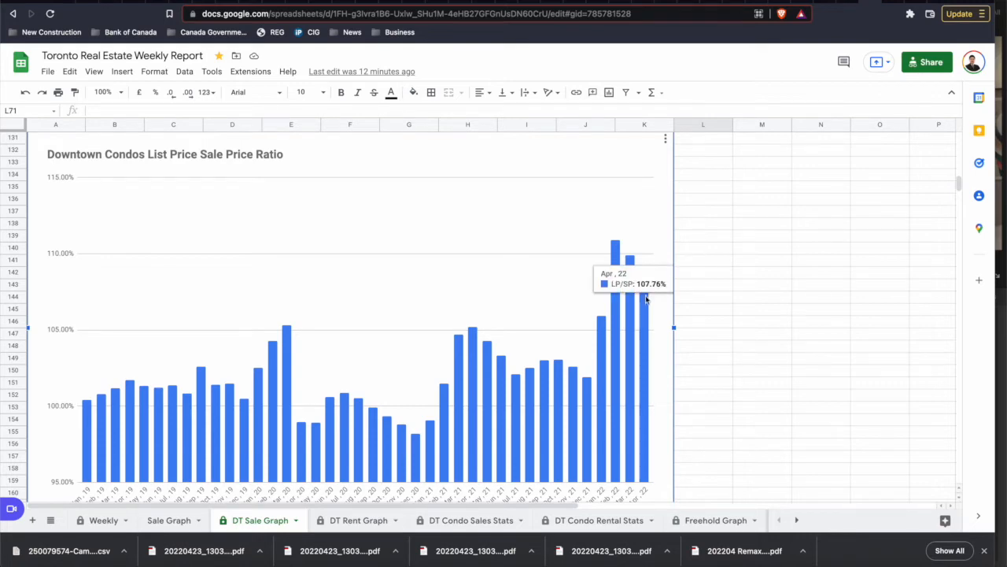
mouse_move(698, 286)
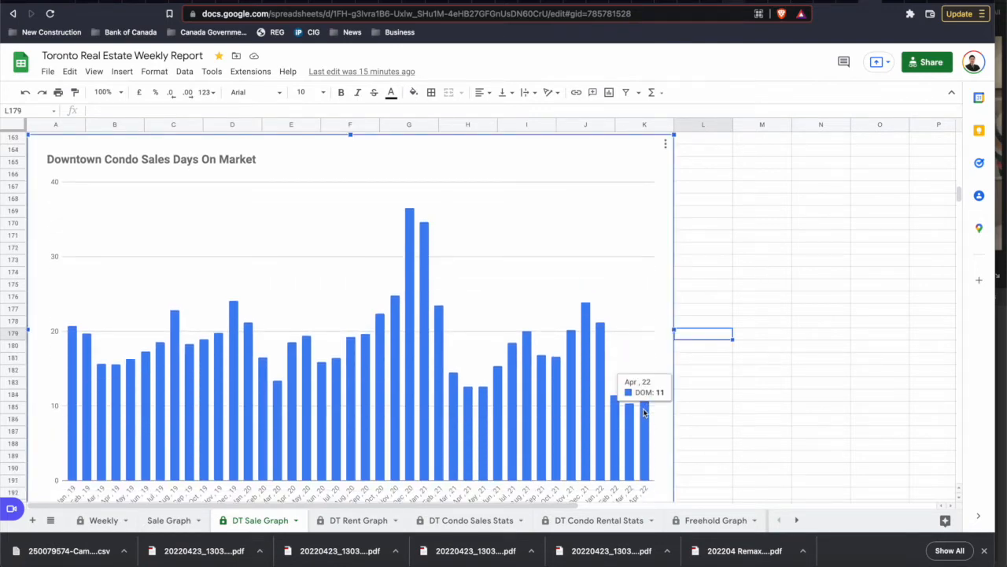
mouse_move(722, 360)
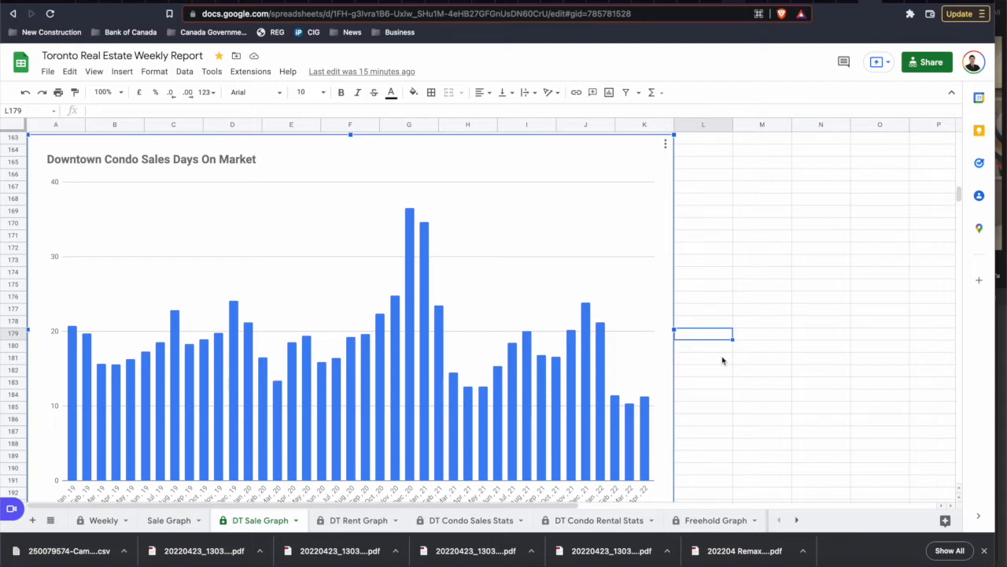
mouse_move(661, 410)
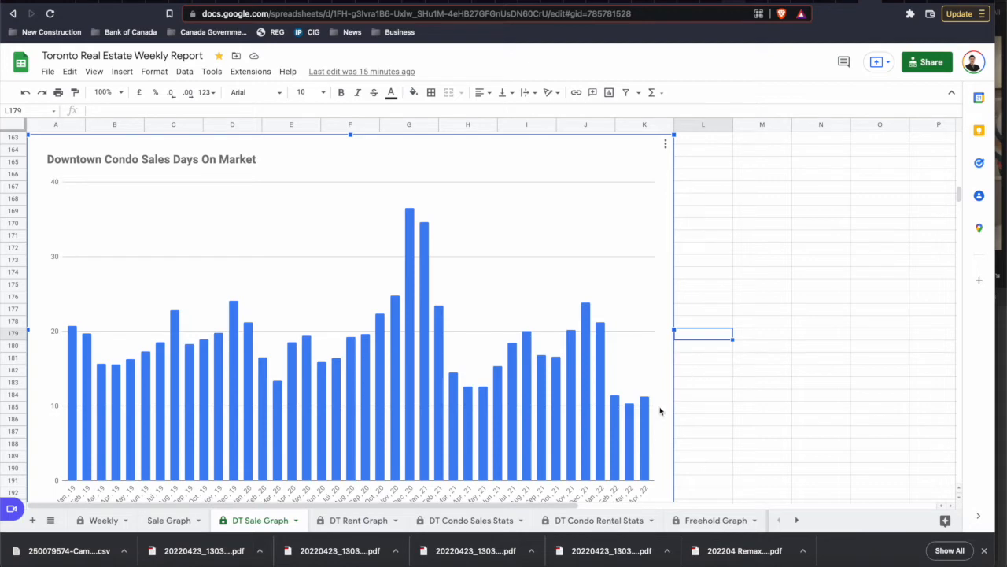
mouse_move(679, 401)
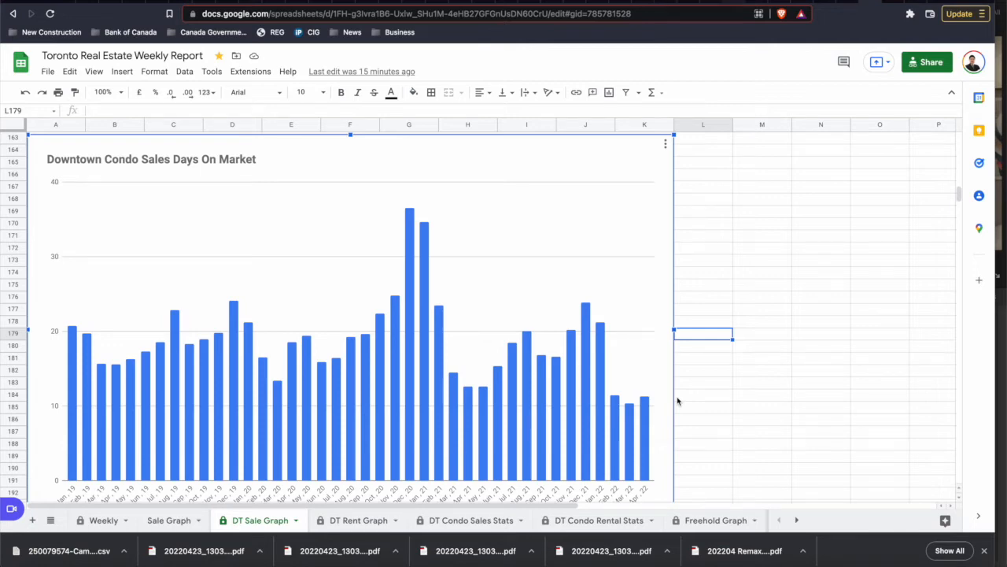
mouse_move(645, 413)
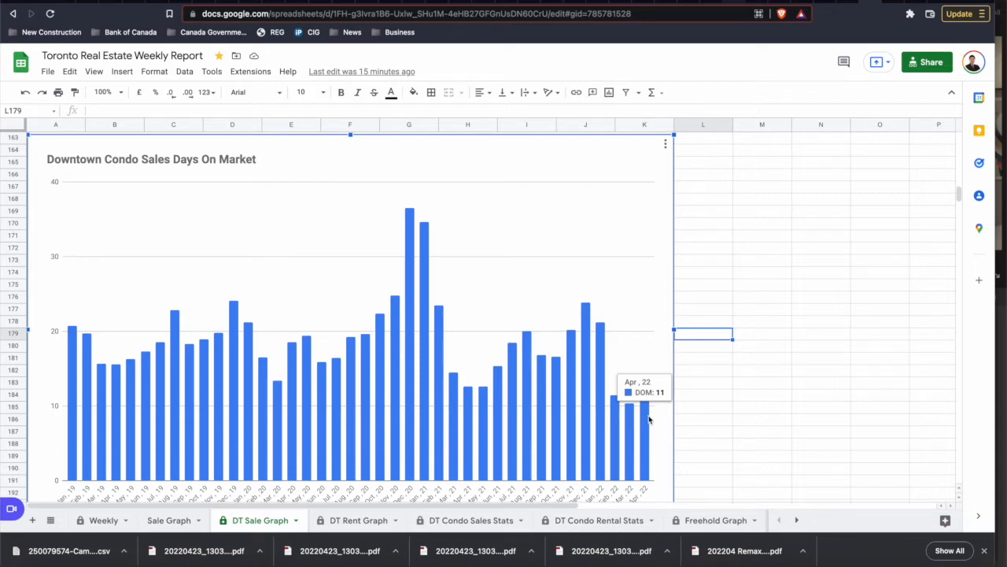
left_click(703, 409)
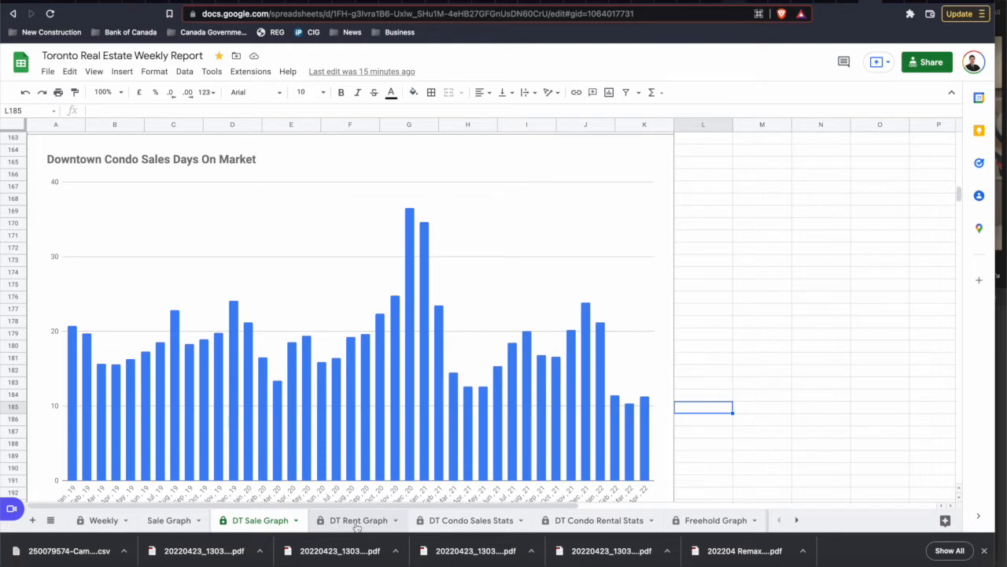
left_click(358, 520)
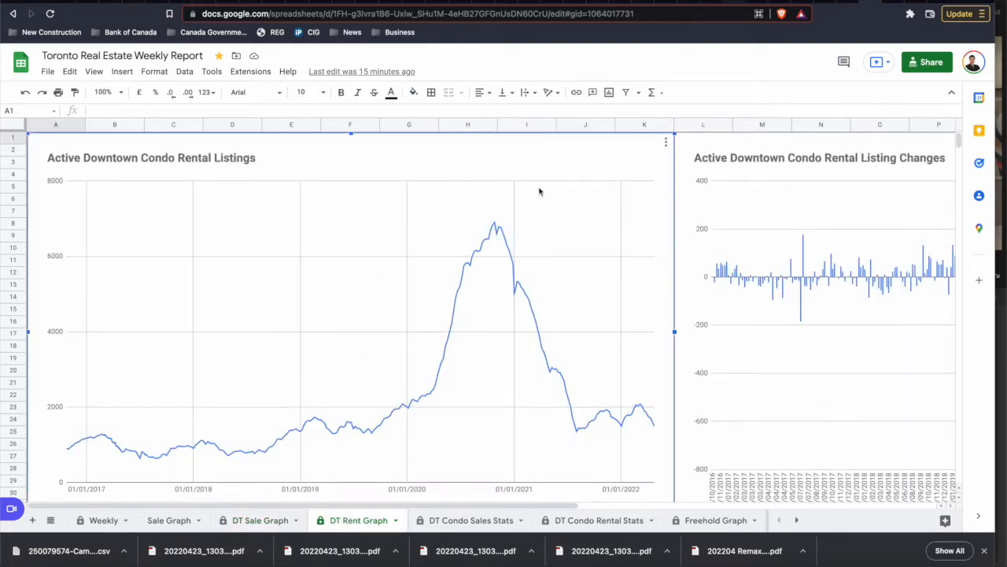
mouse_move(654, 429)
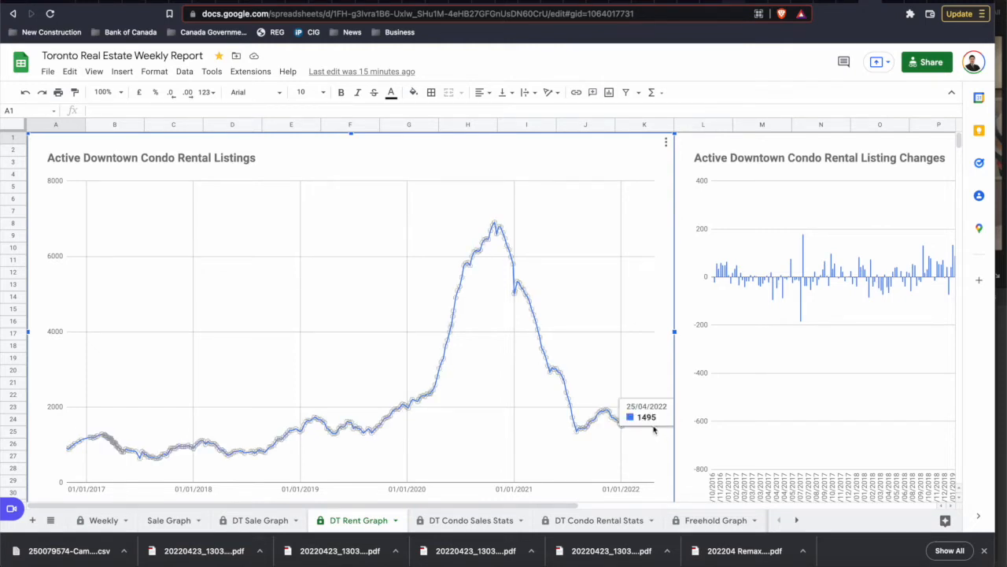
Step: Scroll sideways to show the listing changes chart and its -786 January 2021 bar
scroll("right", 3)
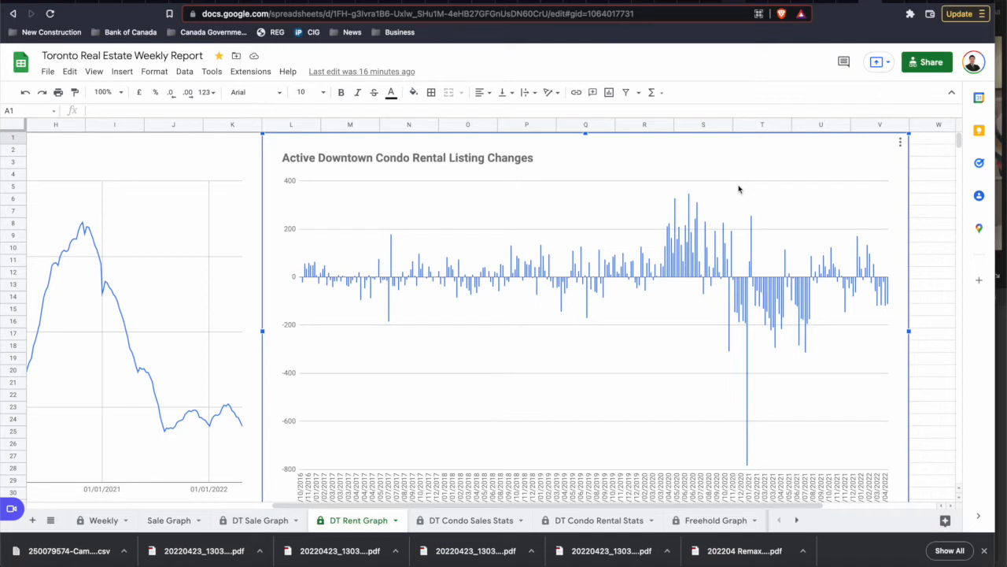
mouse_move(747, 188)
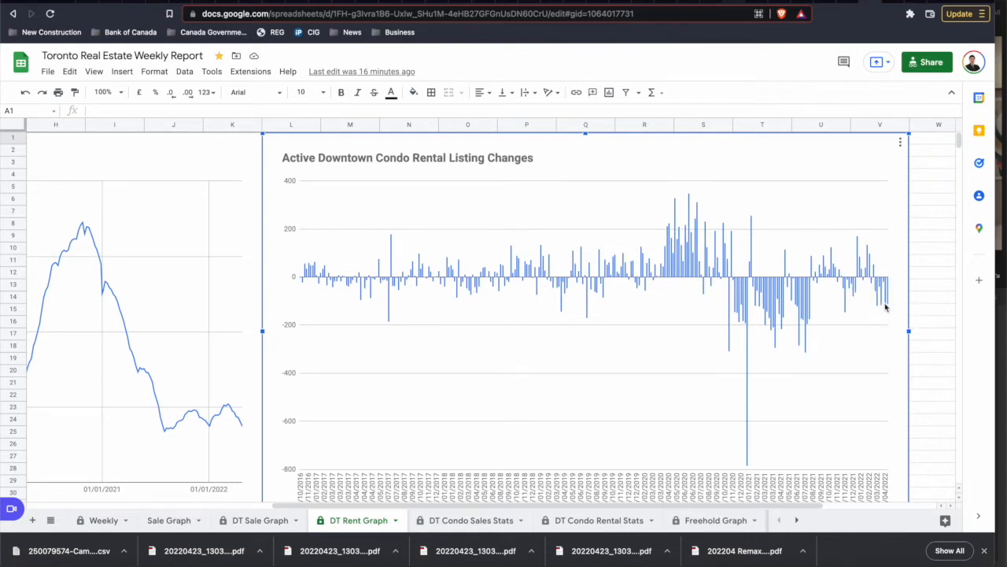
mouse_move(887, 305)
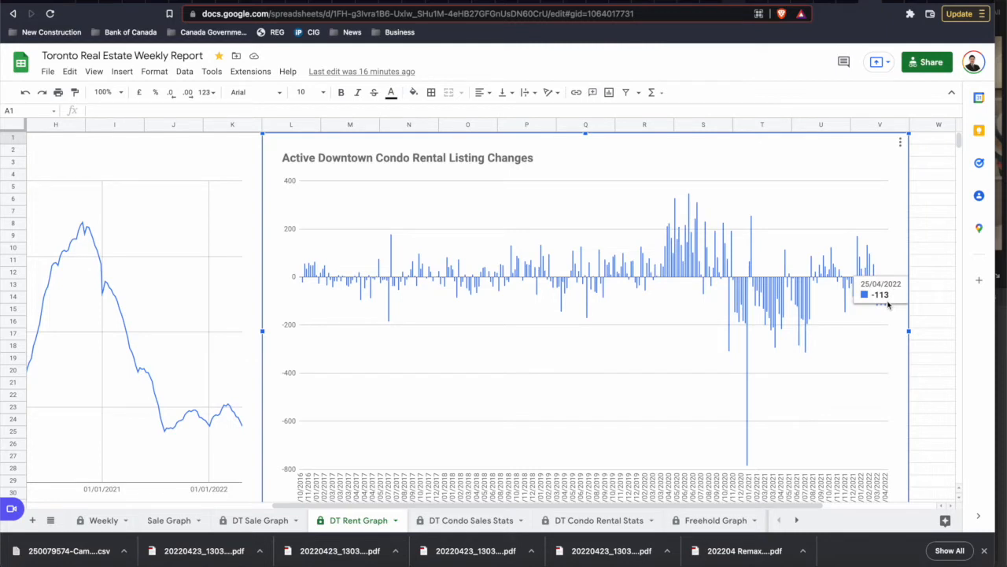
mouse_move(833, 375)
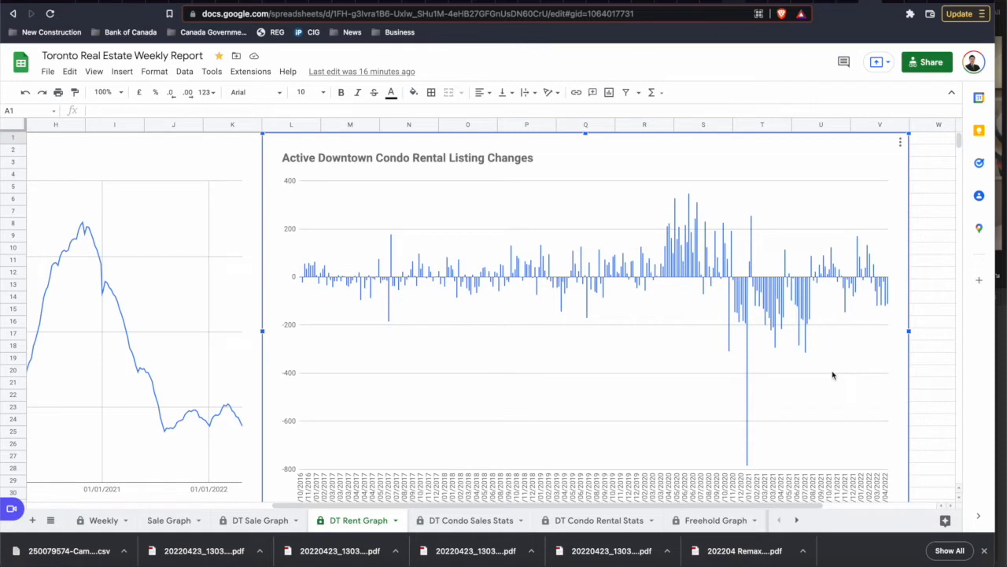
mouse_move(748, 363)
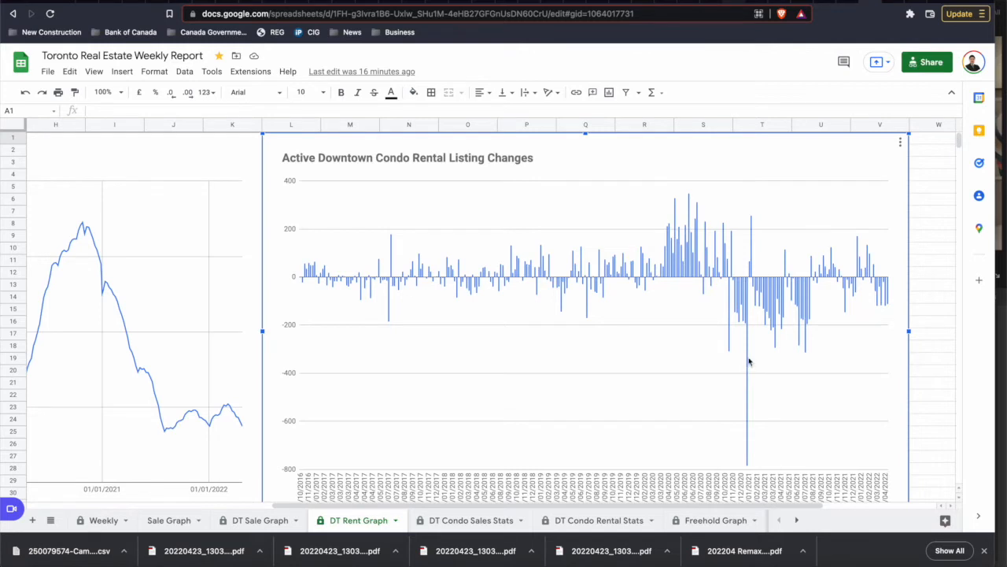
scroll("left", 3)
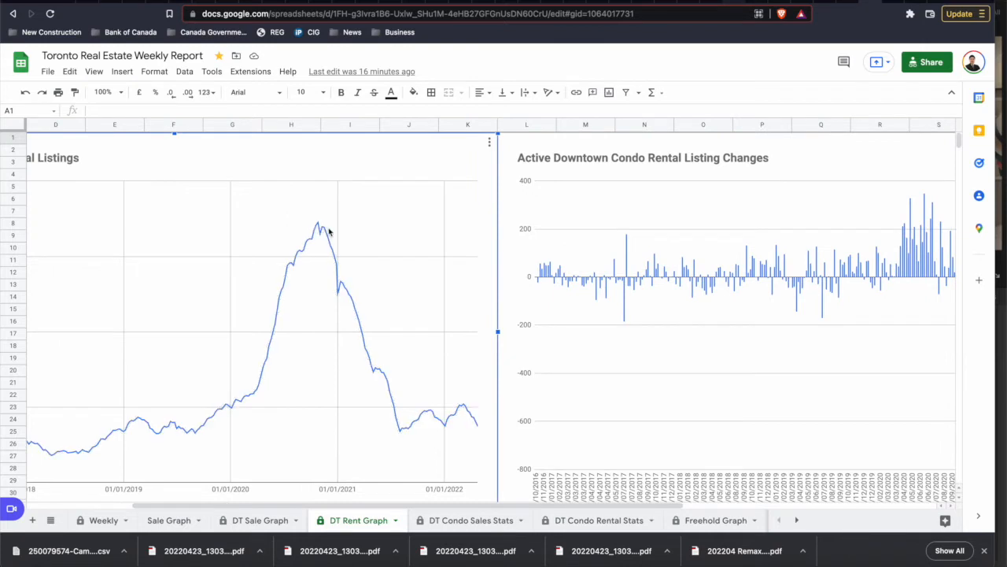
mouse_move(321, 229)
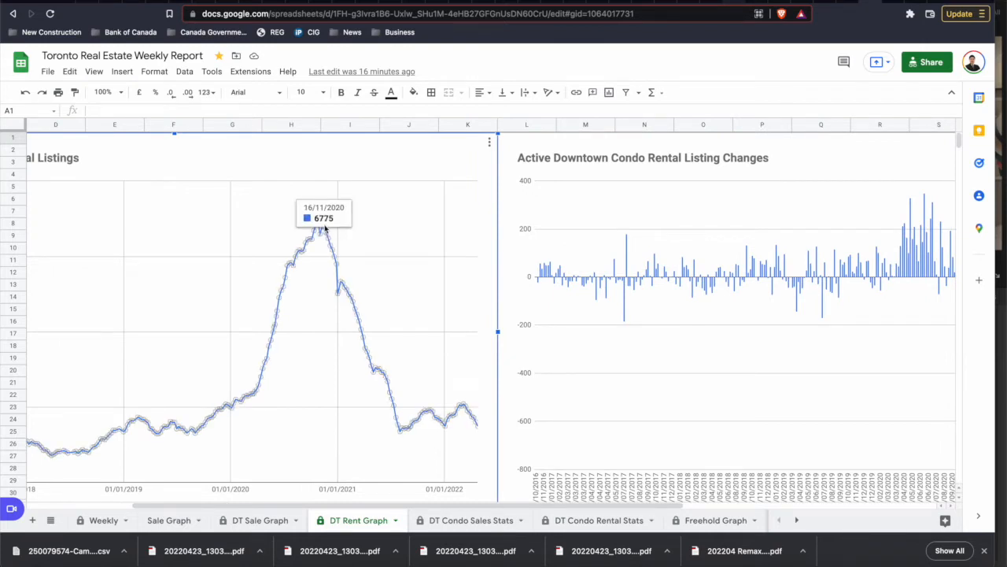
mouse_move(337, 264)
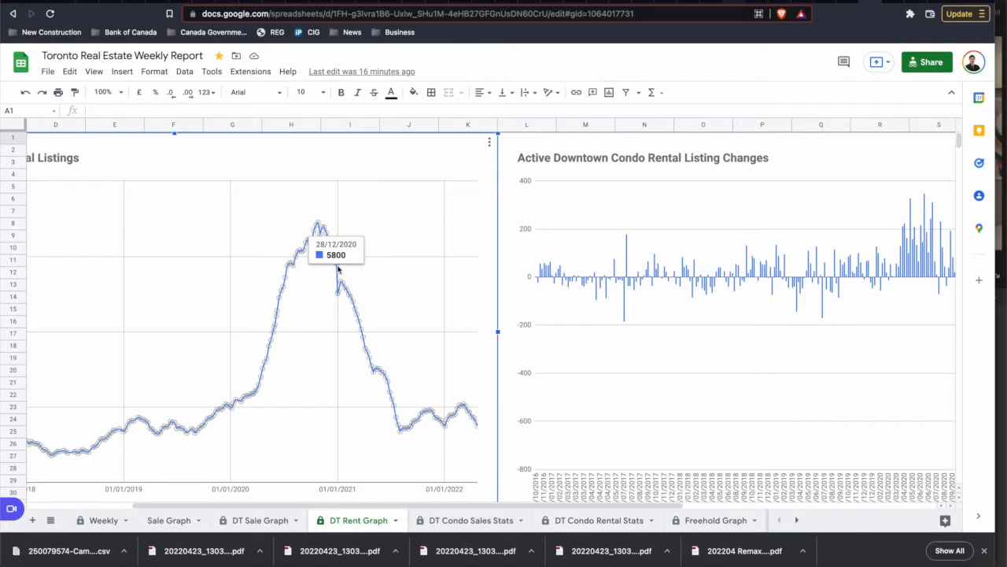
mouse_move(337, 292)
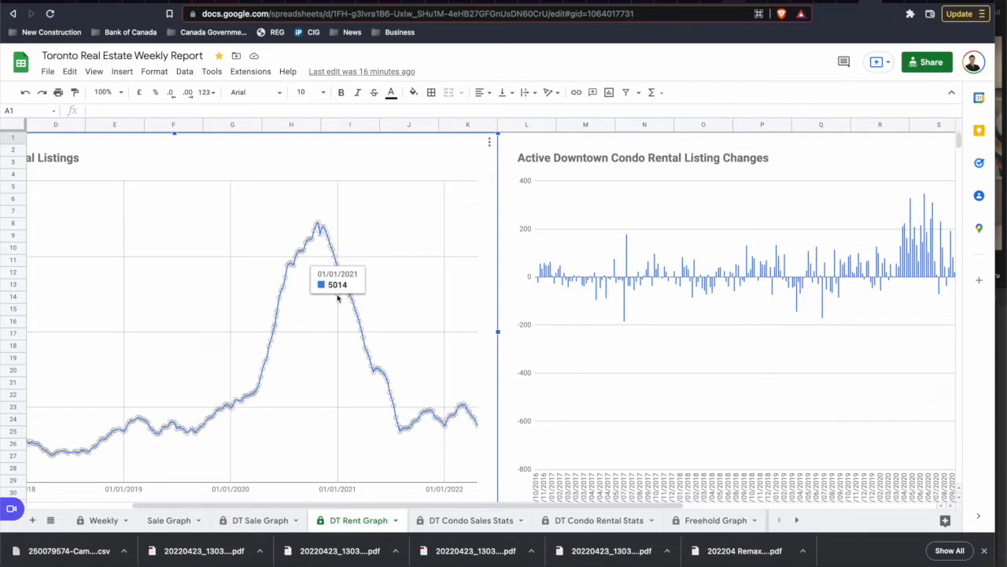
mouse_move(460, 224)
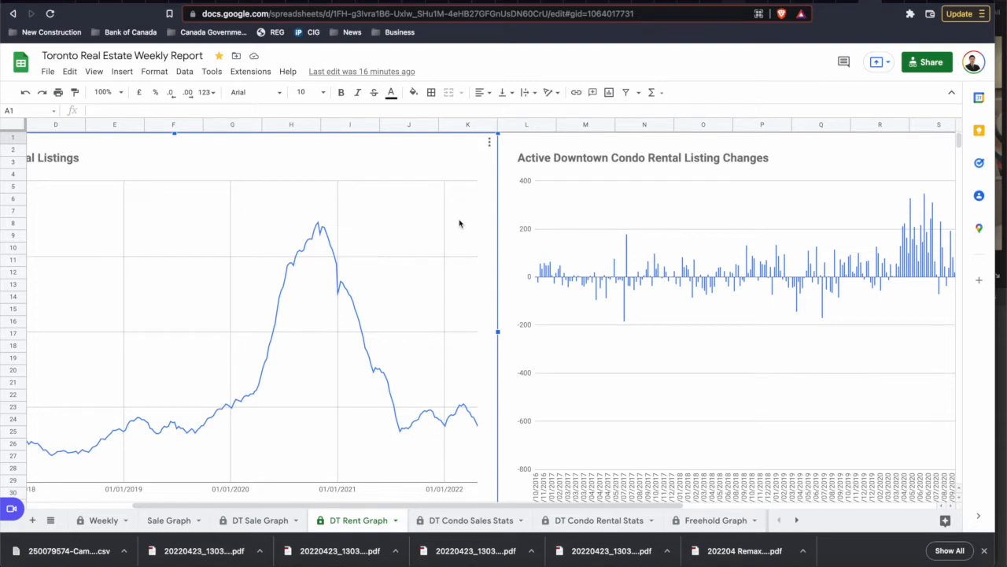
mouse_move(563, 197)
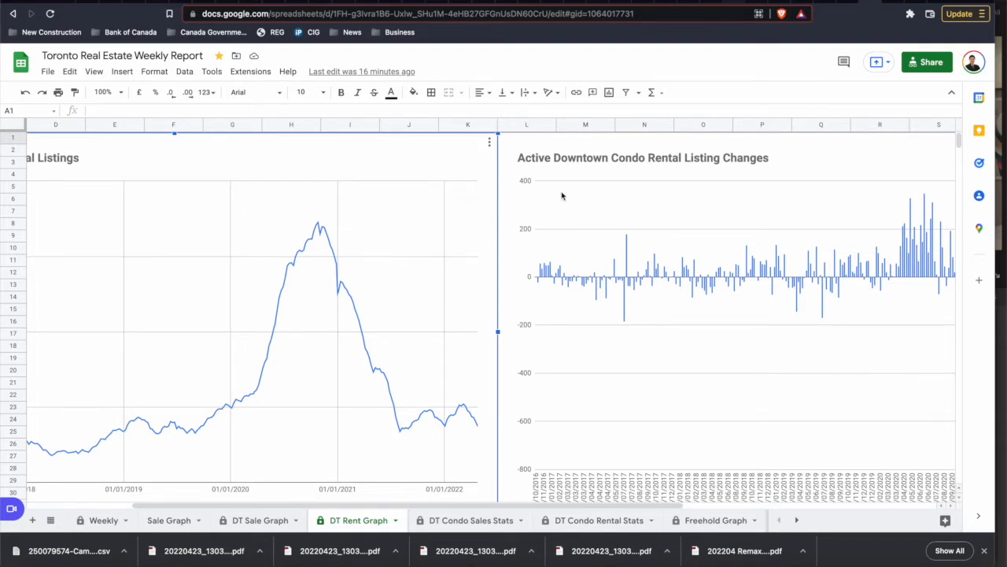
scroll("right", 3)
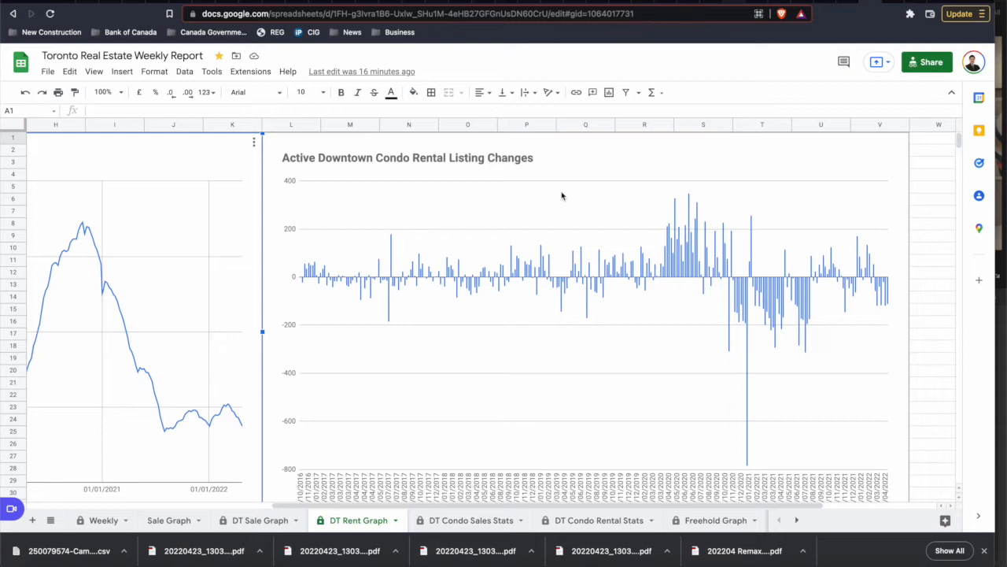
mouse_move(874, 319)
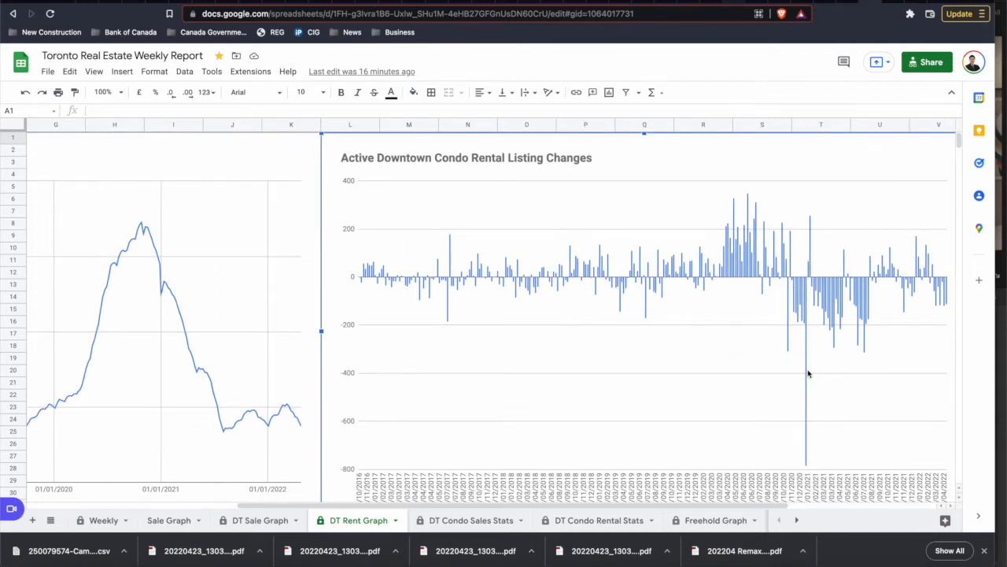
mouse_move(806, 370)
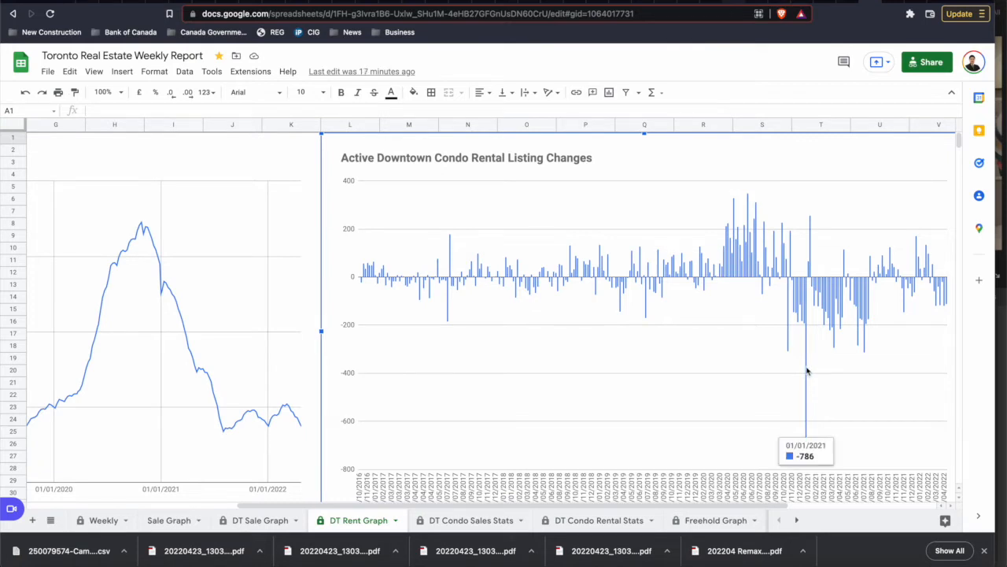
mouse_move(805, 357)
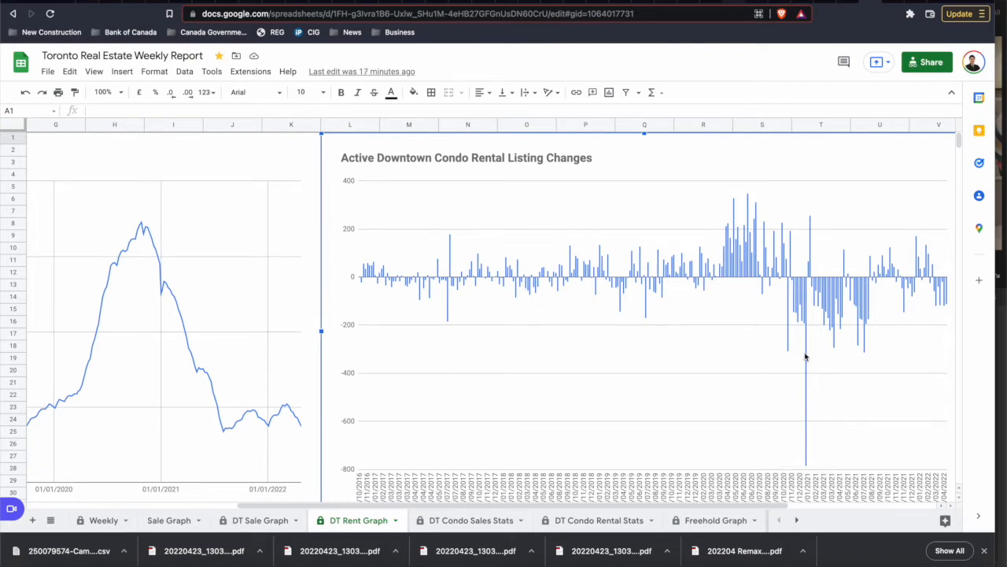
scroll("right", 3)
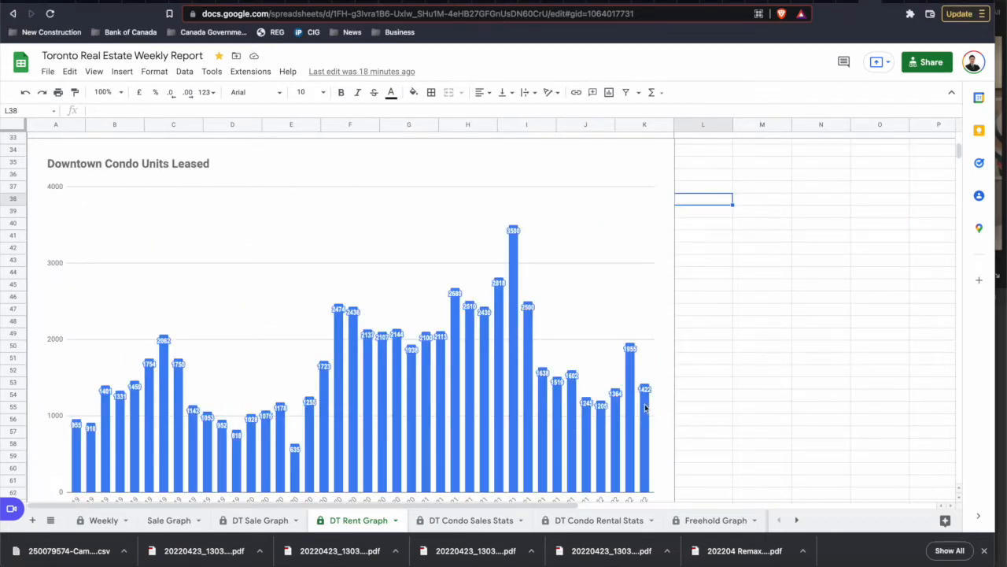
mouse_move(663, 399)
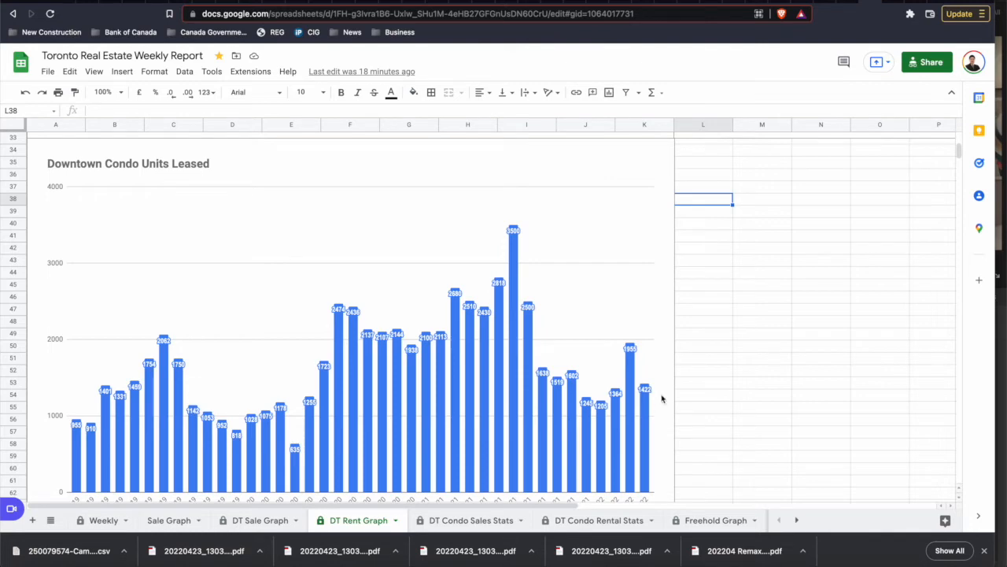
Step: Scroll down to the Units Leased chart showing 1,422 units for April 2022
scroll("down", 3)
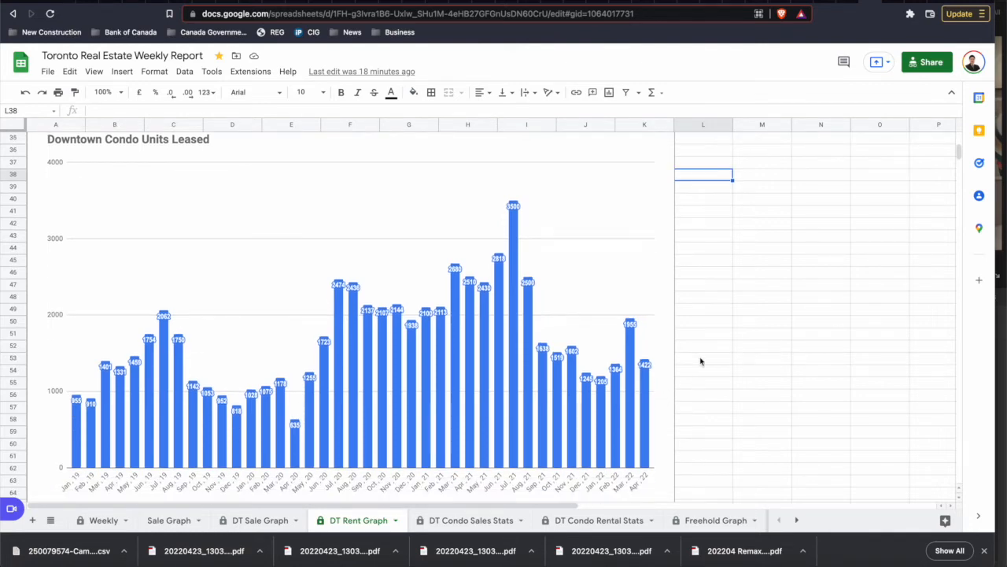
mouse_move(686, 359)
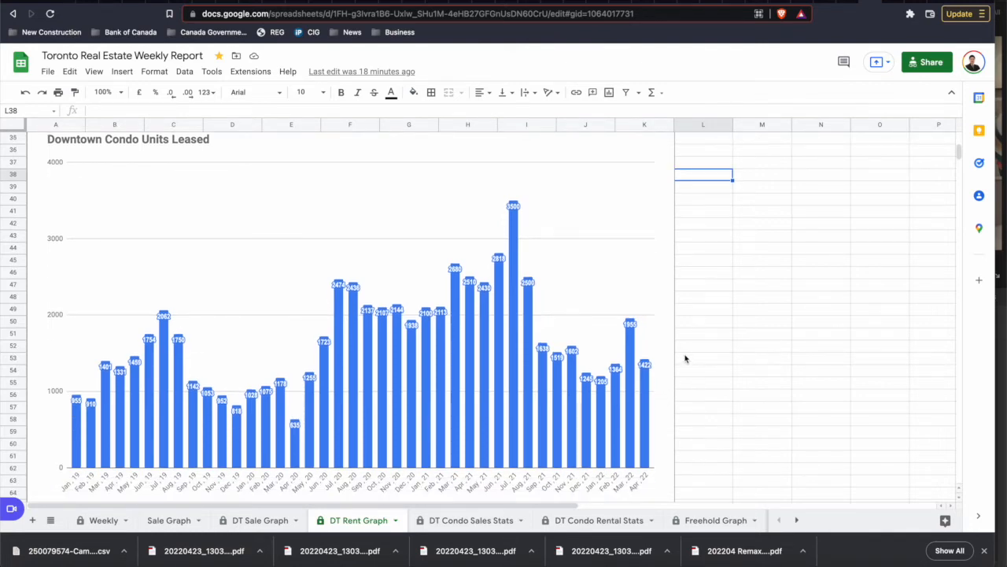
mouse_move(122, 390)
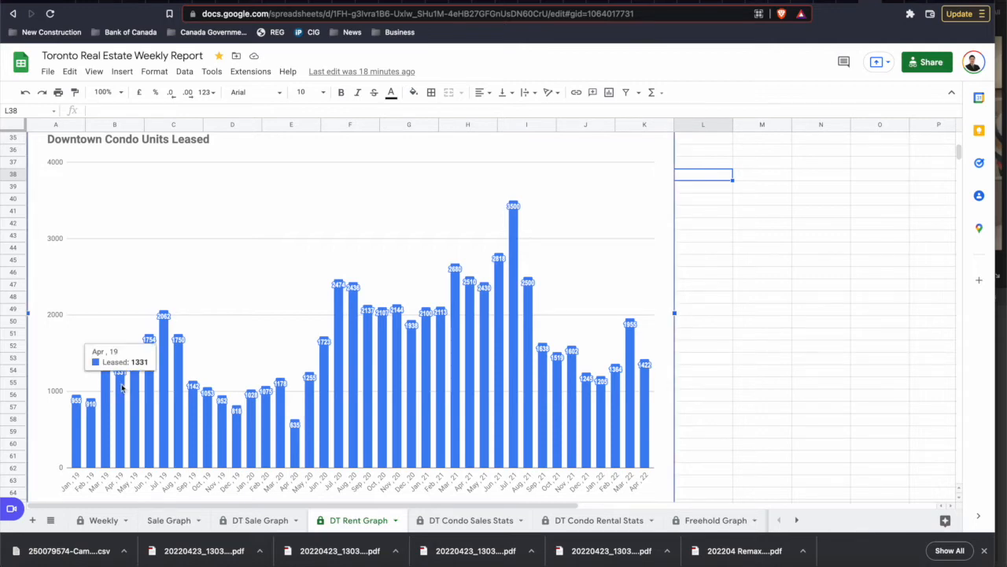
mouse_move(143, 387)
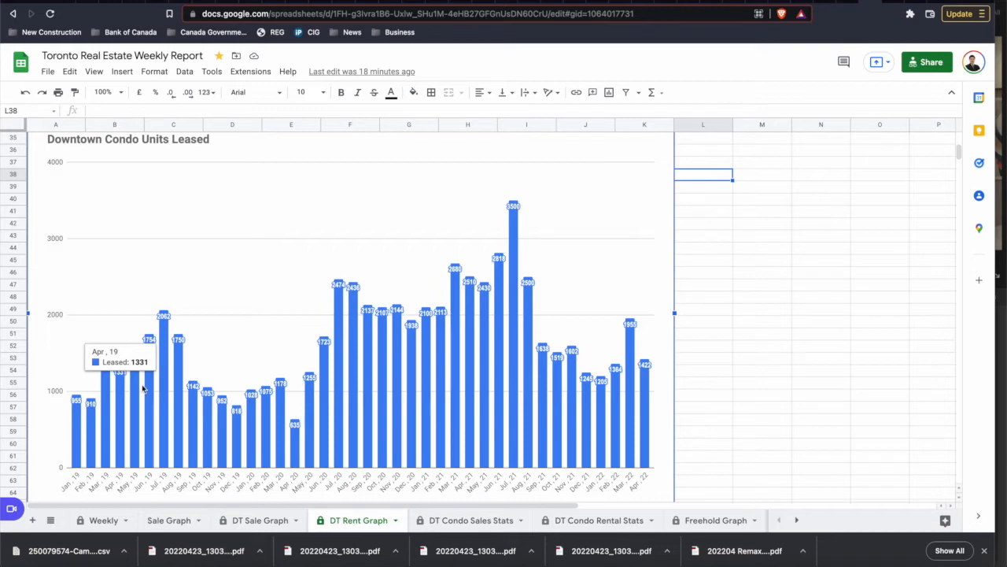
mouse_move(650, 393)
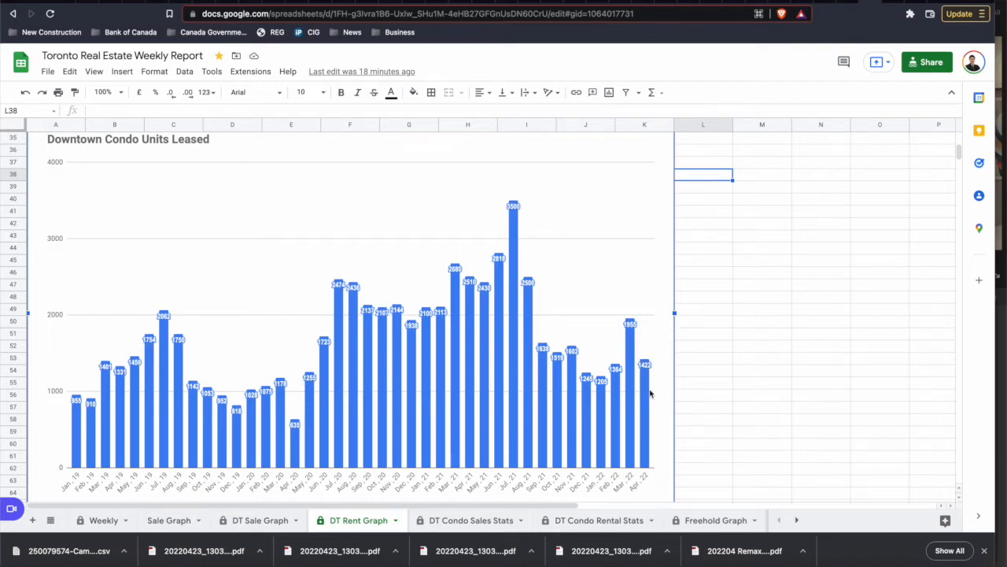
mouse_move(645, 339)
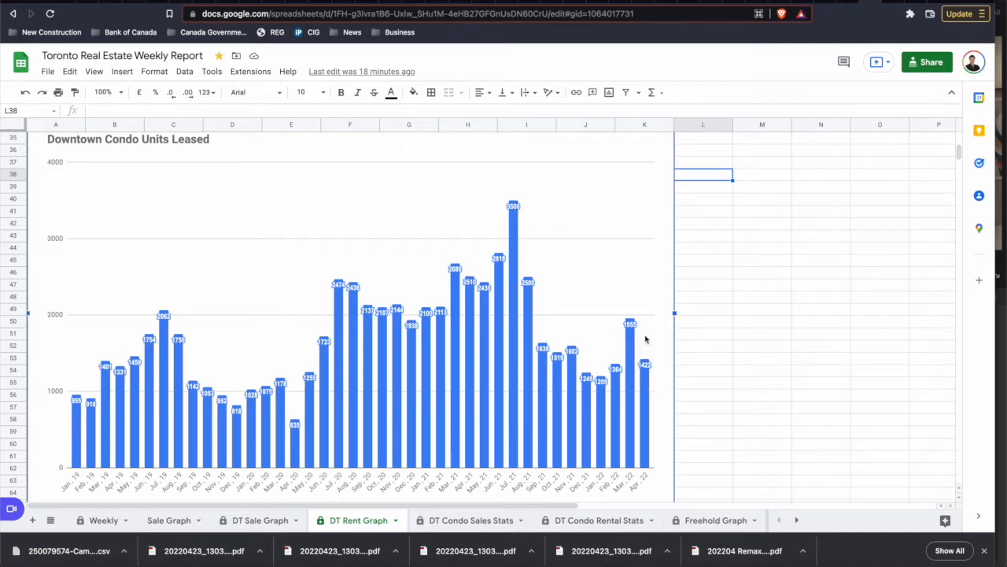
mouse_move(645, 338)
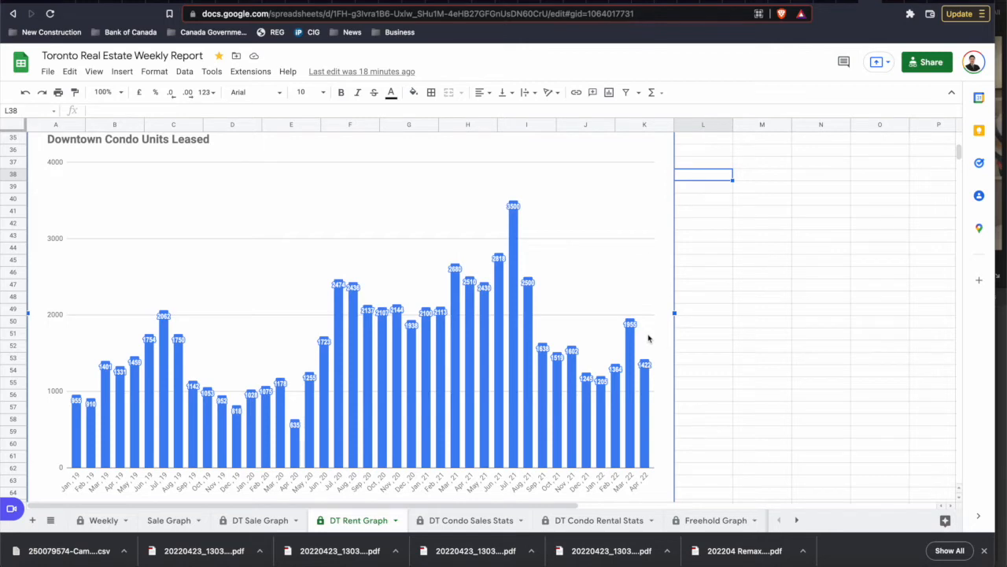
mouse_move(715, 349)
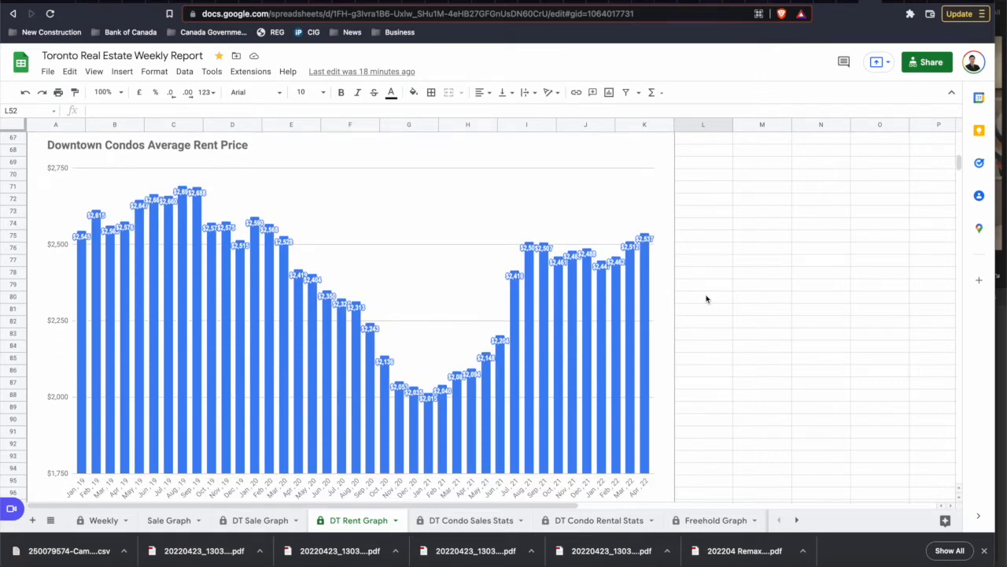
mouse_move(644, 252)
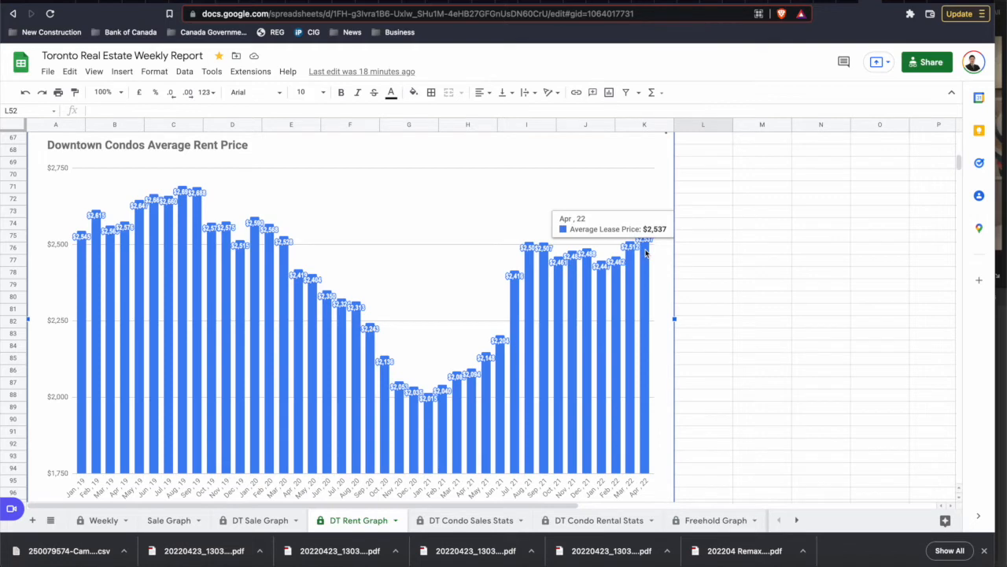
mouse_move(674, 251)
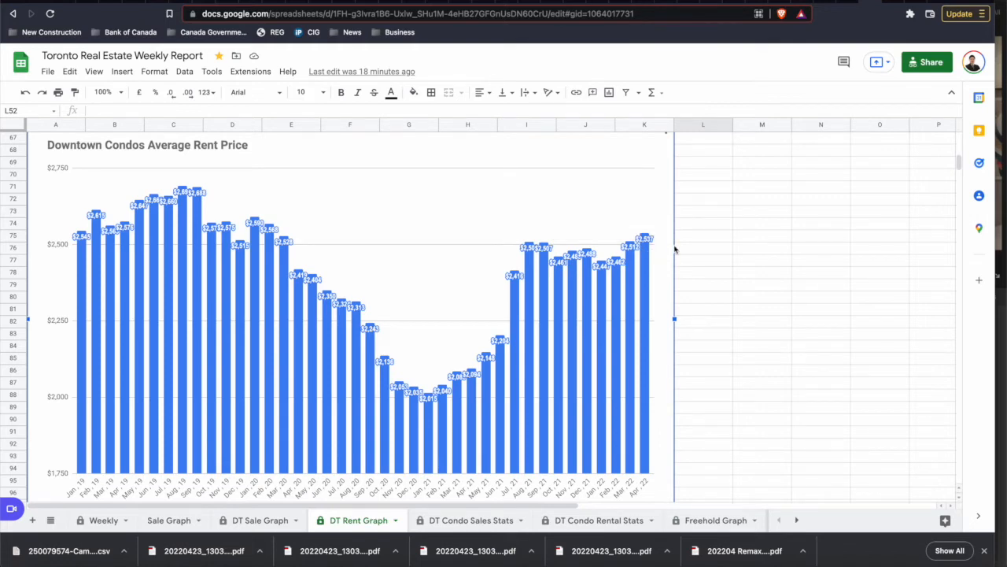
mouse_move(662, 254)
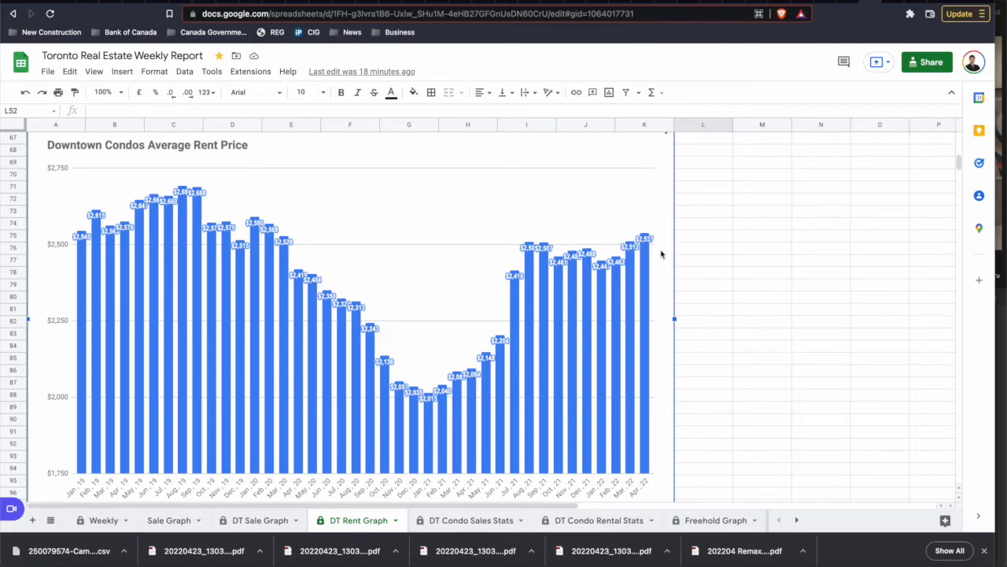
mouse_move(644, 252)
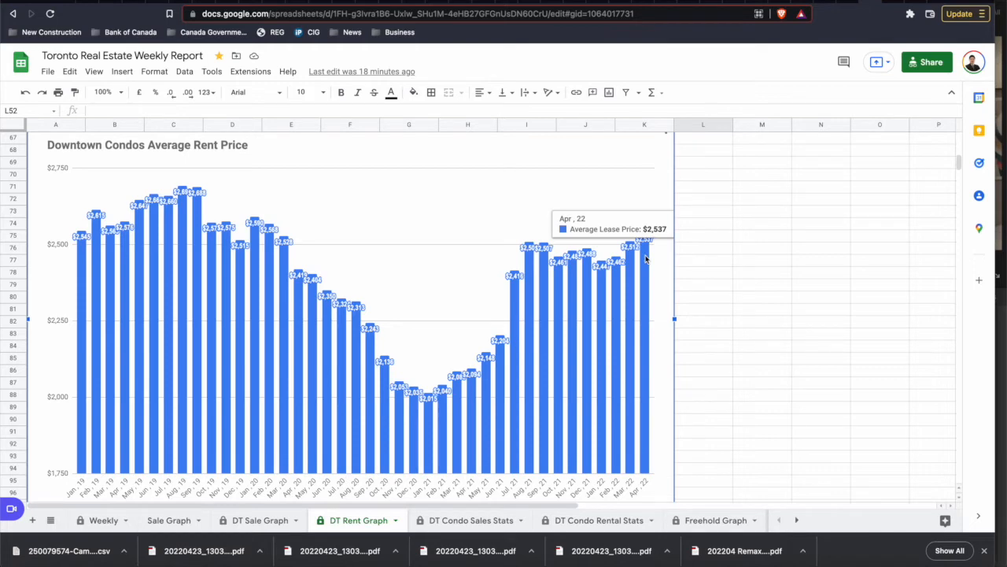
mouse_move(715, 229)
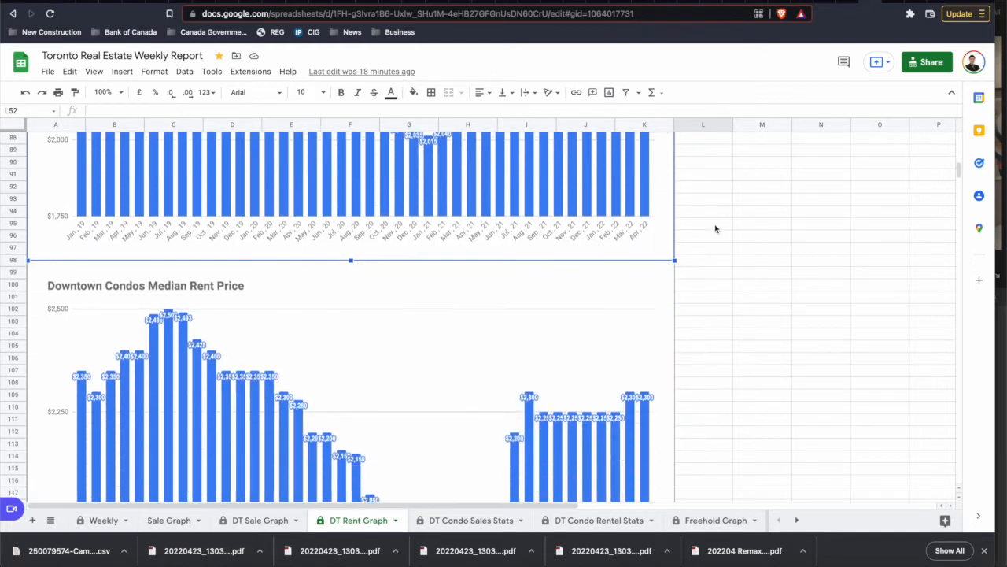
Step: Scroll past the median rent and list/rent ratio charts to Rental Days On Market
scroll("down", 3)
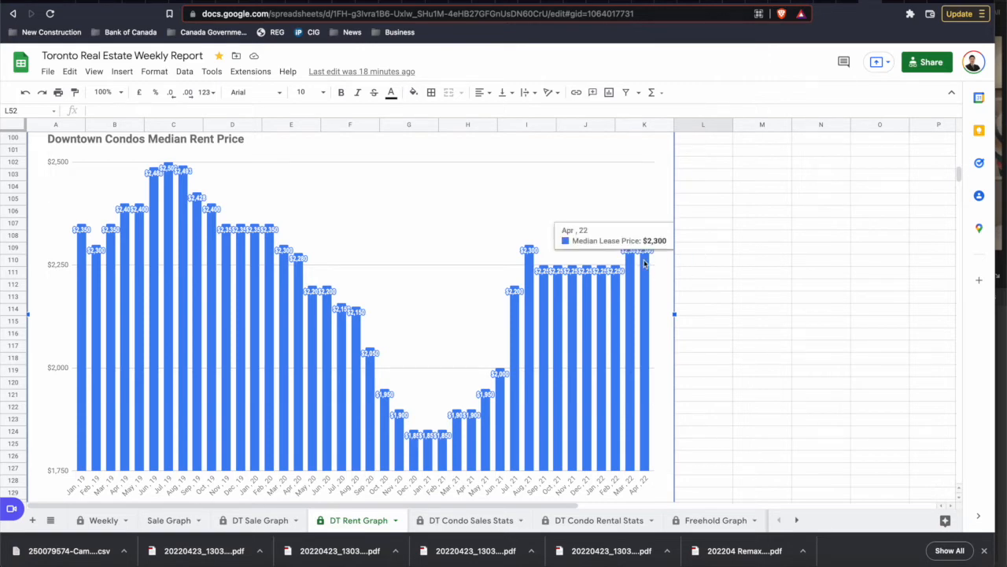
mouse_move(703, 257)
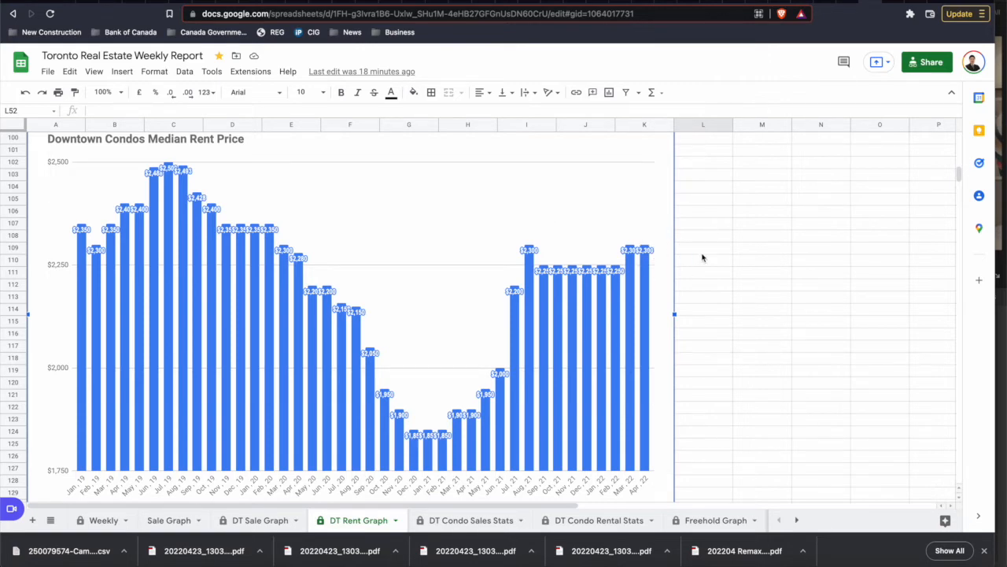
scroll("down", 3)
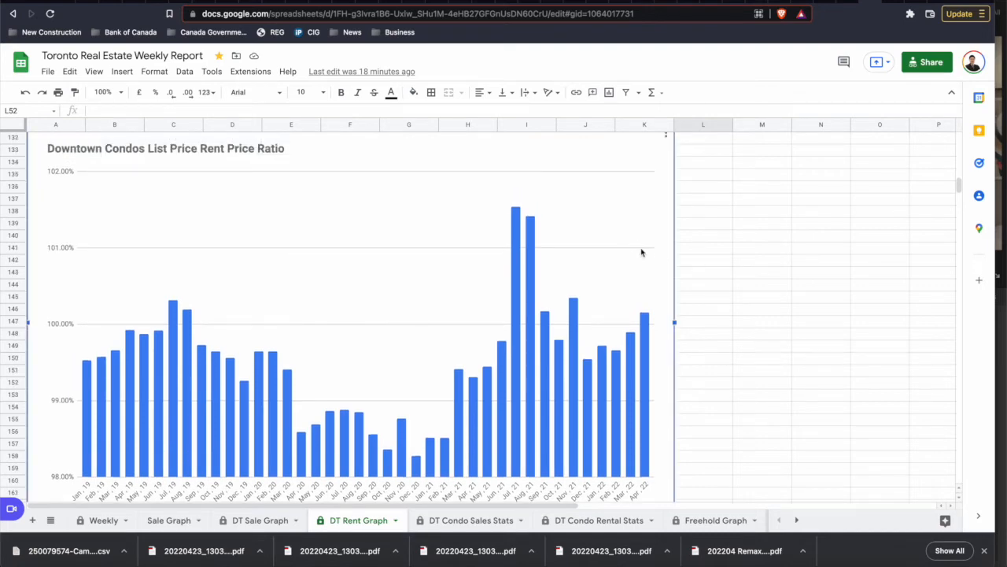
mouse_move(644, 325)
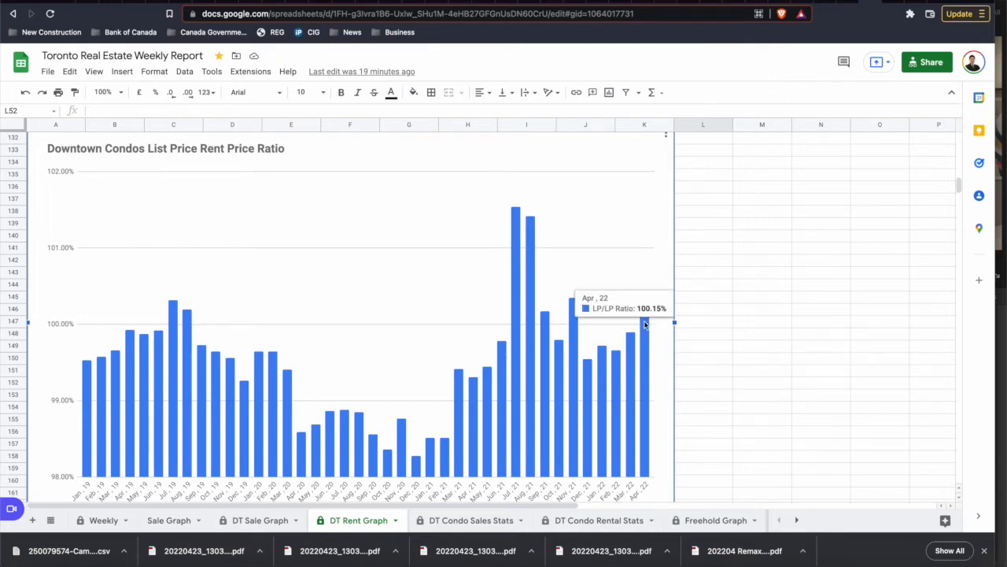
mouse_move(646, 324)
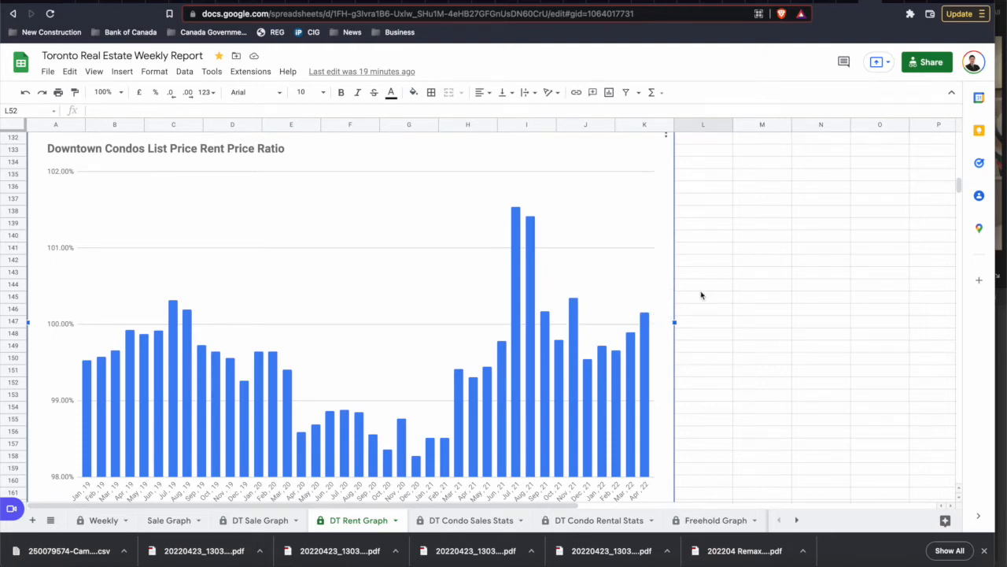
mouse_move(702, 305)
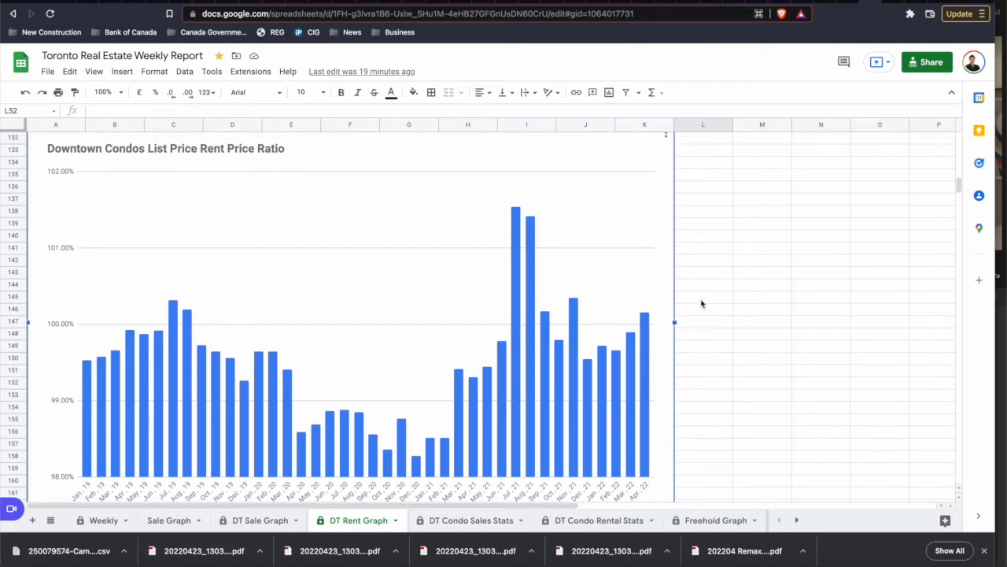
scroll("down", 3)
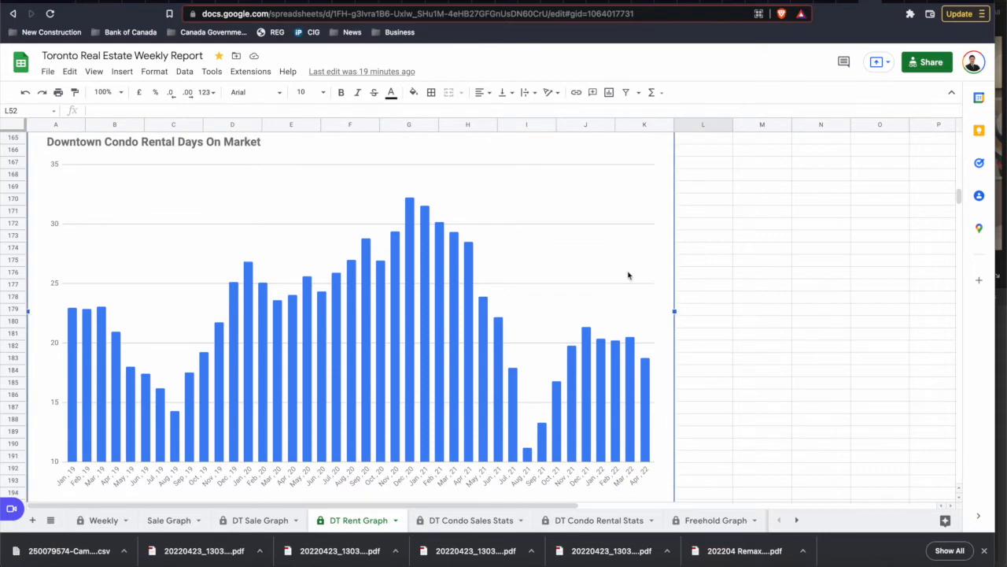
mouse_move(645, 366)
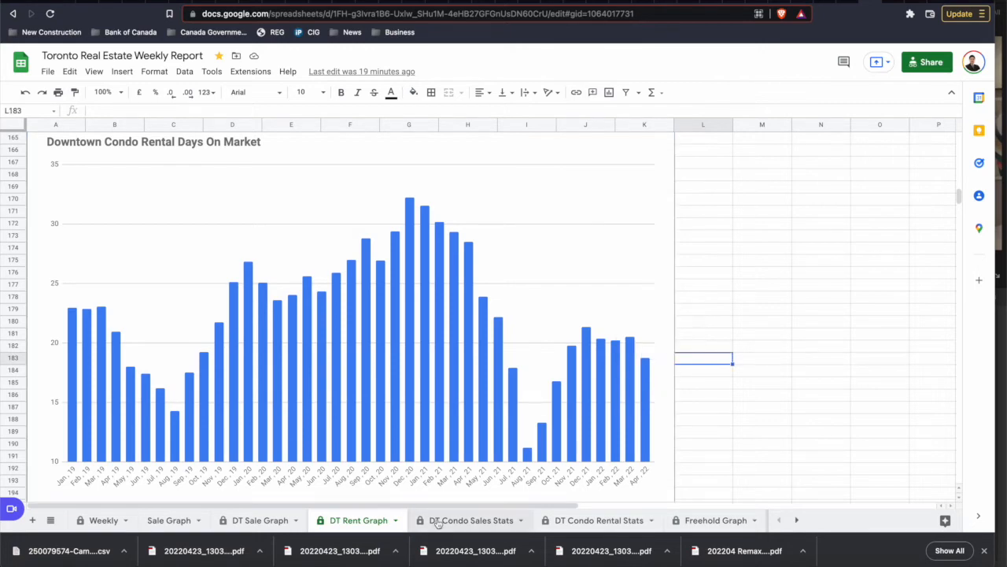
Step: On DT Condo Sales Stats, inspect April 2022's studio and 2 Bed + Den average price formulas
left_click(470, 519)
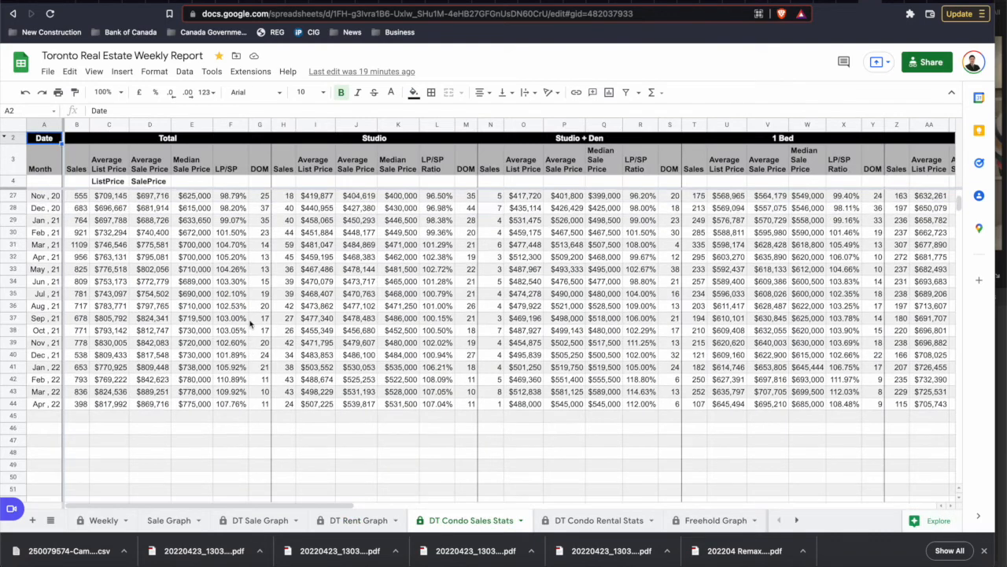
scroll("down", 3)
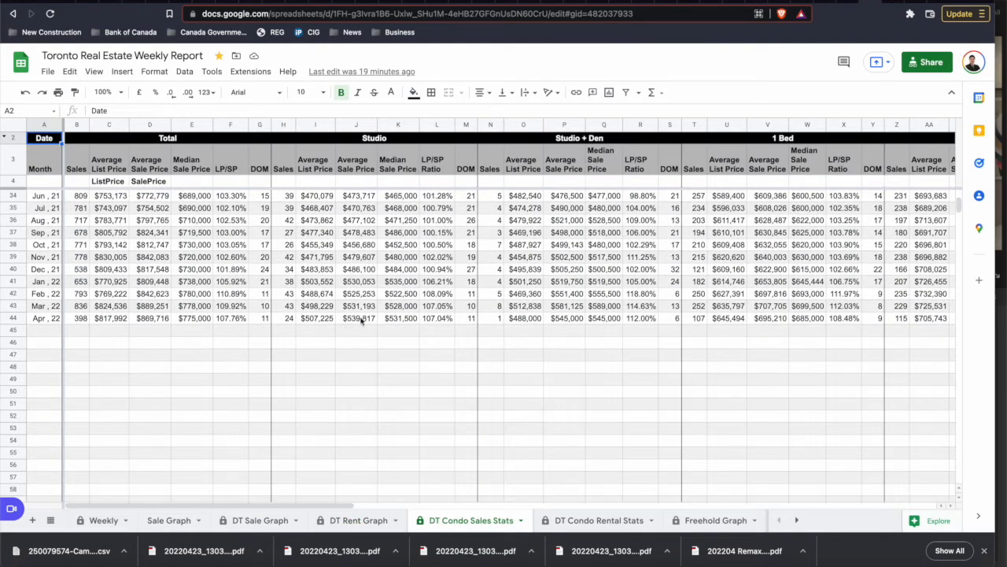
left_click(355, 318)
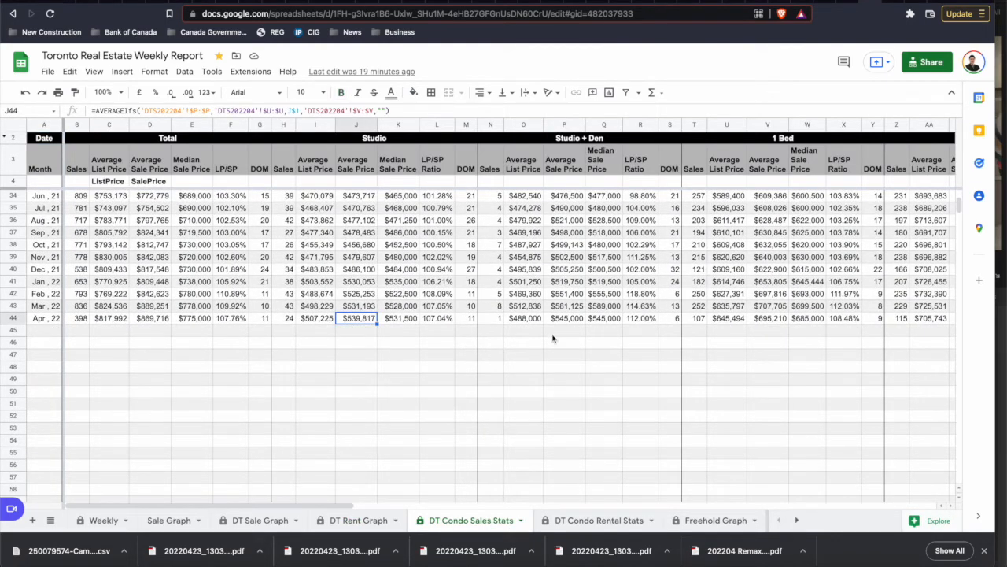
mouse_move(663, 319)
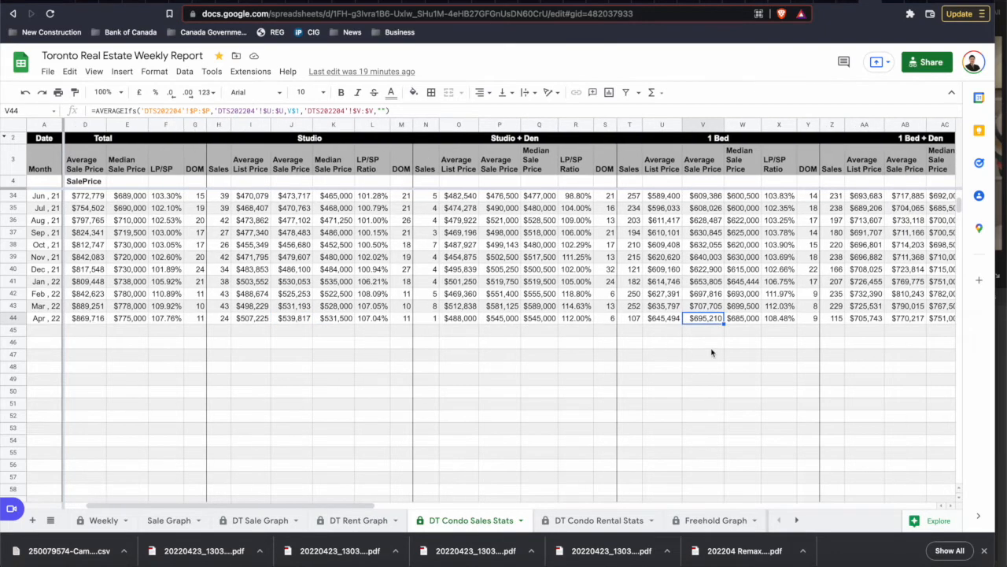
scroll("right", 3)
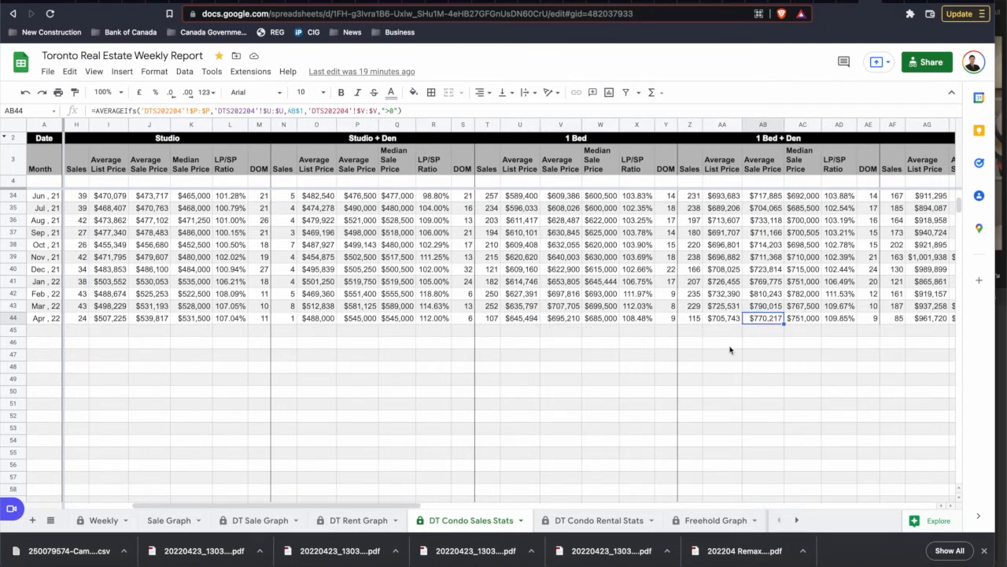
scroll("right", 3)
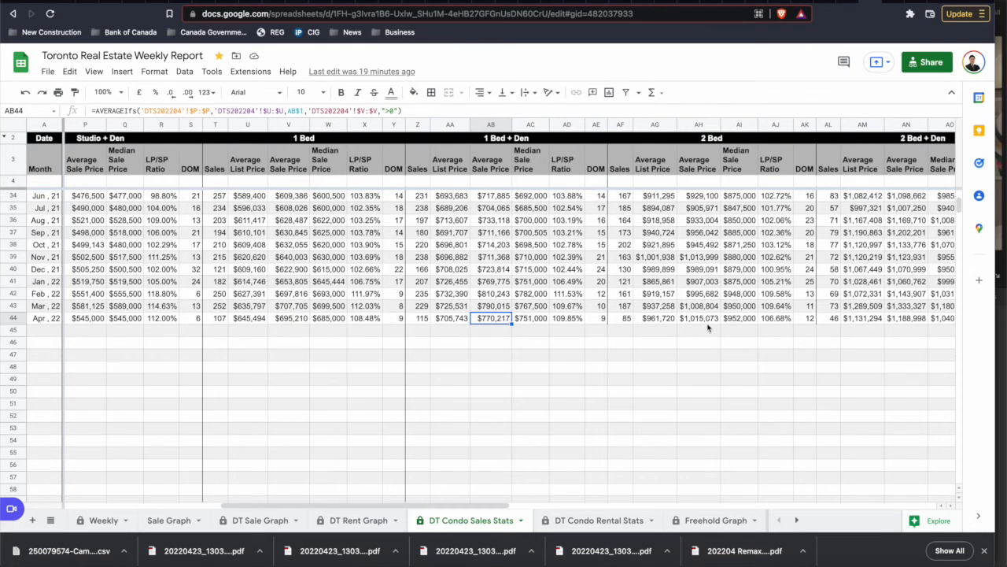
left_click(698, 318)
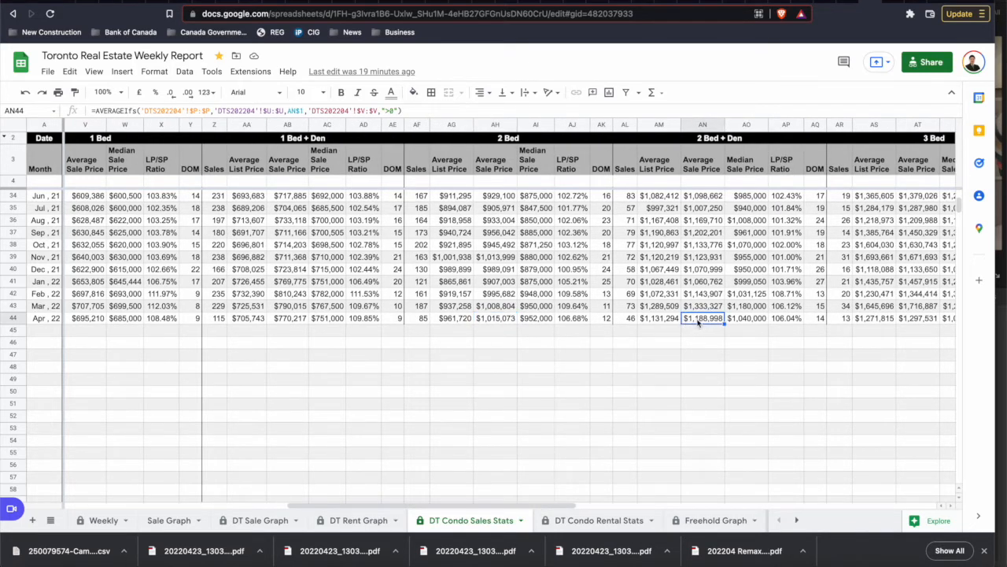
left_click(703, 305)
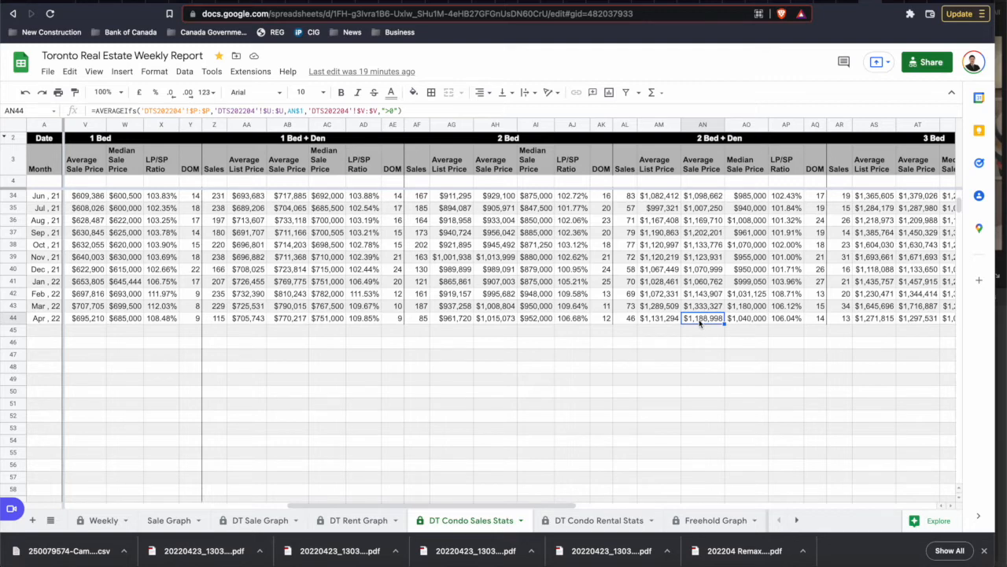
mouse_move(635, 327)
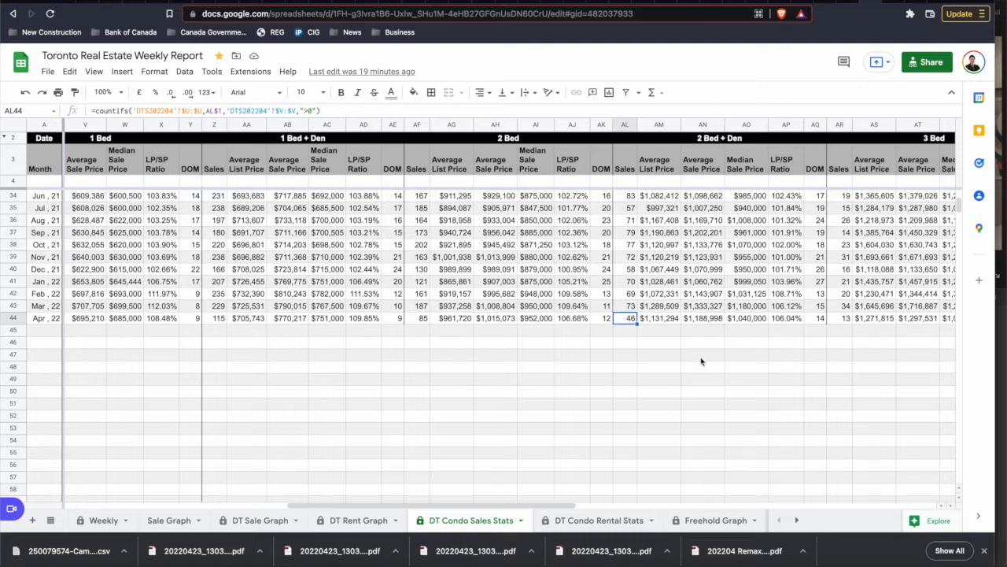
mouse_move(610, 468)
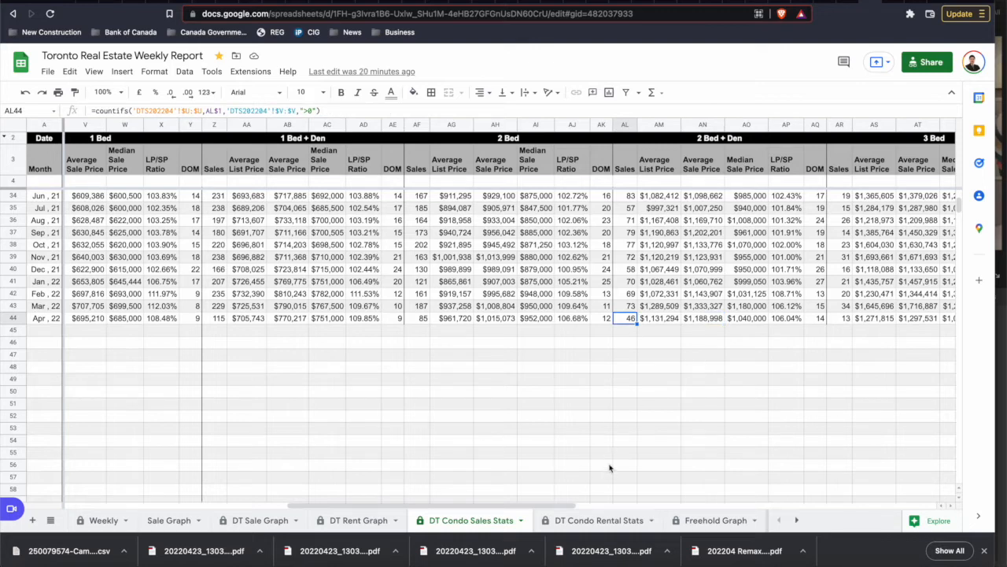
mouse_move(628, 335)
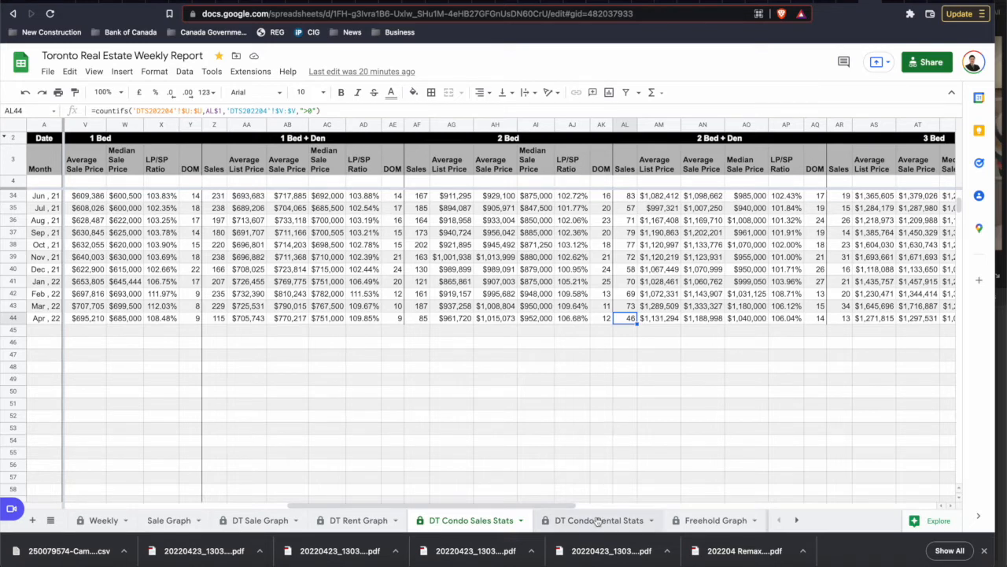
left_click(598, 520)
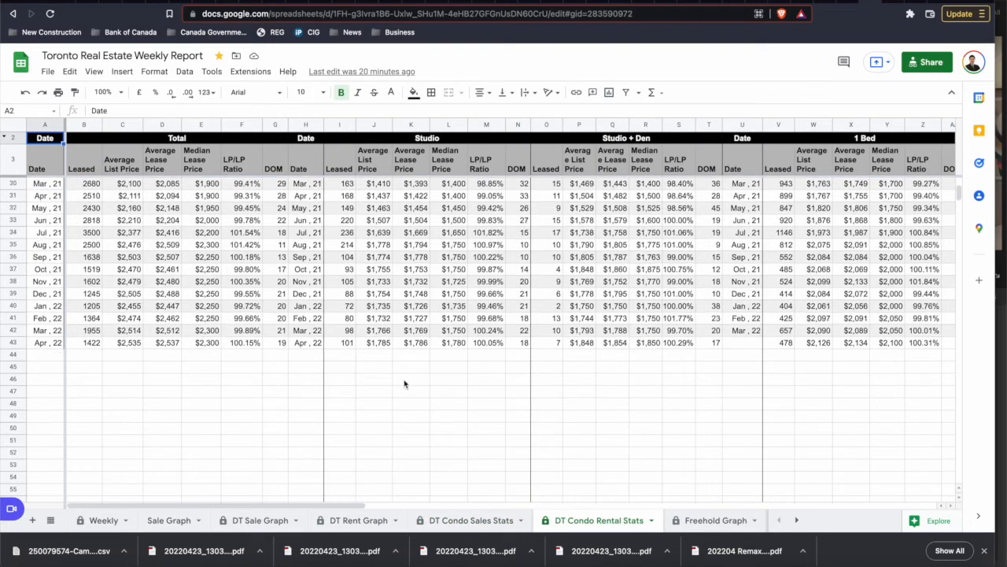
left_click(410, 343)
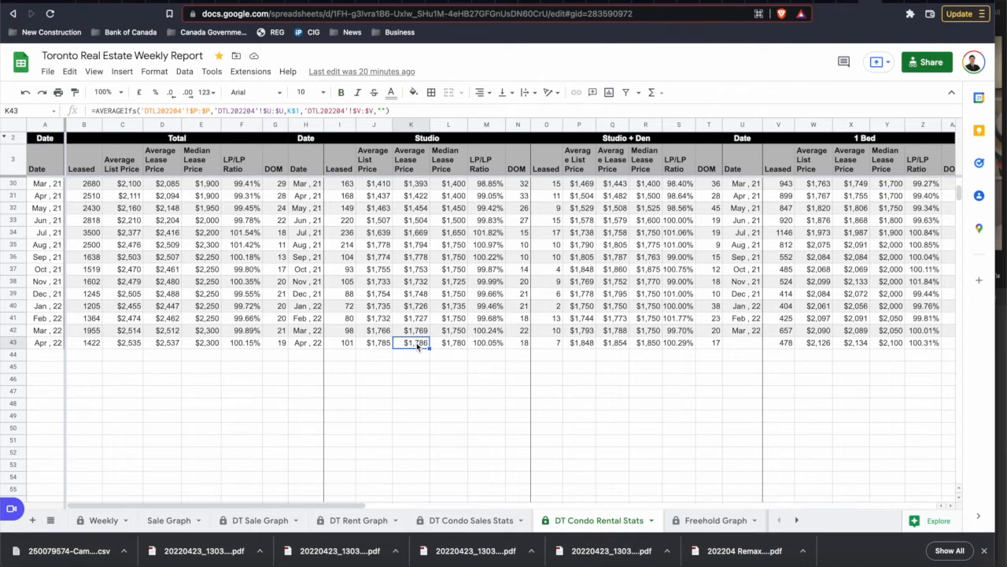
mouse_move(439, 367)
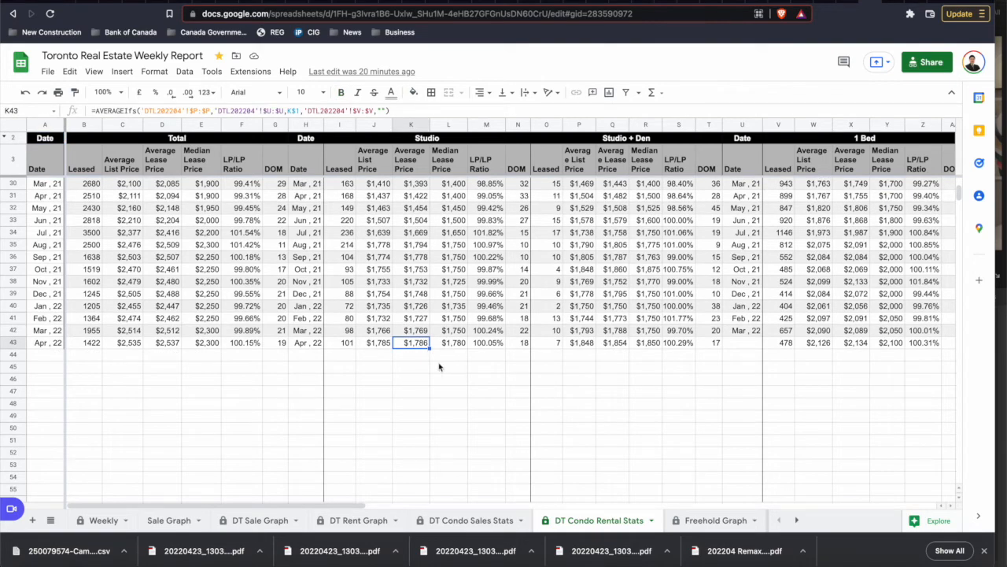
left_click(612, 342)
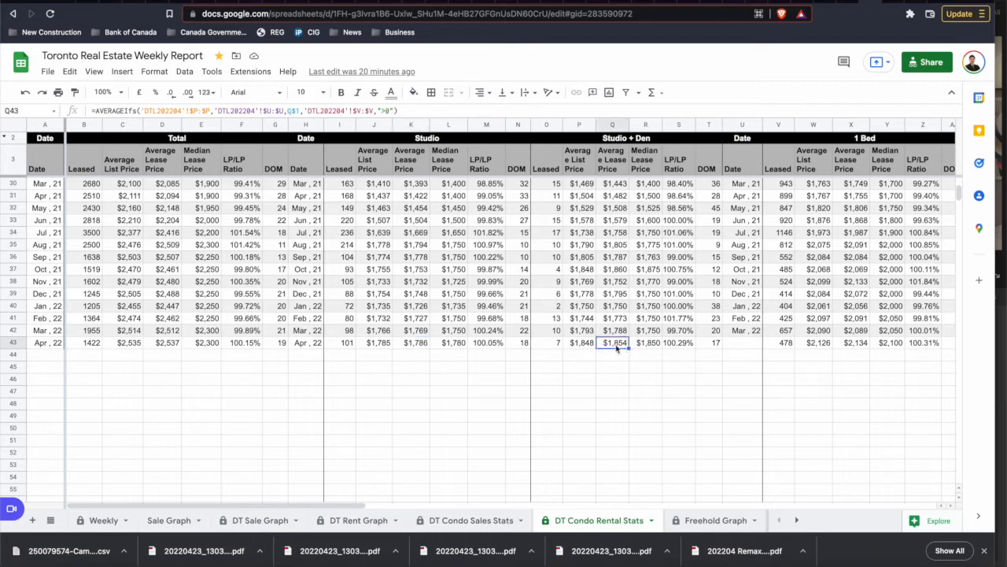
scroll("right", 3)
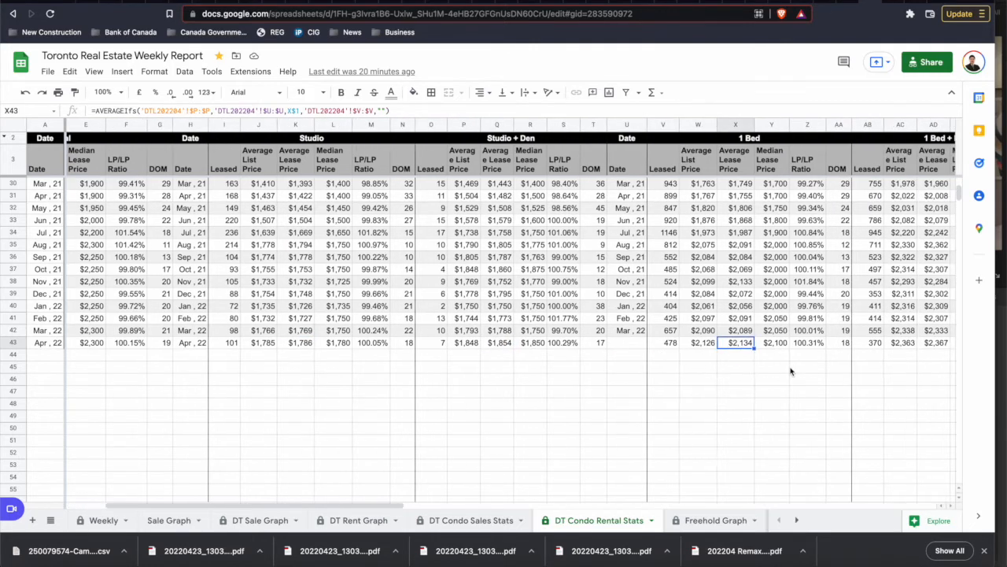
scroll("right", 3)
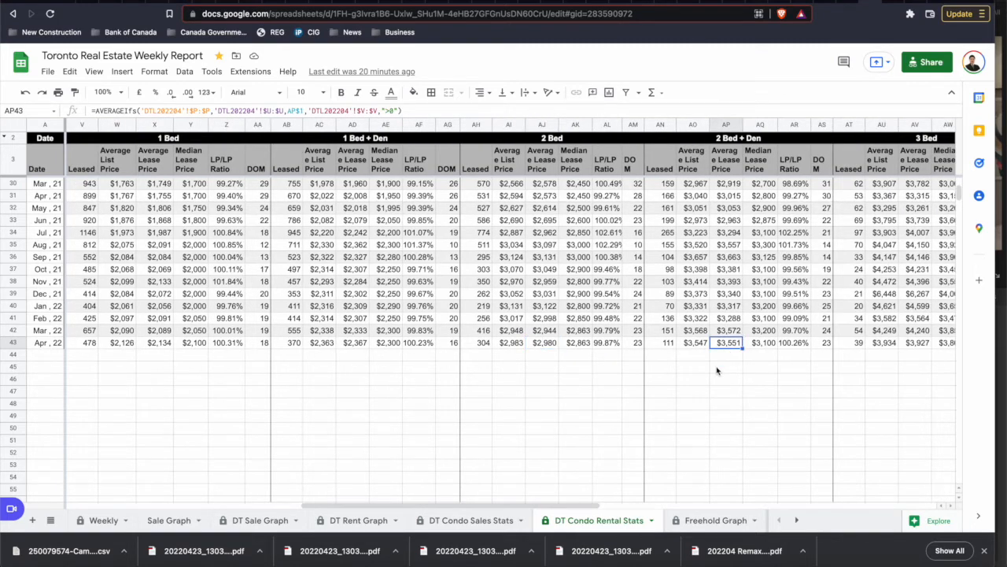
scroll("right", 3)
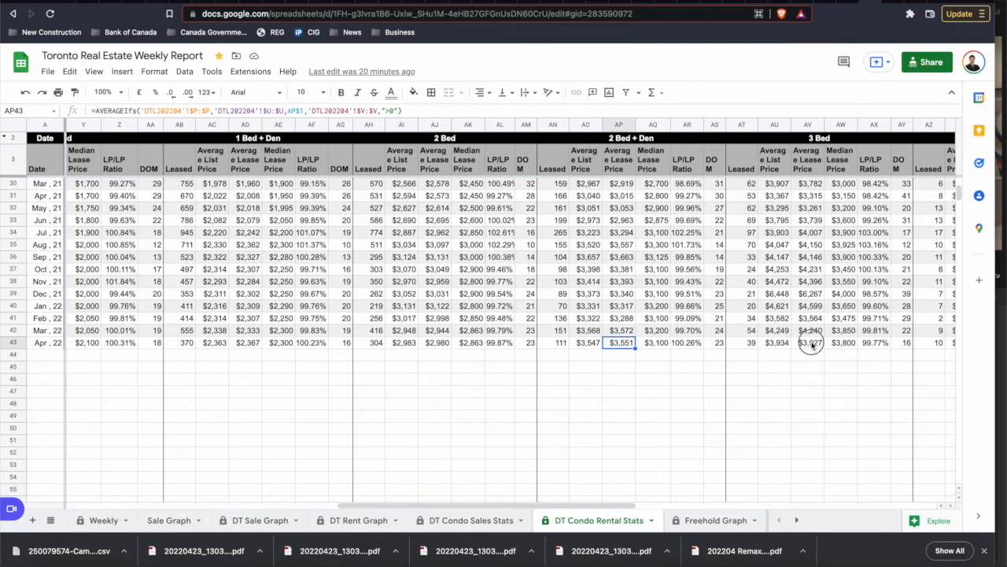
left_click(809, 342)
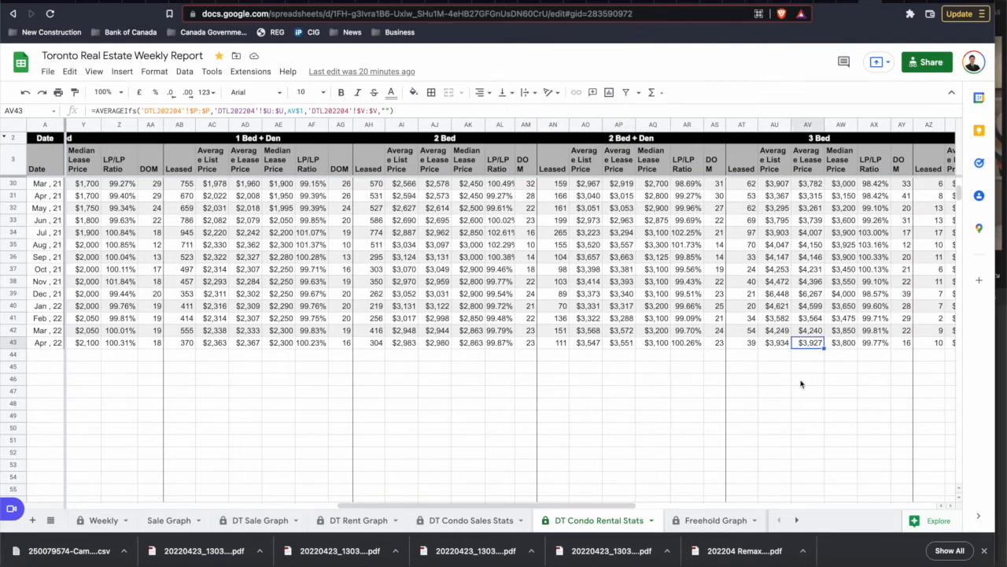
mouse_move(731, 441)
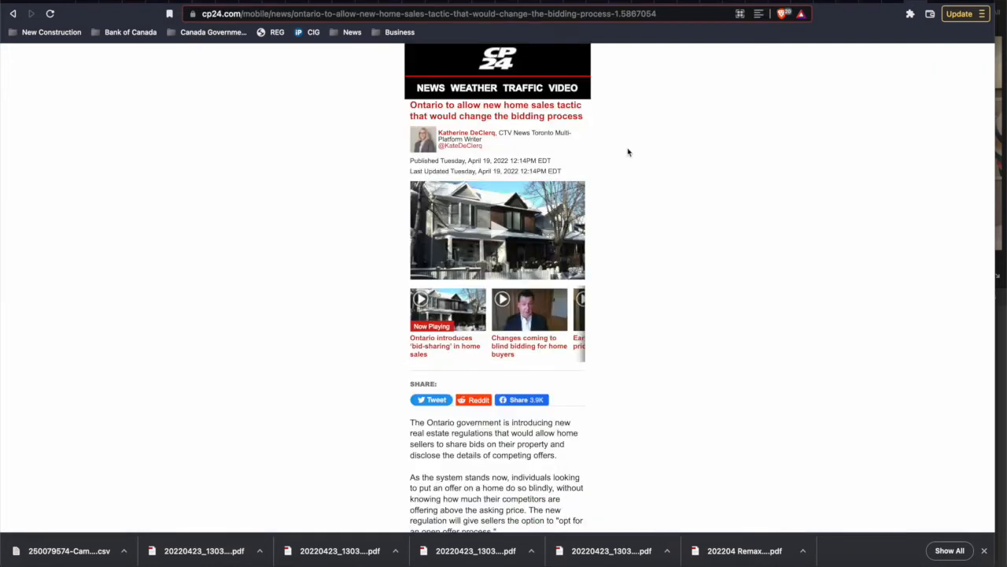
mouse_move(611, 163)
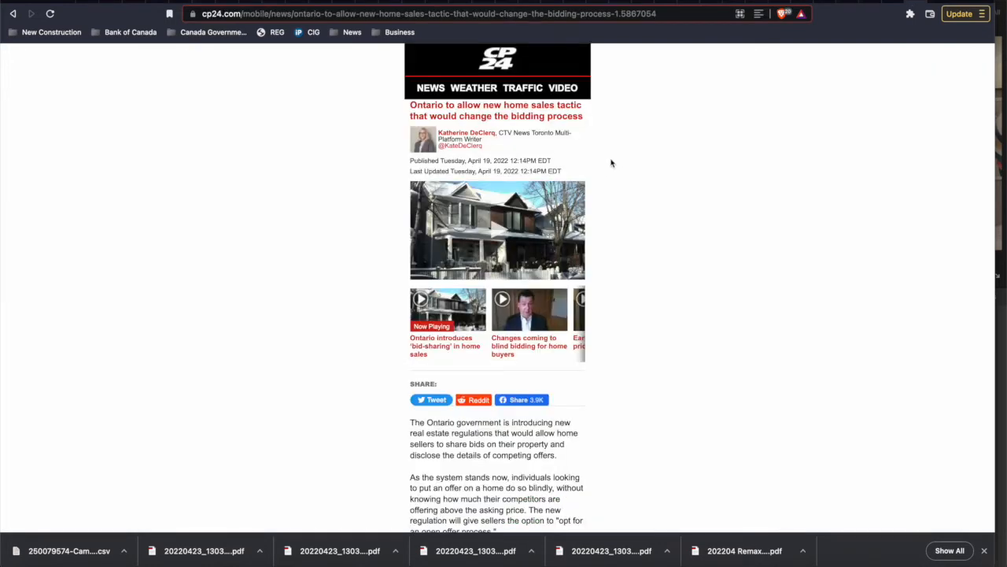
Step: Read the CP24 bidding-process article, highlighting the open offer passage, then return to the top
scroll("down", 3)
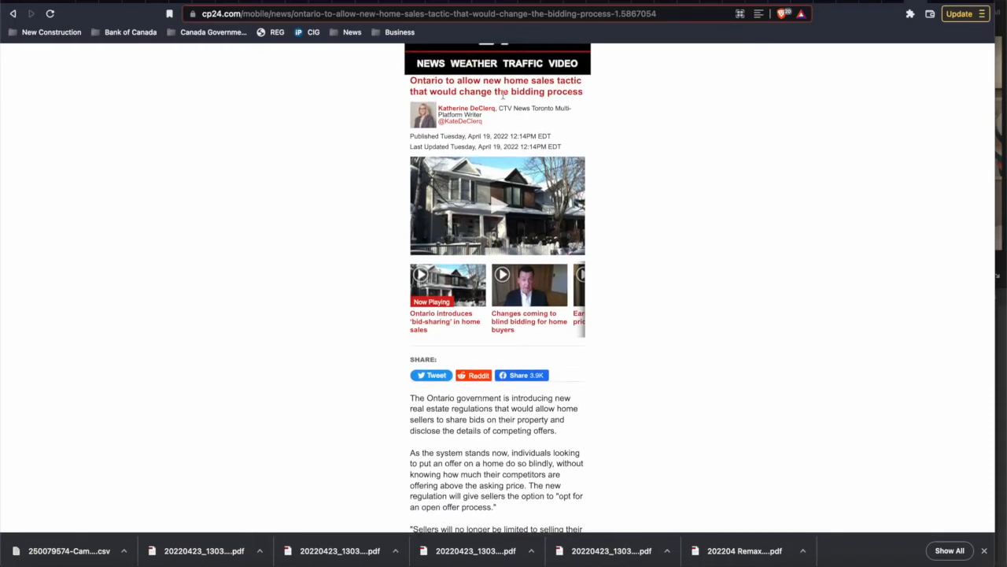
scroll("down", 3)
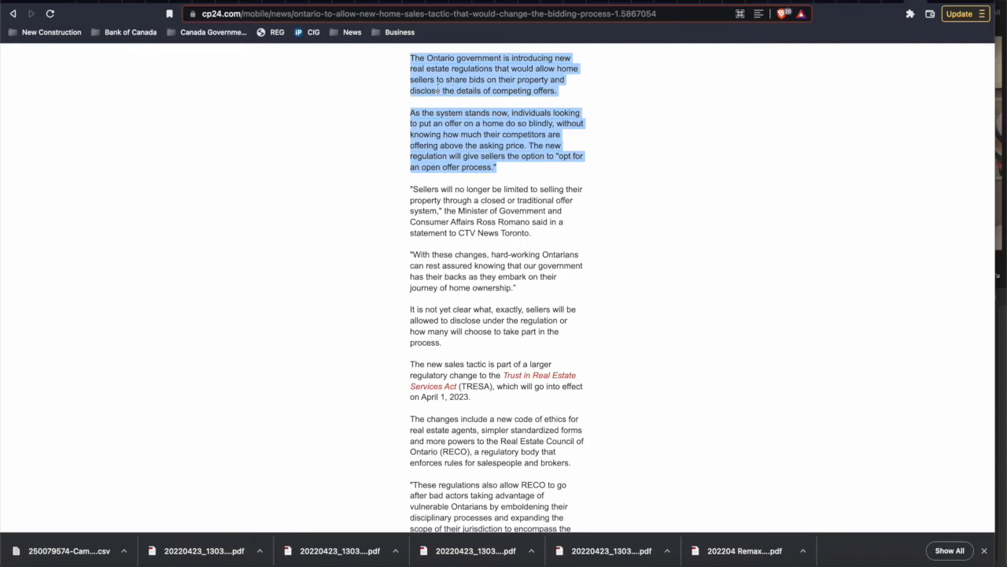
mouse_move(425, 101)
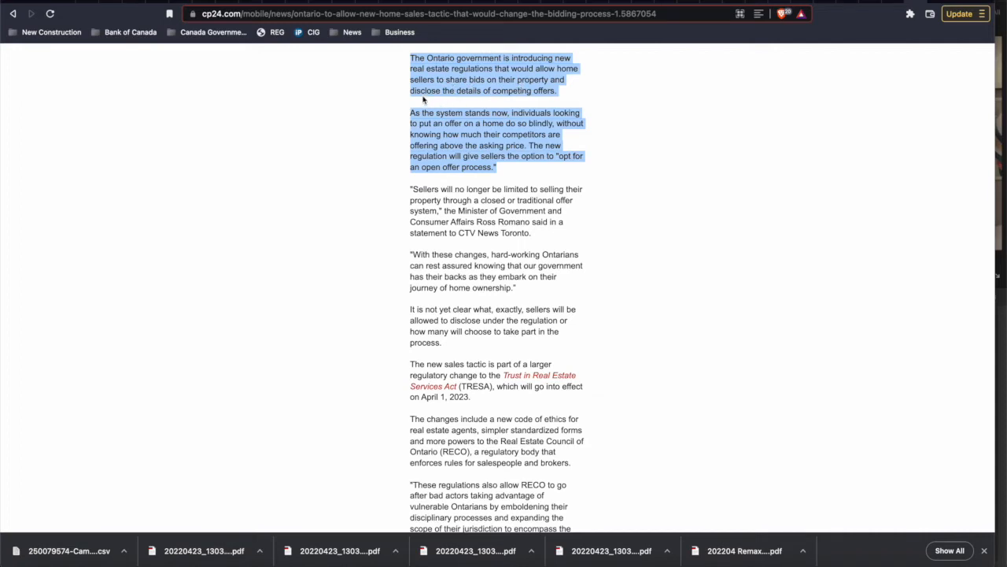
left_click(422, 100)
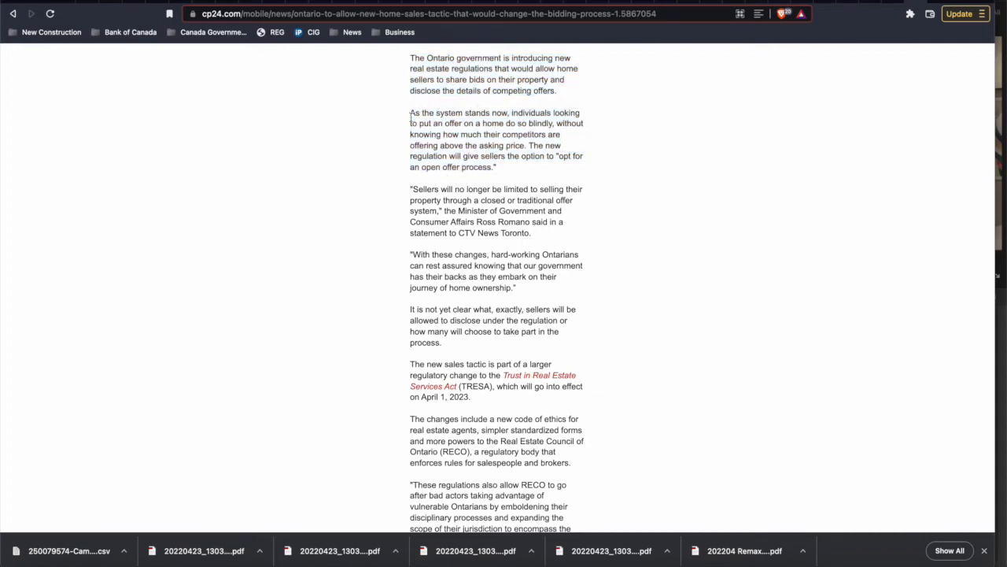
left_click_drag(410, 112, 495, 167)
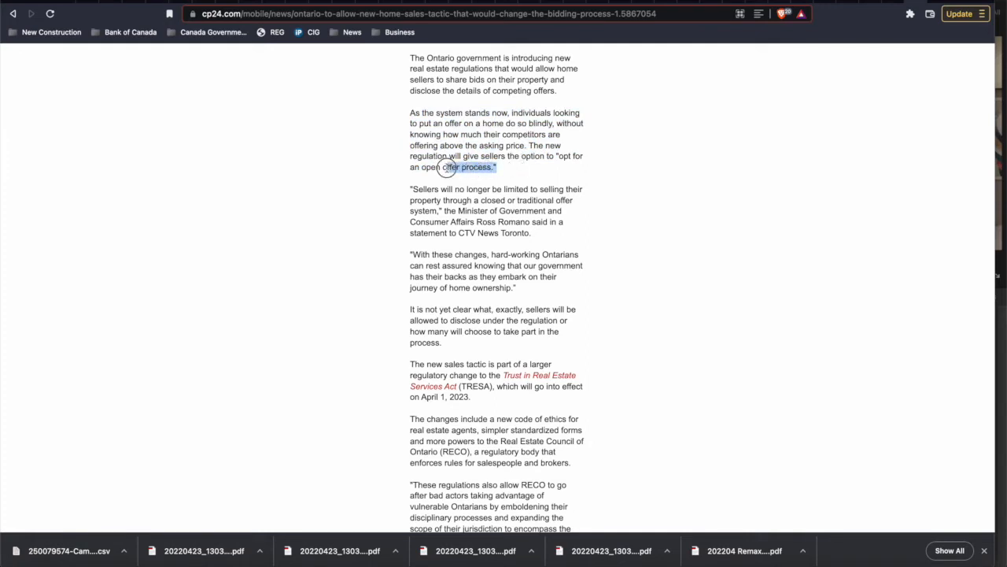
left_click_drag(447, 167, 559, 156)
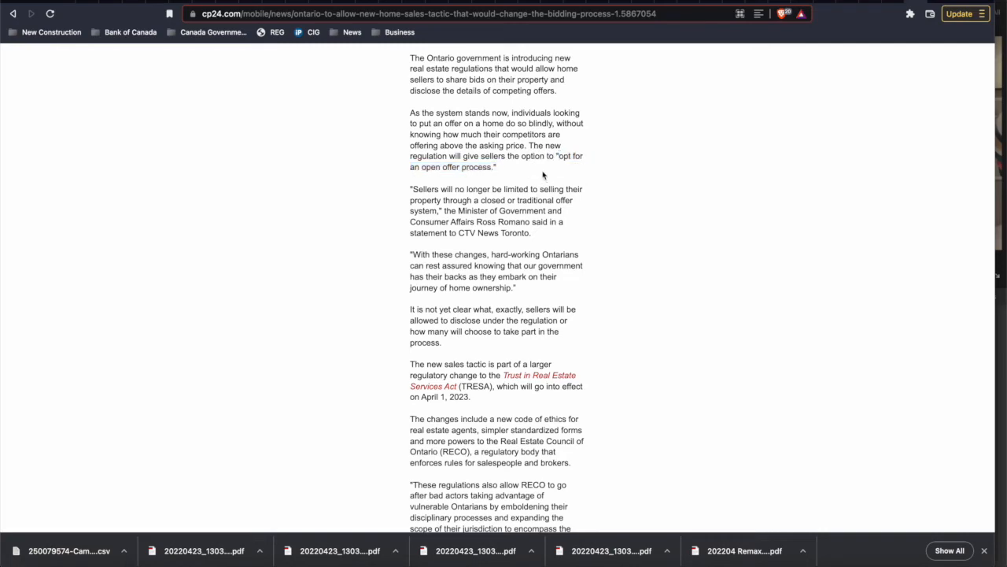
scroll("up", 3)
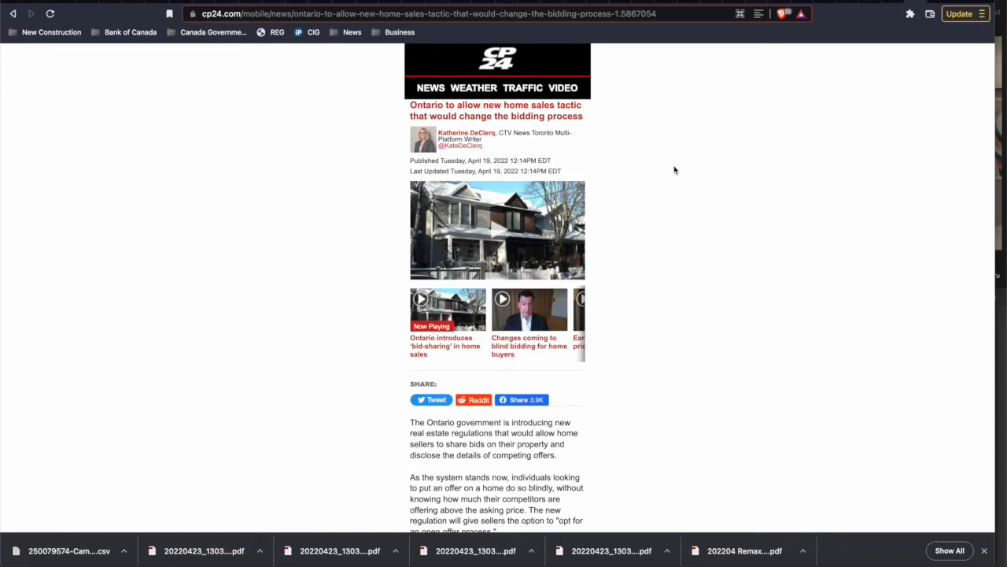
scroll("down", 3)
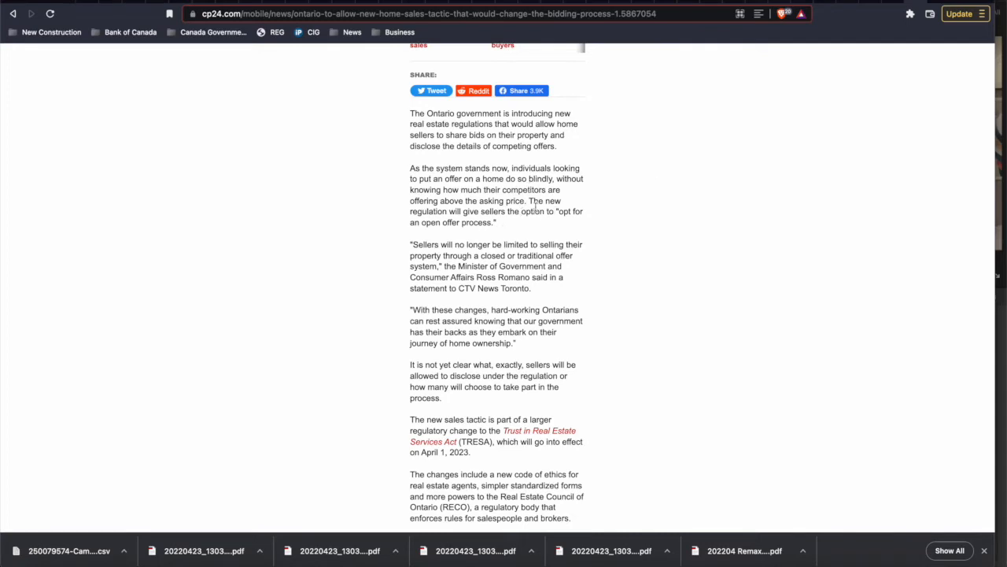
left_click_drag(538, 200, 496, 222)
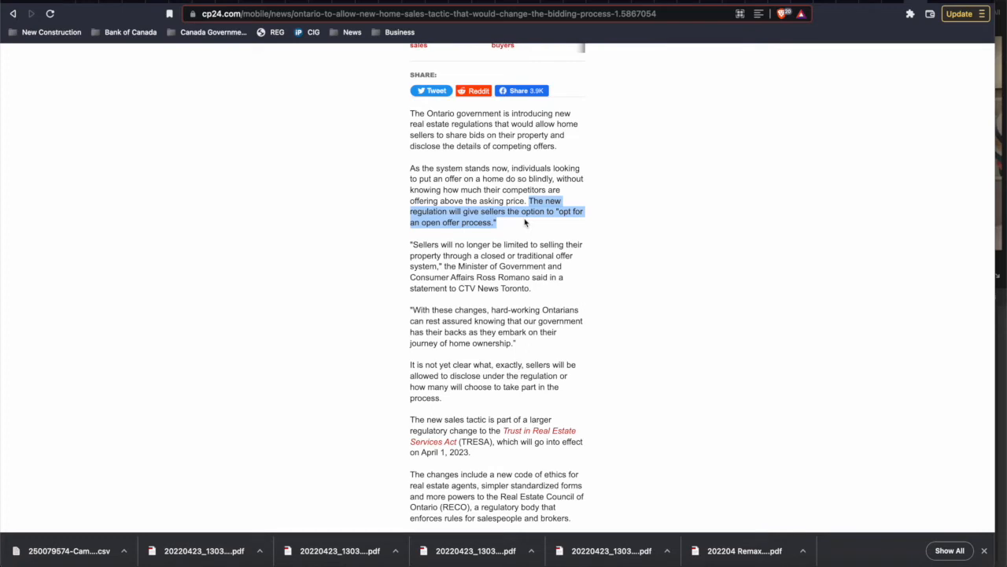
mouse_move(525, 238)
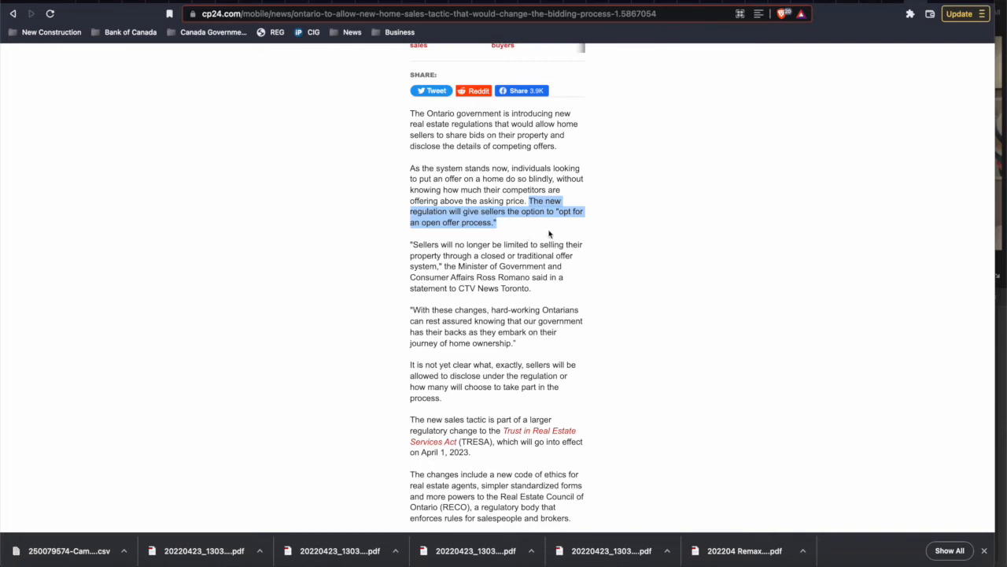
mouse_move(583, 261)
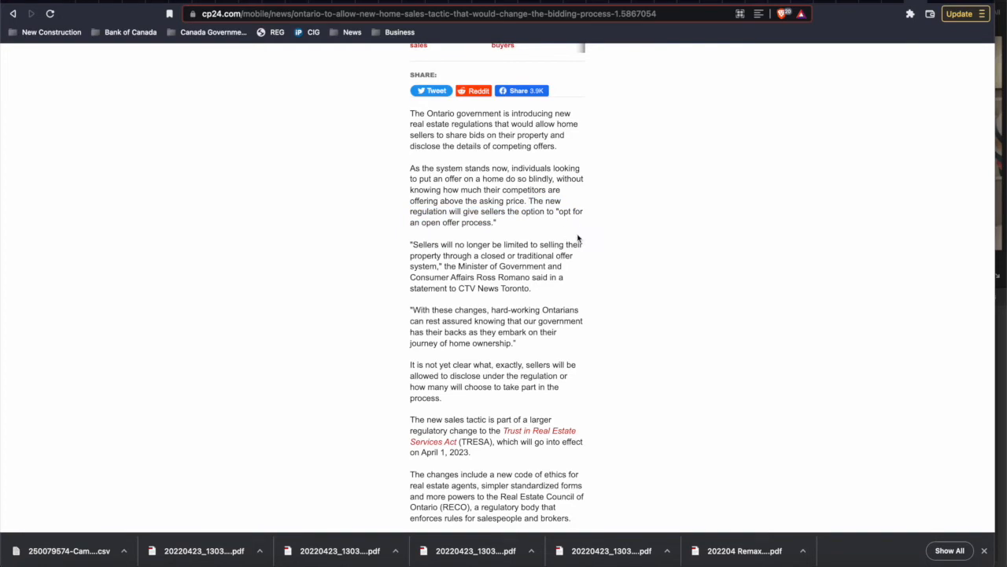
scroll("up", 3)
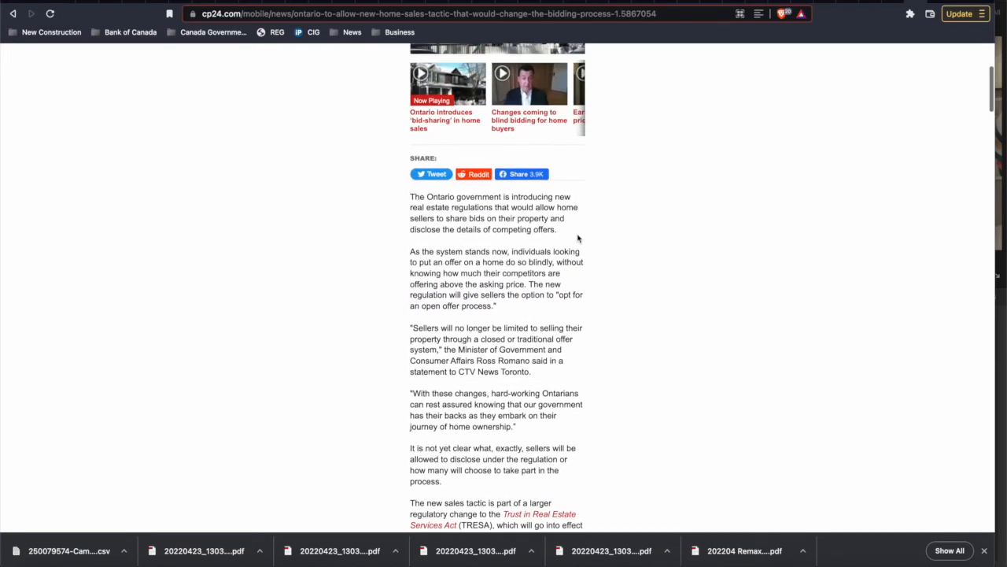
scroll("up", 3)
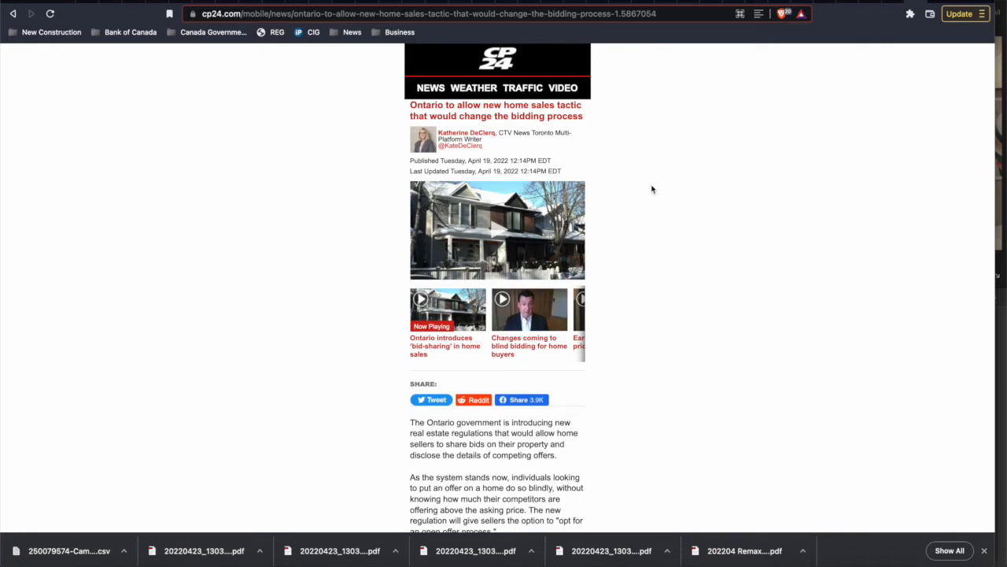
mouse_move(633, 143)
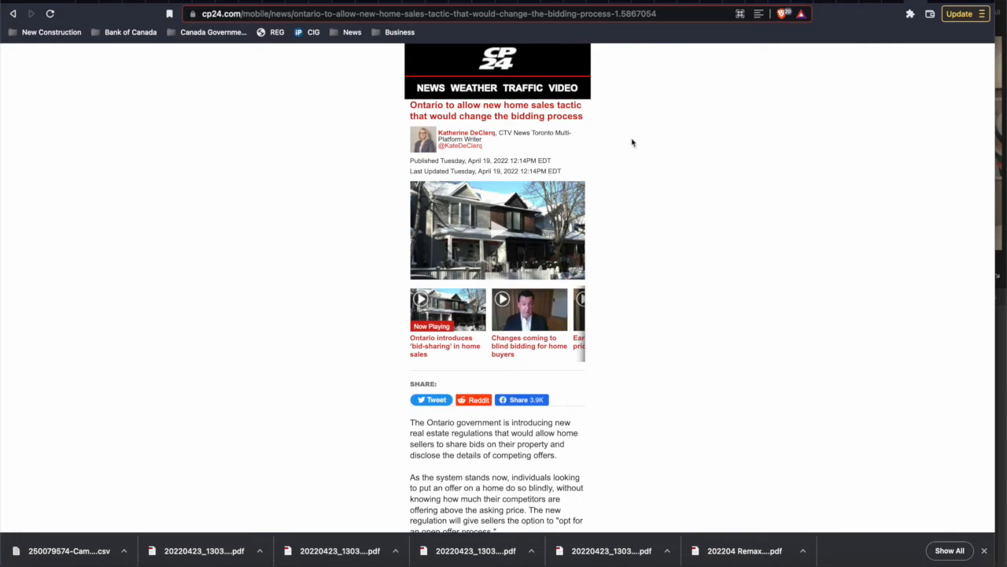
mouse_move(646, 66)
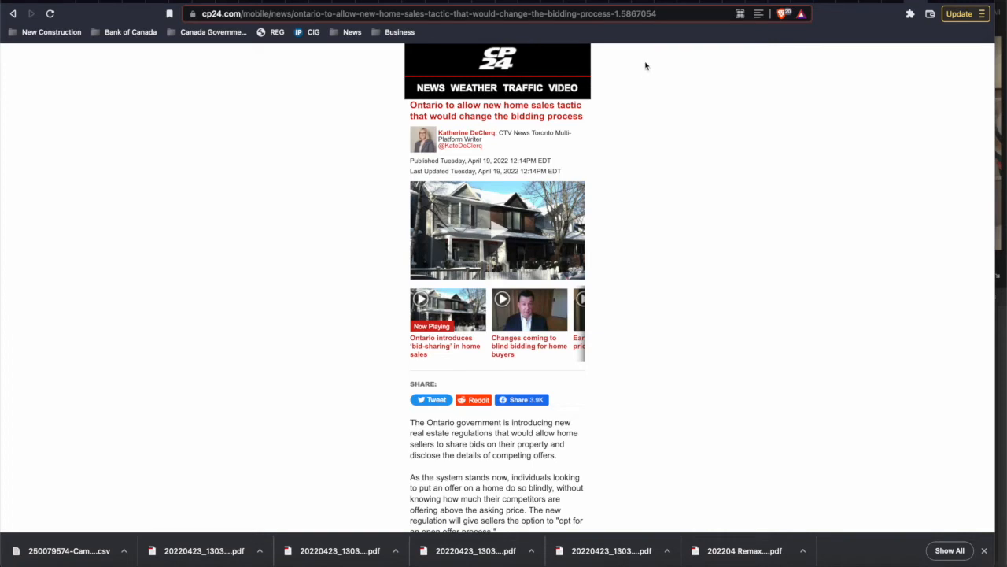
scroll("down", 3)
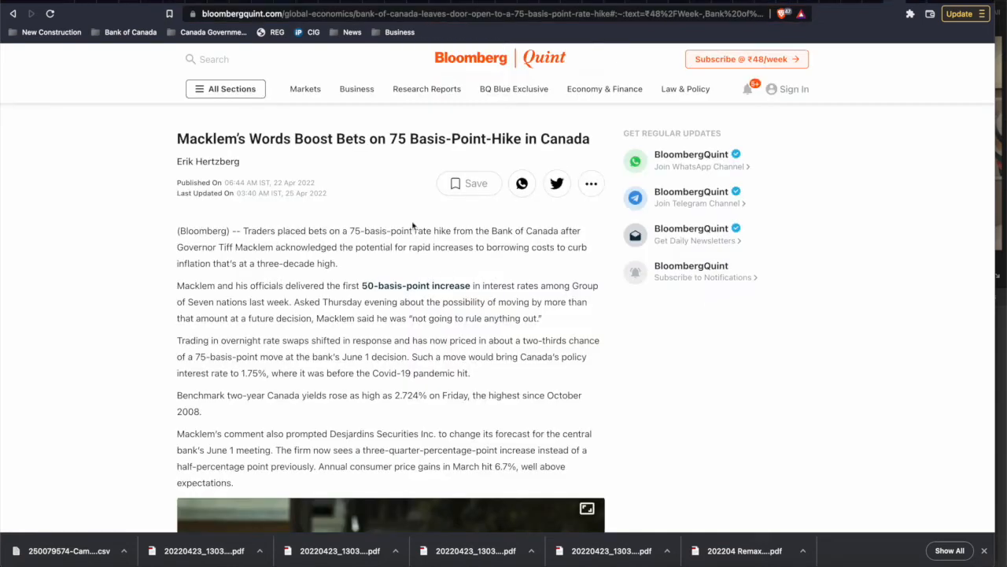
mouse_move(174, 140)
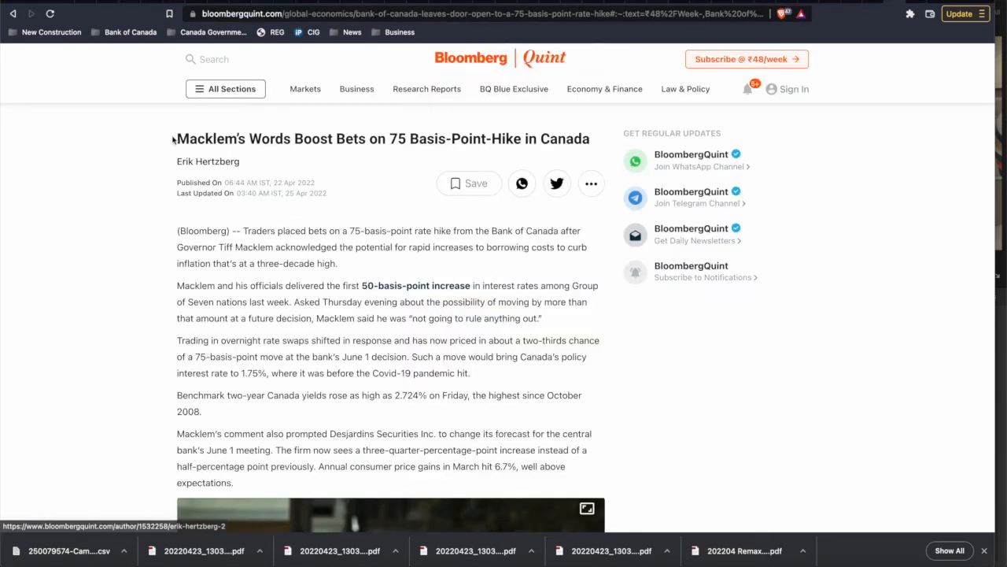
mouse_move(175, 141)
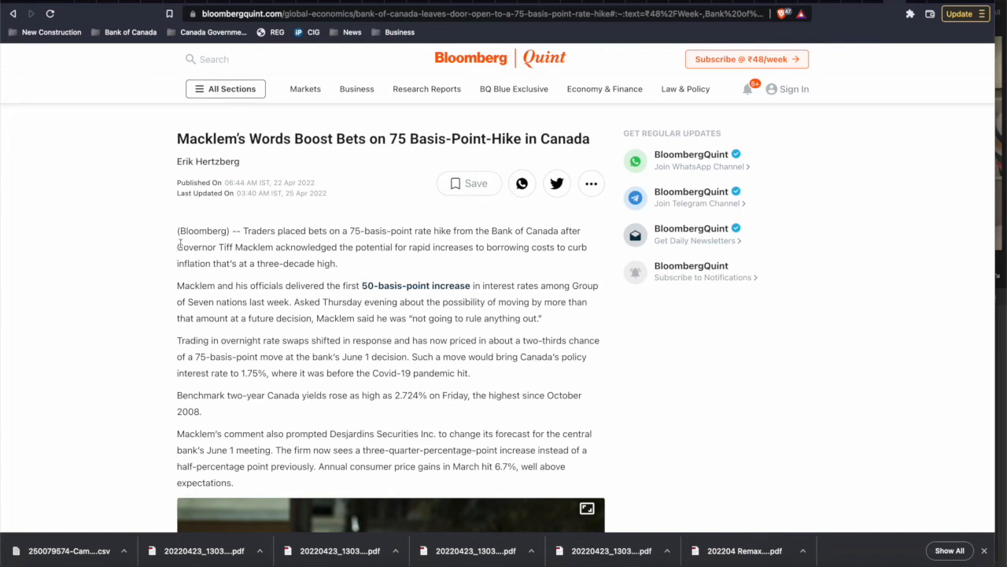
mouse_move(217, 230)
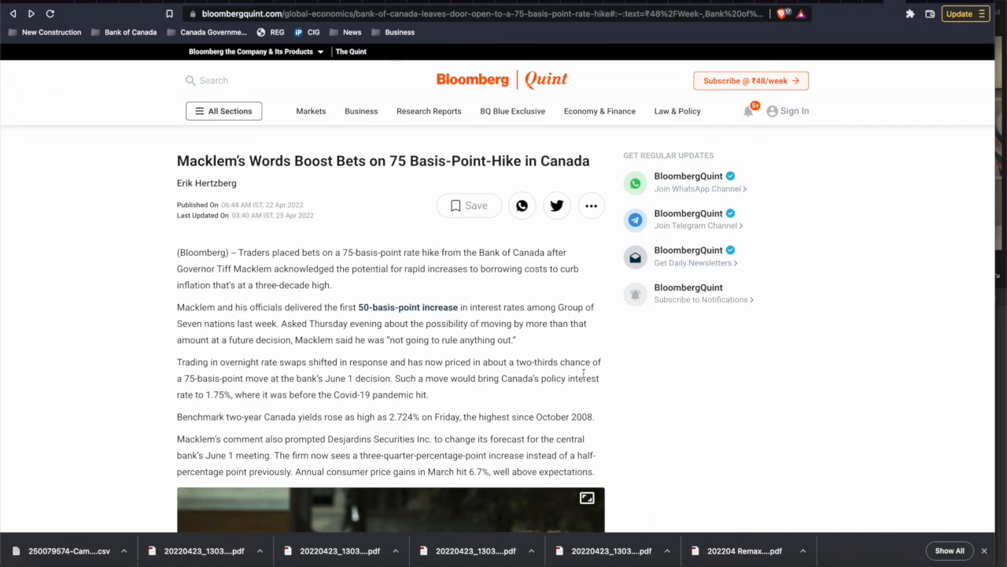
mouse_move(551, 336)
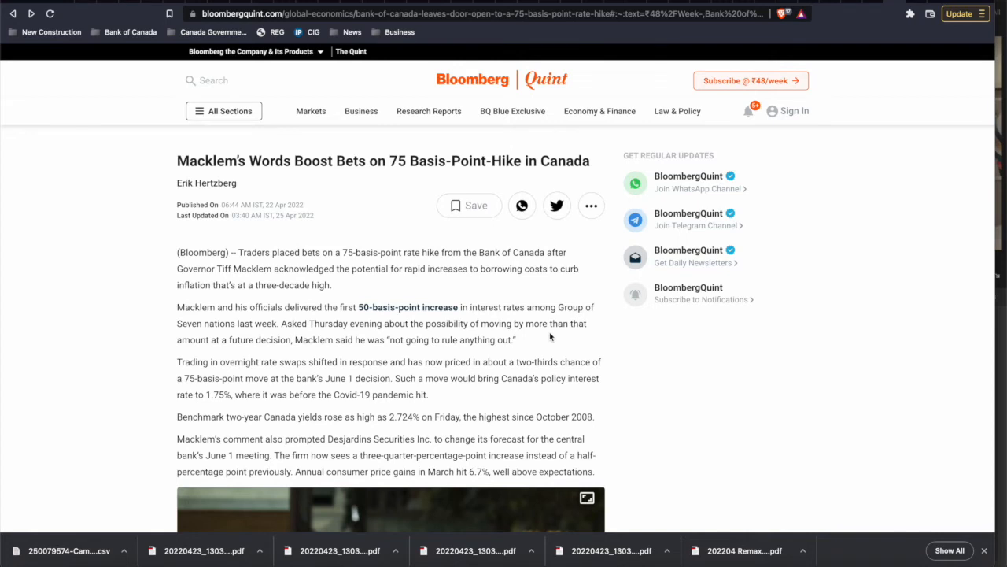
mouse_move(486, 281)
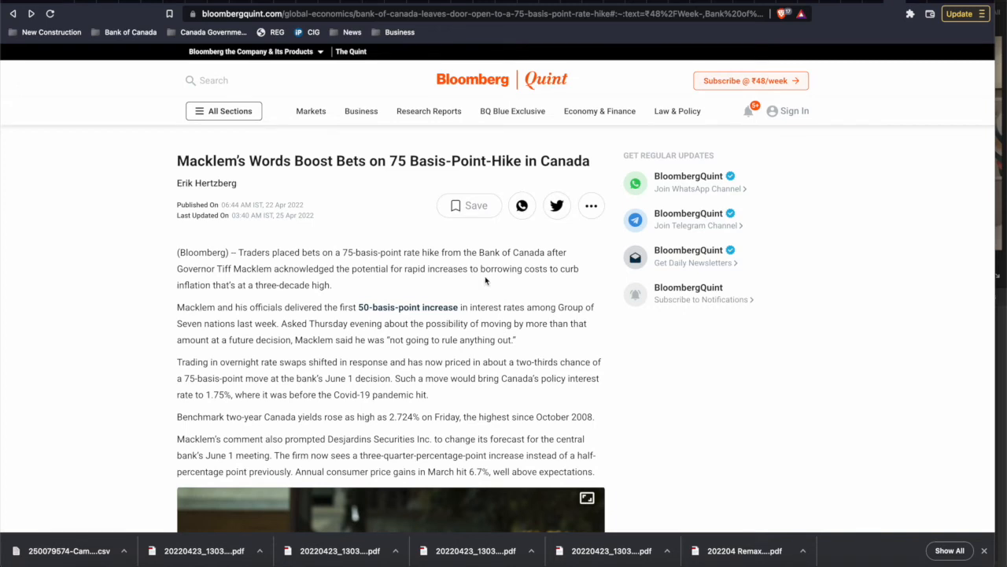
Step: Read the Macklem article's opening paragraphs on bets for a 75-basis-point hike
double_click(229, 268)
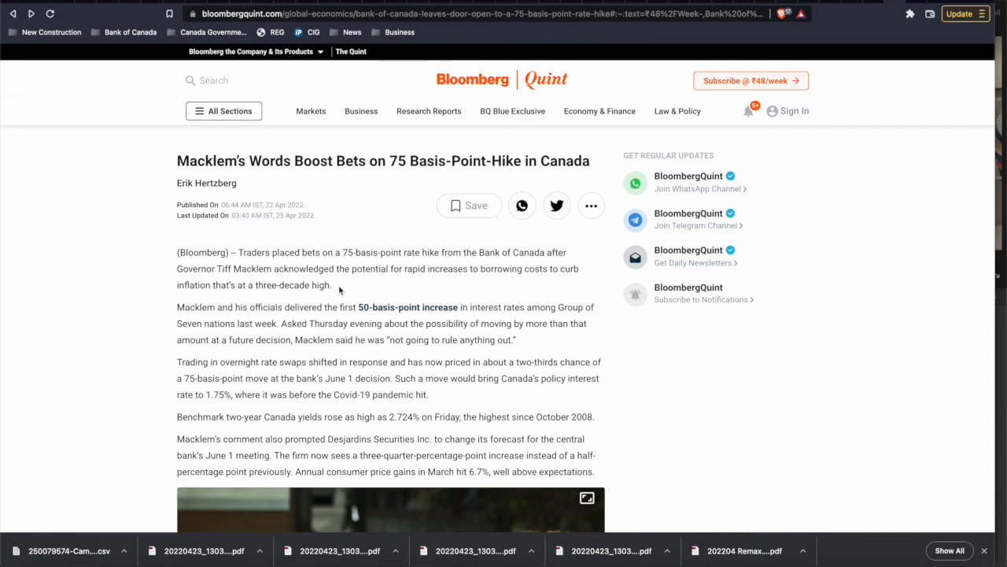
scroll("down", 3)
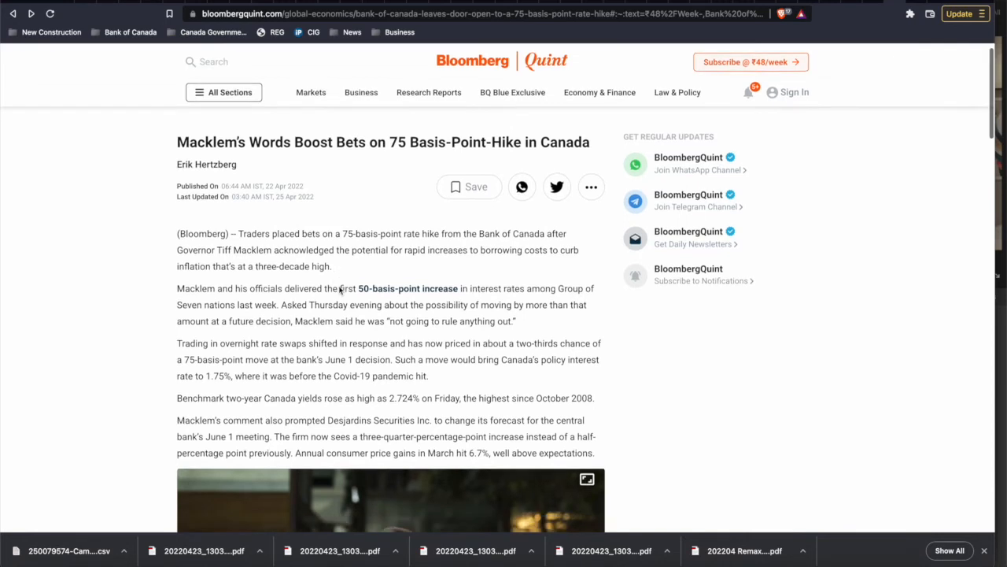
scroll("down", 3)
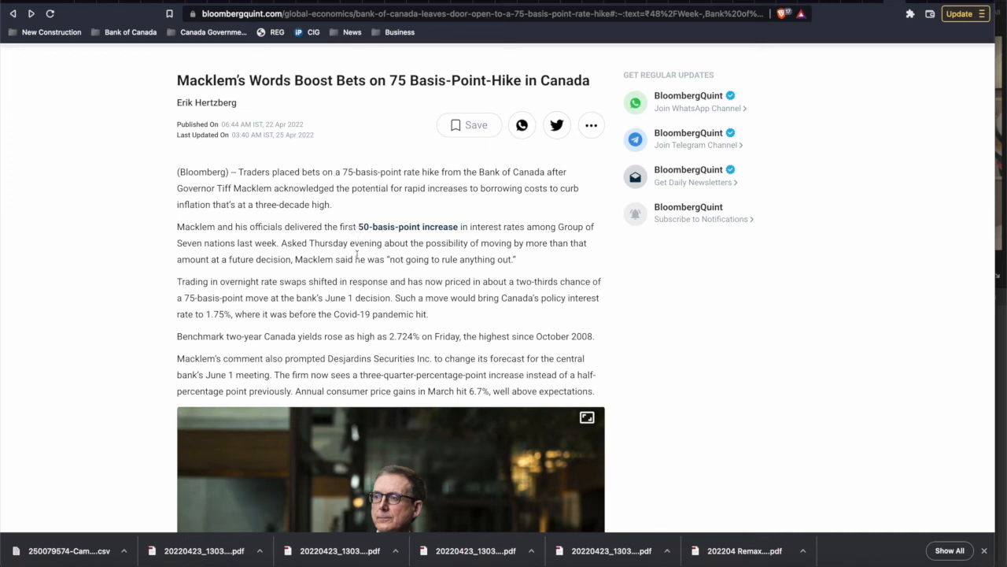
scroll("down", 3)
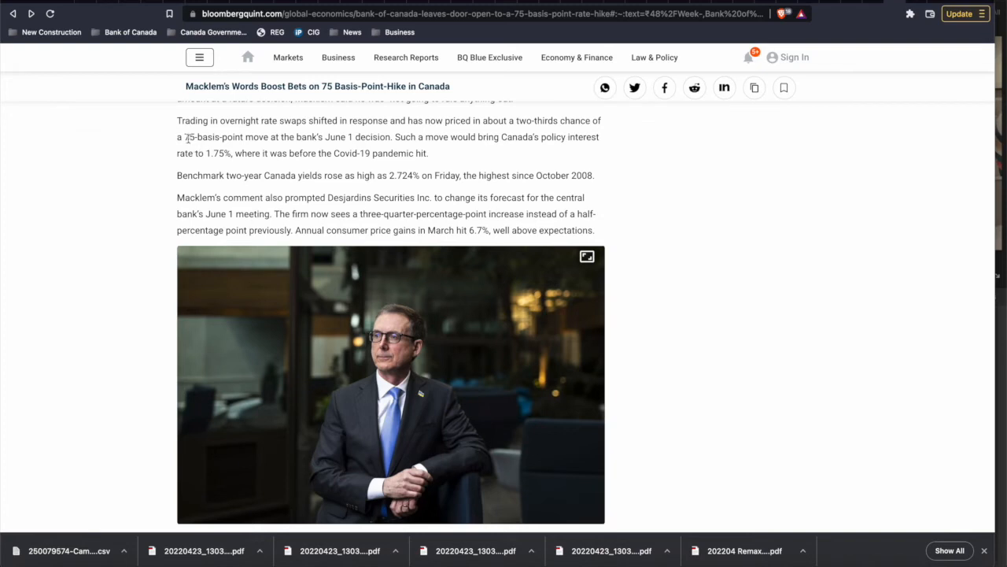
mouse_move(263, 164)
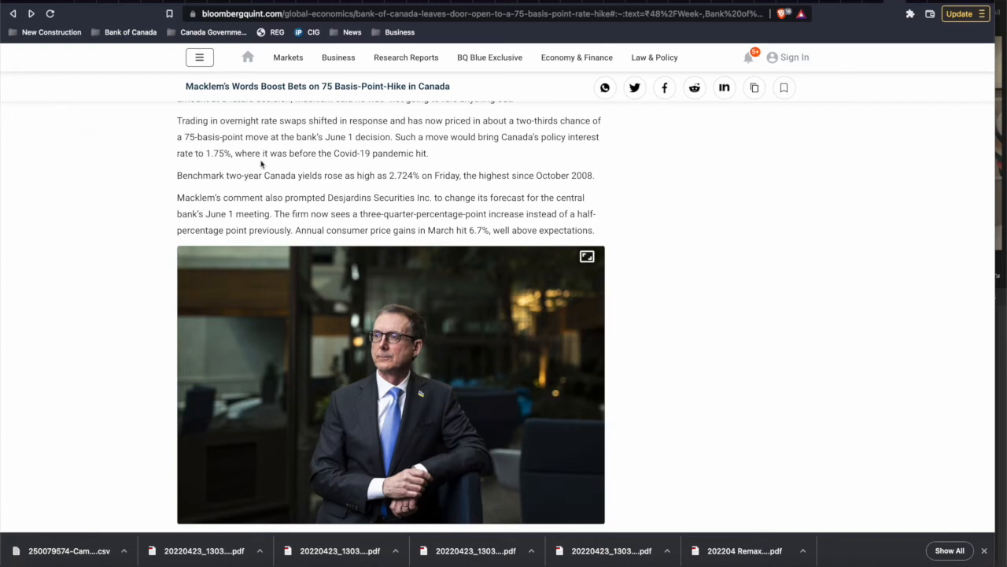
scroll("down", 3)
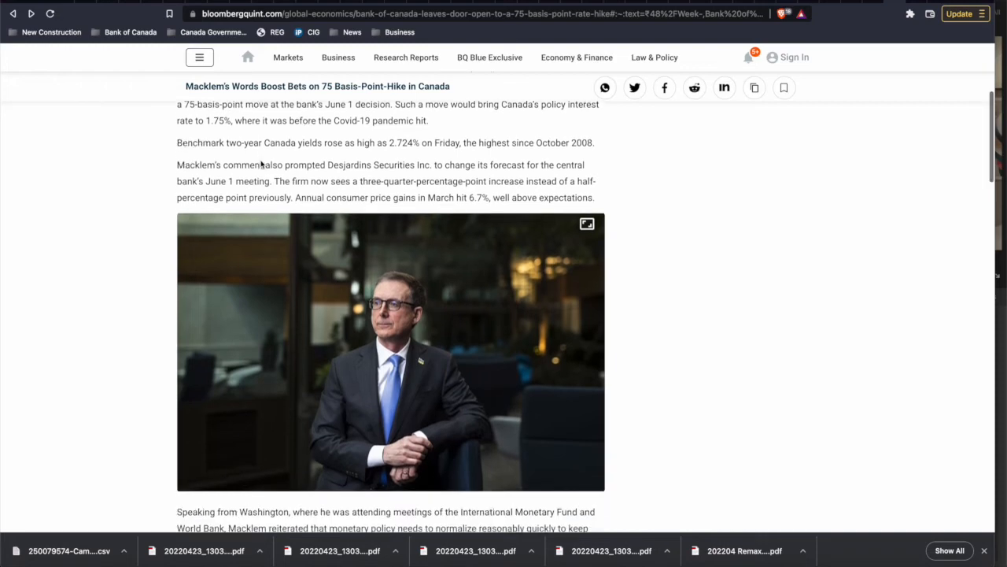
scroll("down", 3)
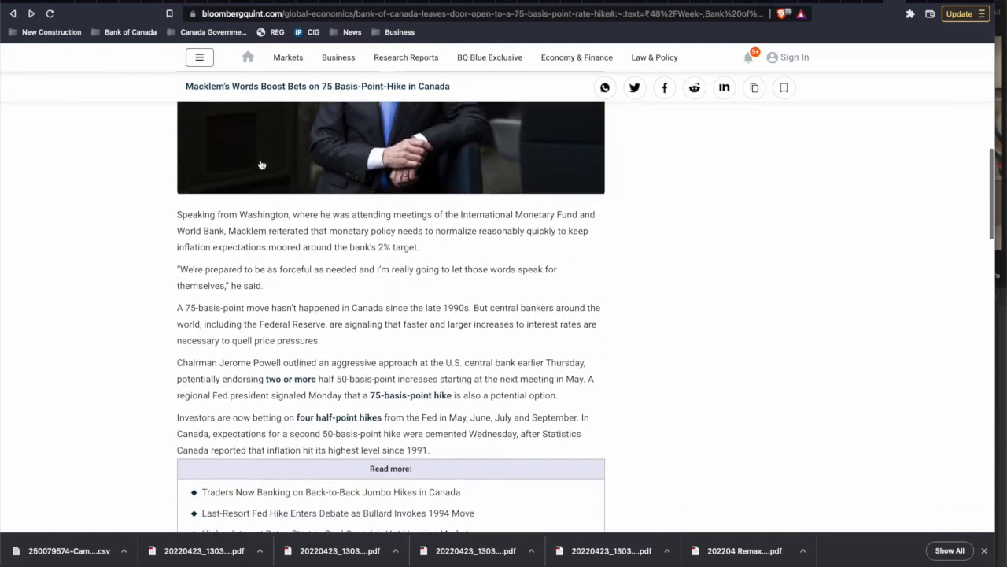
scroll("up", 3)
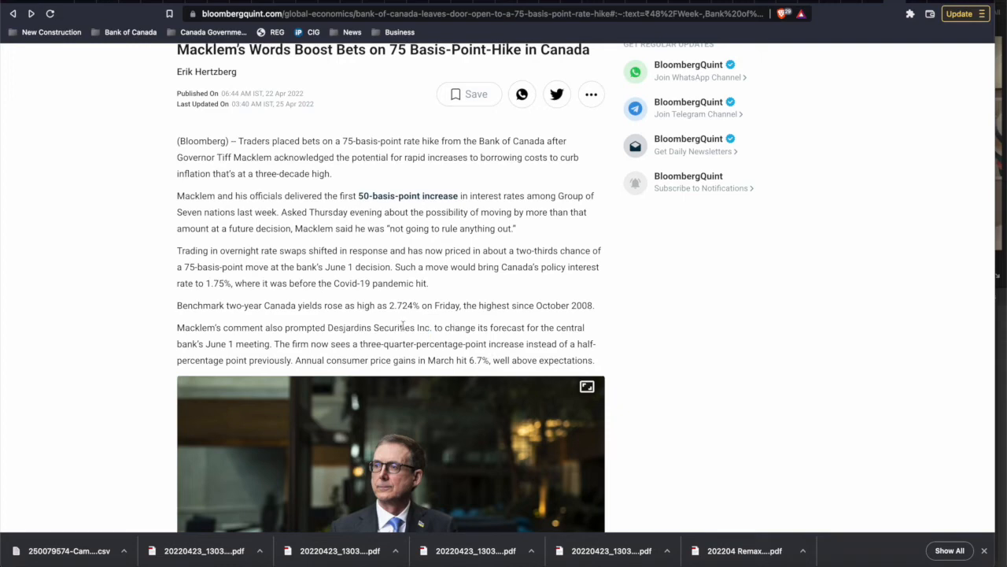
scroll("down", 3)
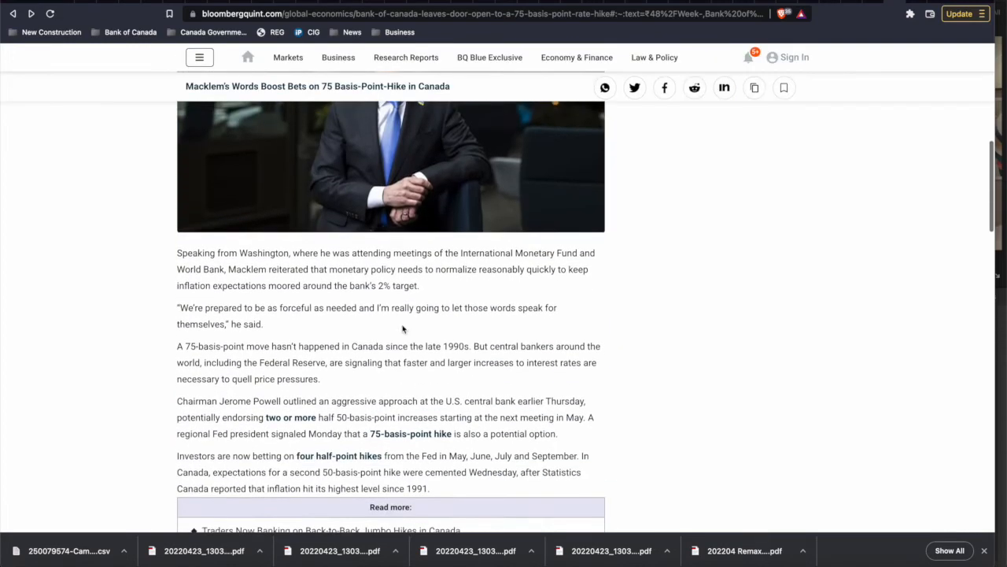
scroll("down", 3)
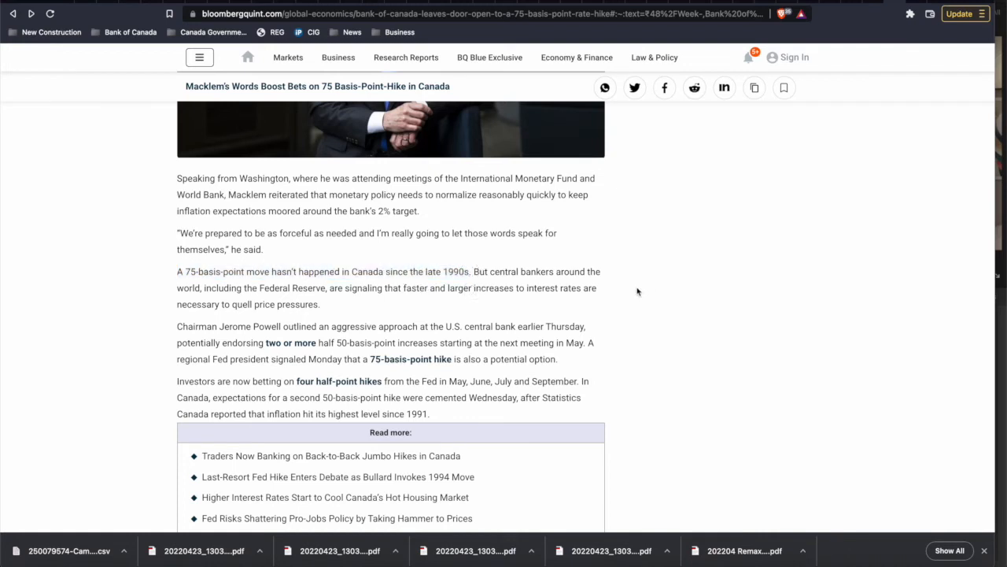
scroll("up", 3)
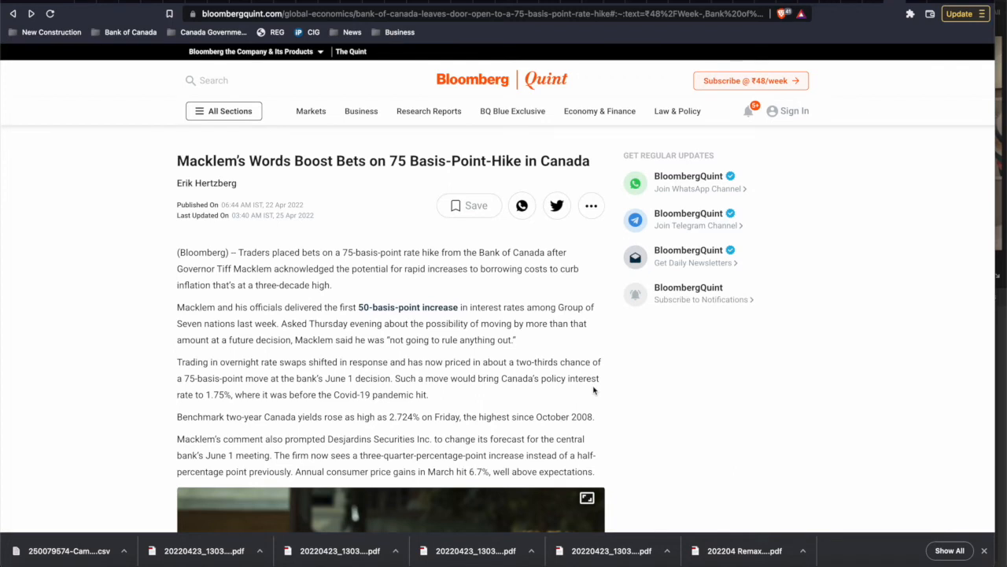
scroll("down", 3)
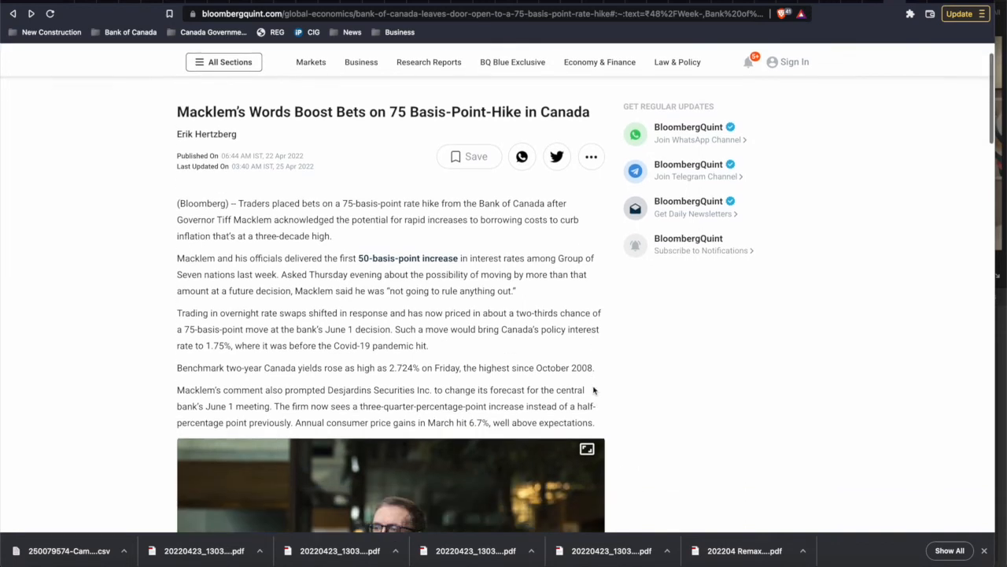
scroll("down", 3)
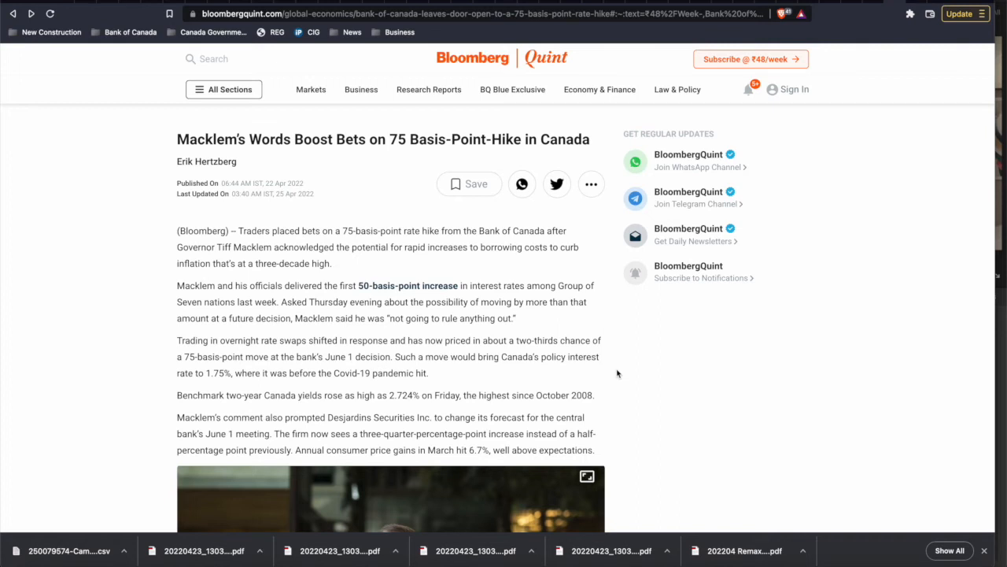
scroll("down", 3)
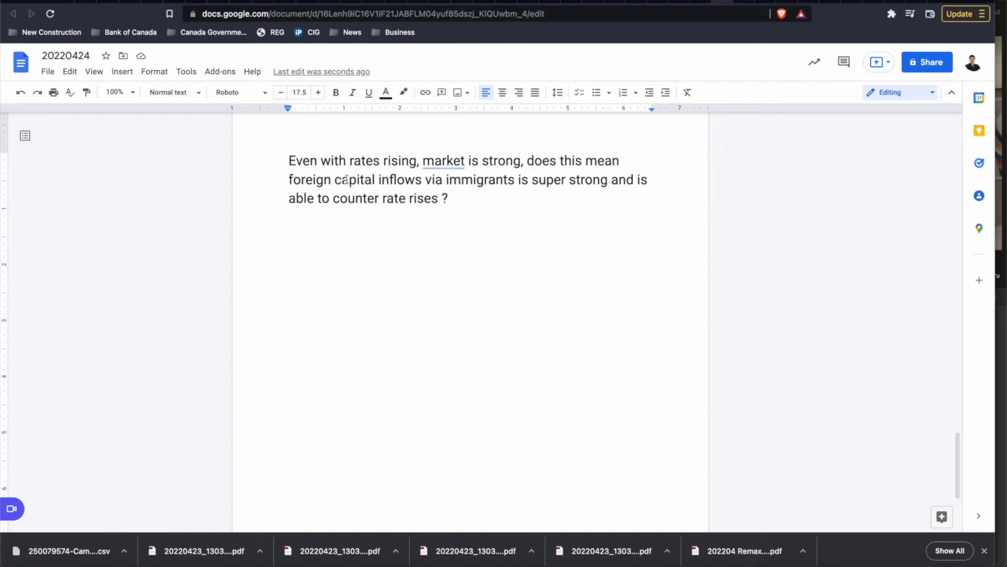
mouse_move(445, 185)
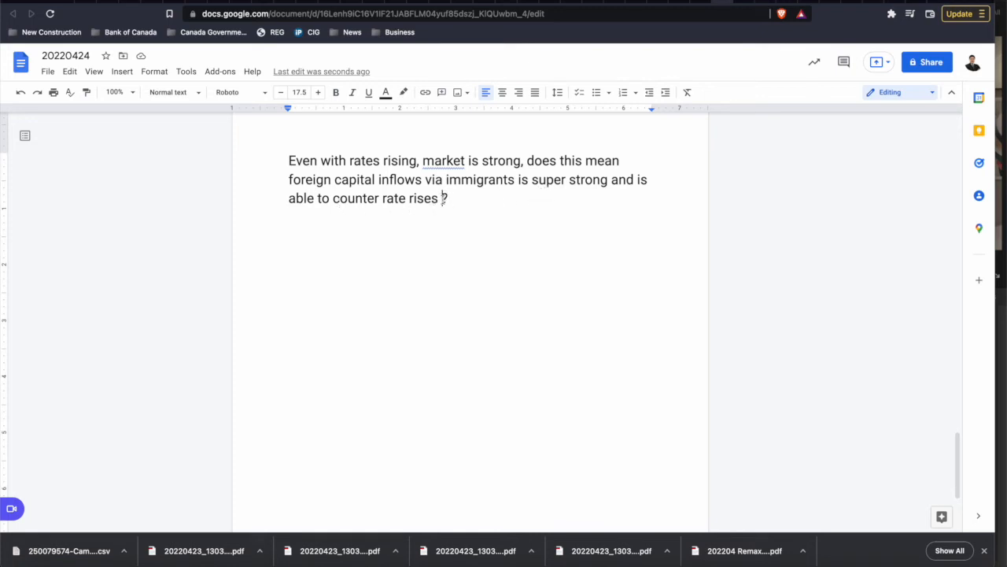
Step: In document 20220424, select the word 'immigrants' in the viewer question
key("enter")
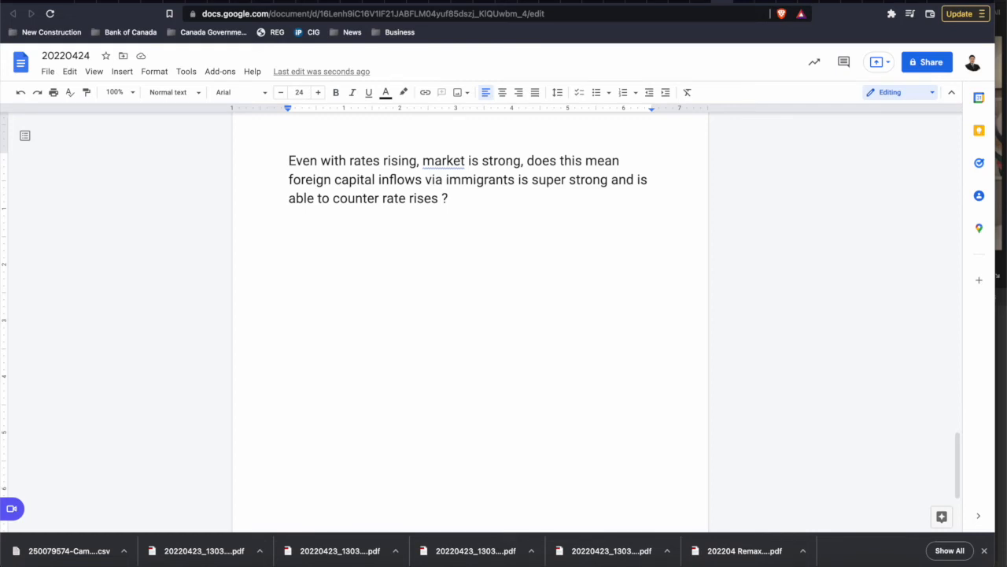
mouse_move(463, 298)
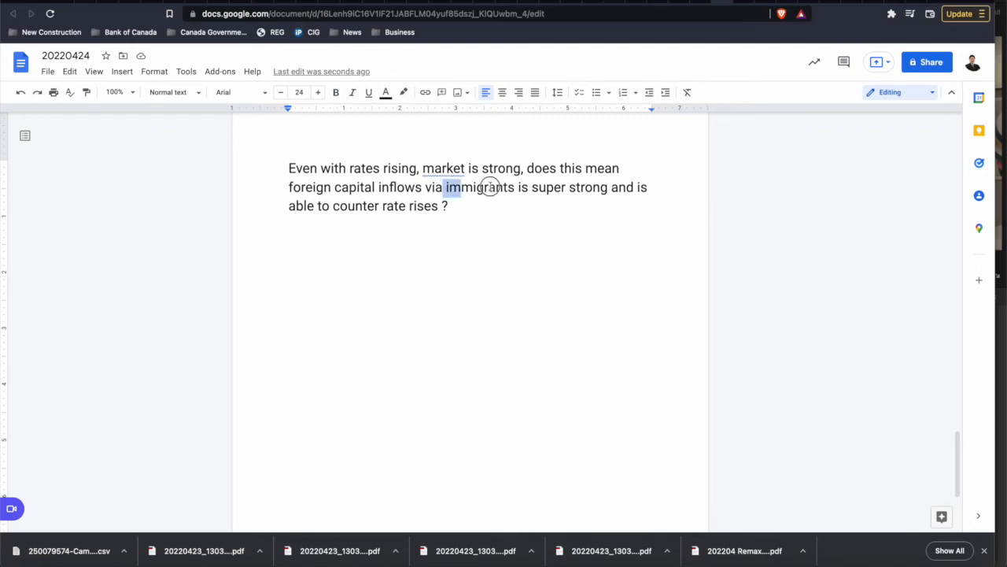
double_click(478, 187)
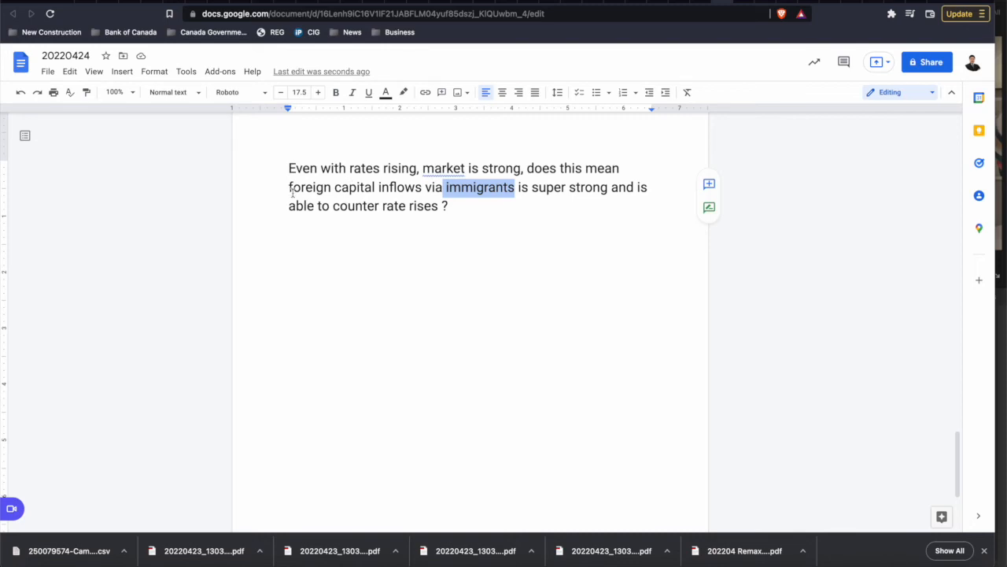
left_click(449, 206)
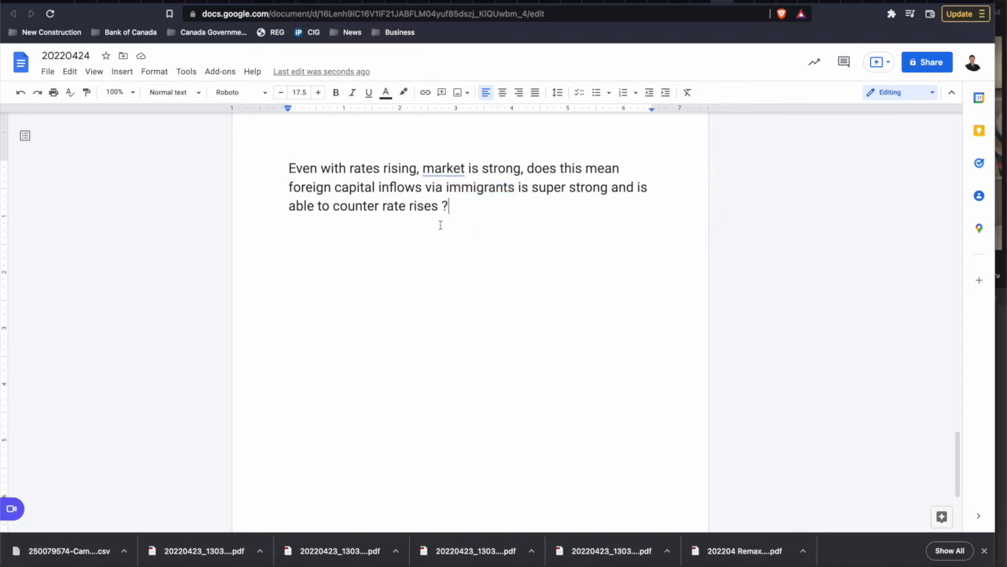
mouse_move(473, 277)
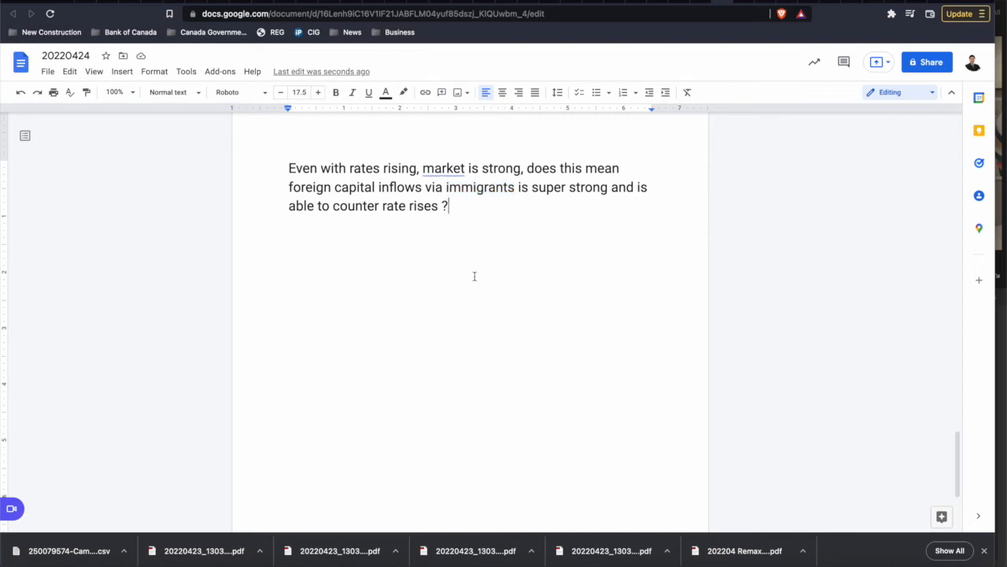
mouse_move(523, 270)
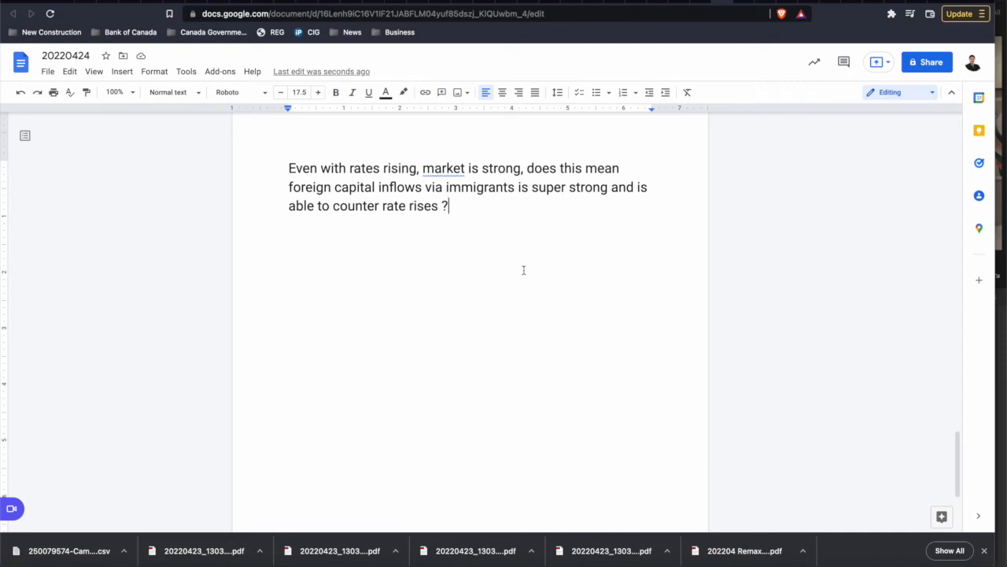
mouse_move(476, 239)
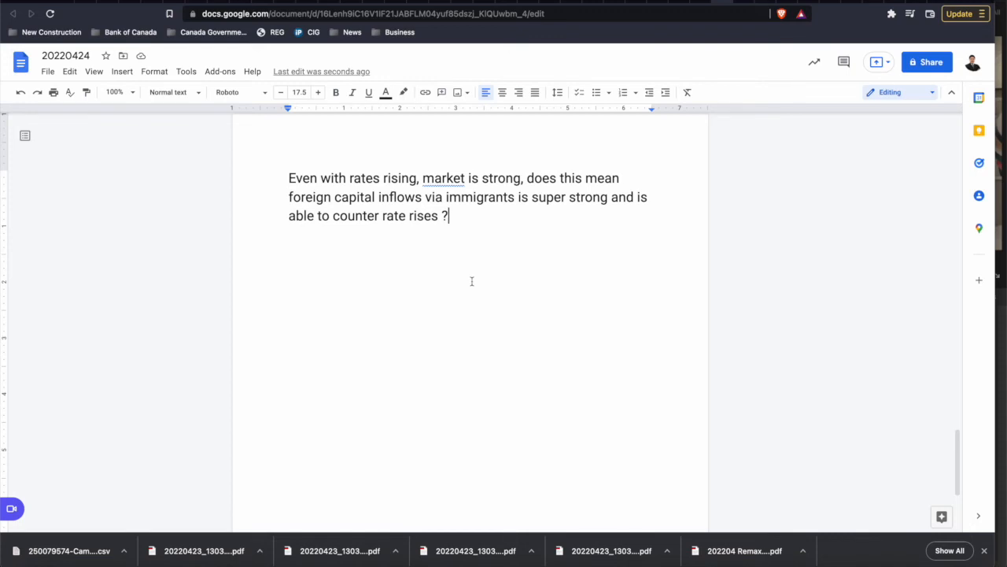
mouse_move(458, 264)
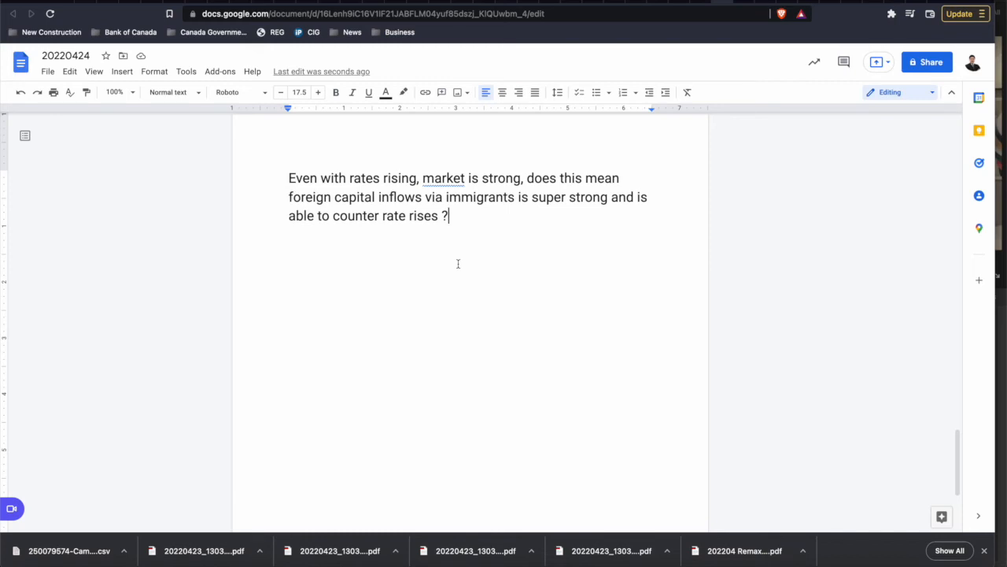
mouse_move(449, 247)
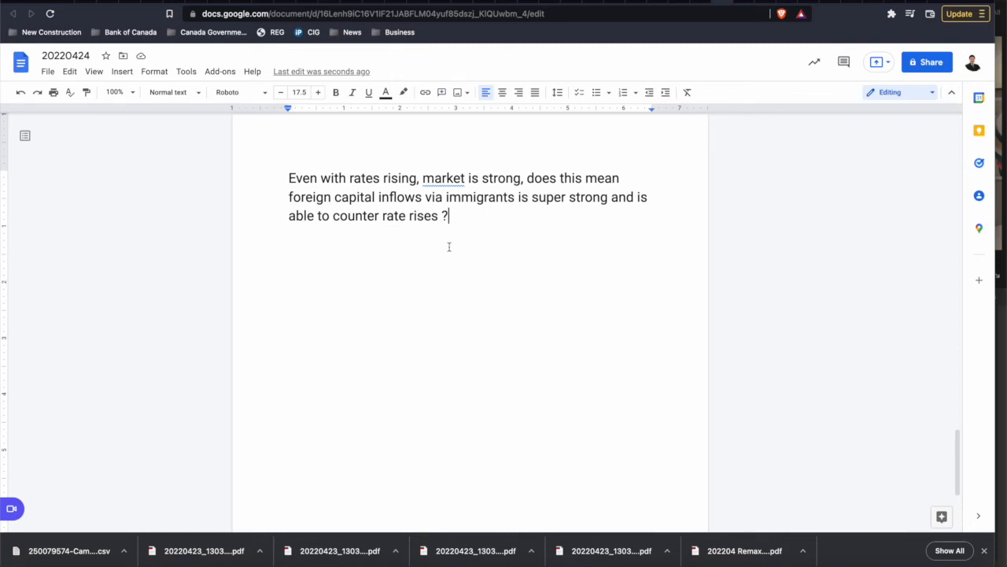
mouse_move(450, 241)
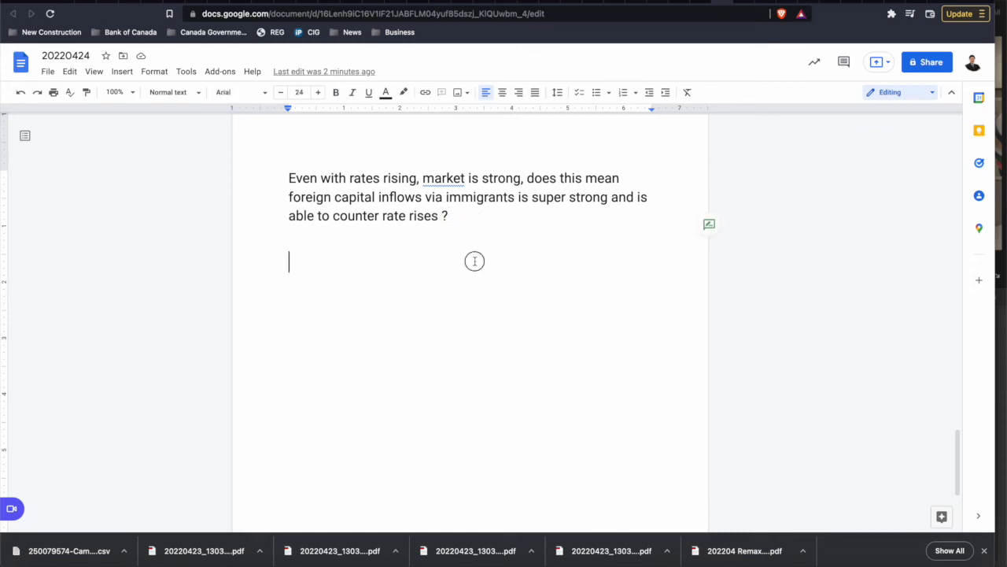
mouse_move(468, 285)
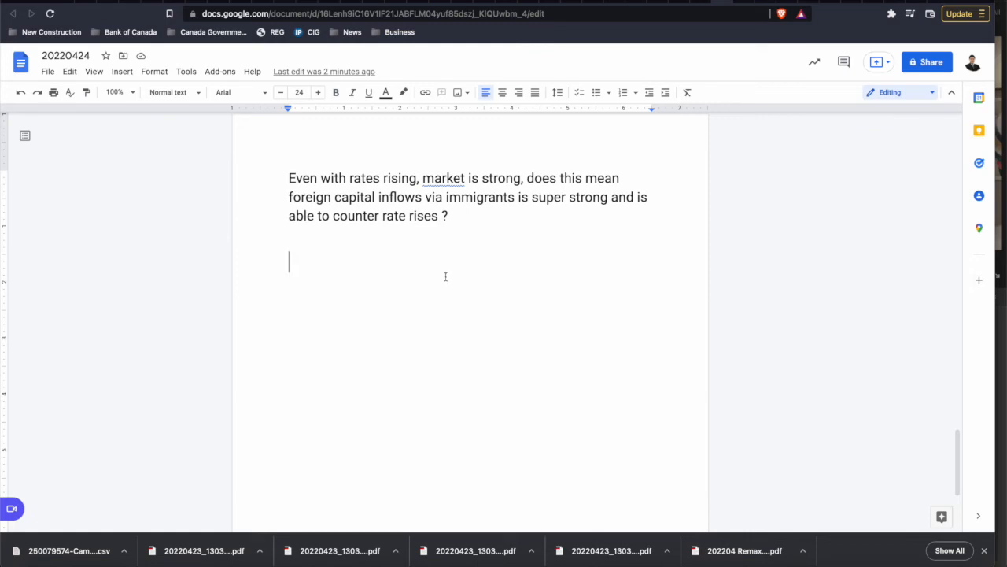
scroll("down", 3)
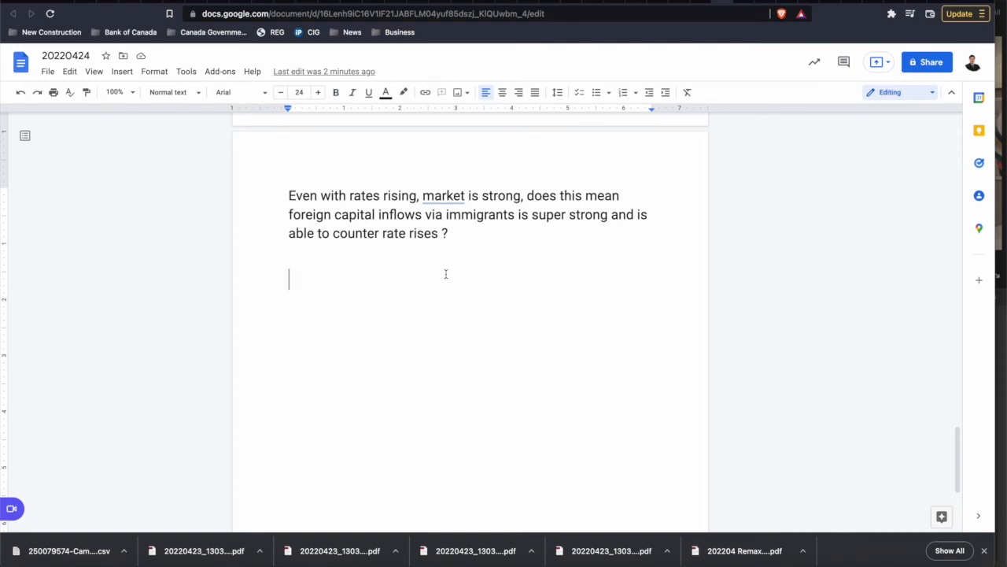
mouse_move(430, 226)
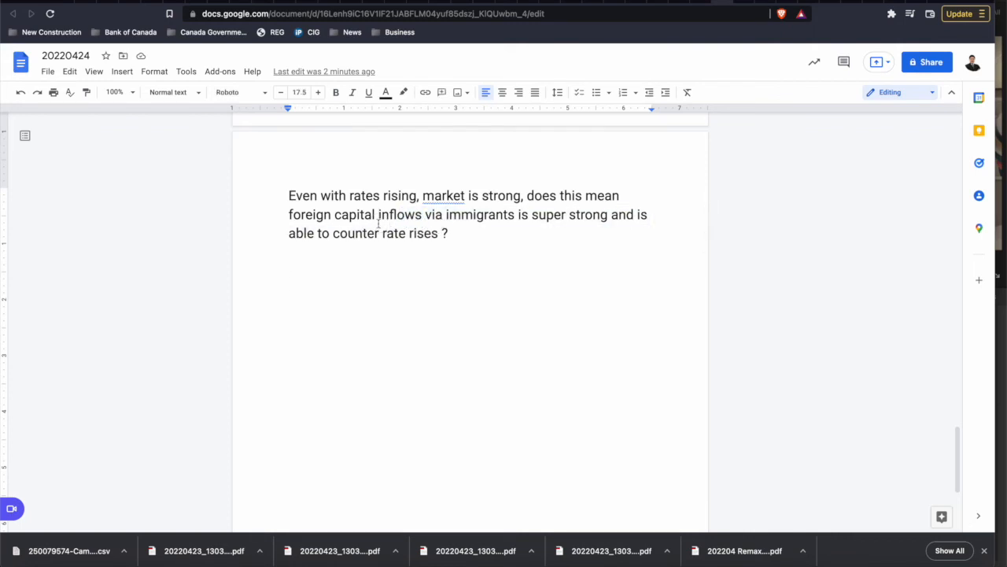
mouse_move(485, 238)
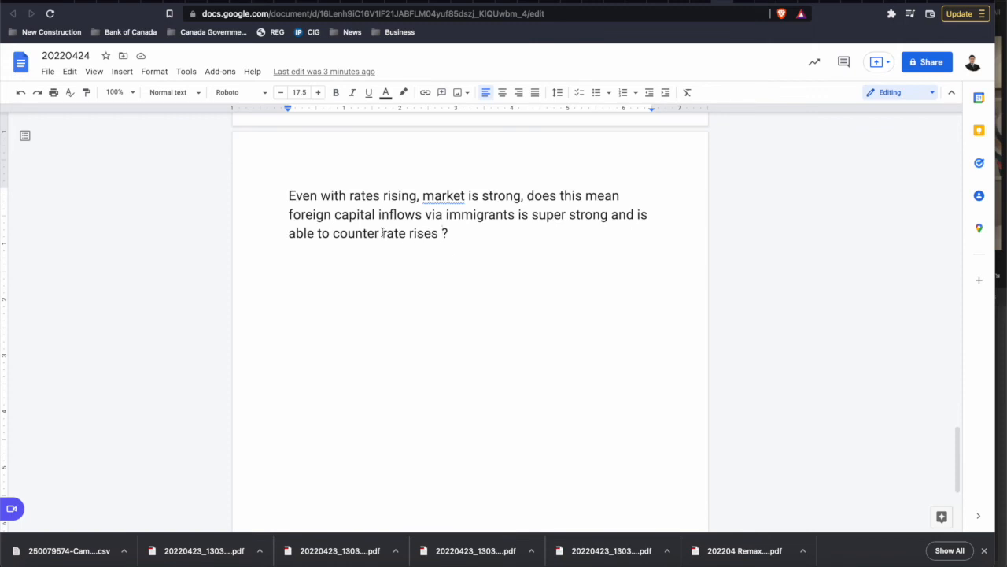
left_click(452, 233)
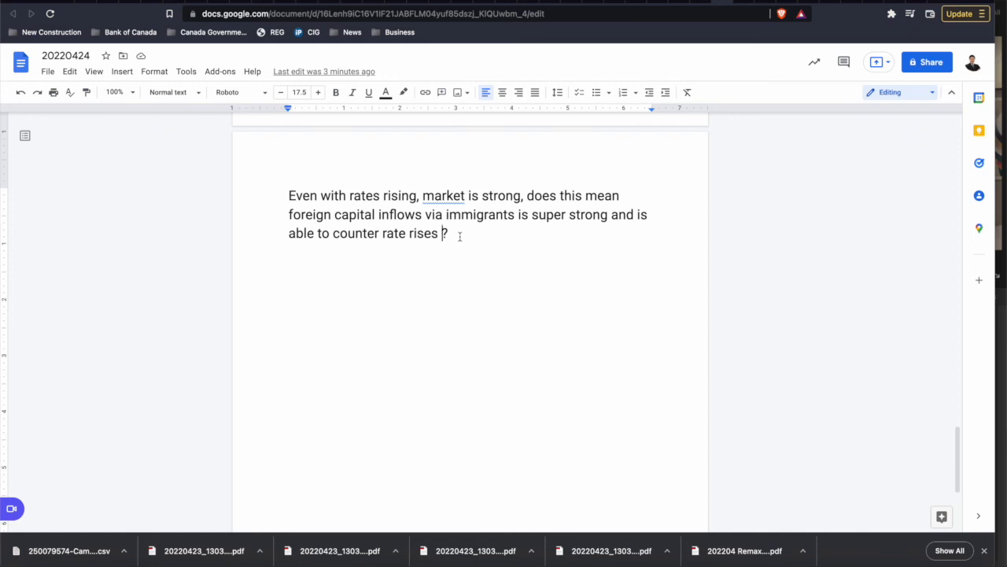
mouse_move(494, 278)
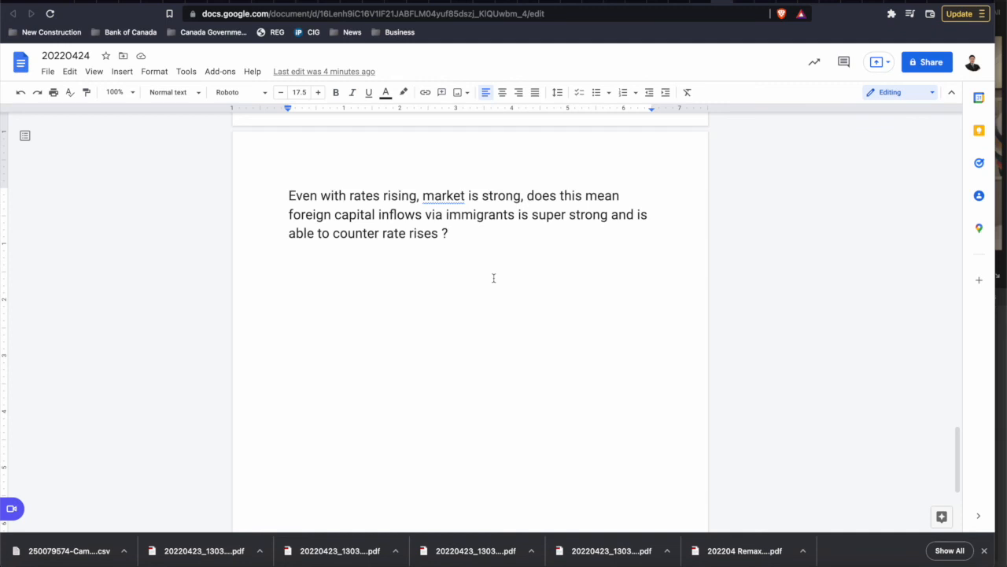
mouse_move(497, 232)
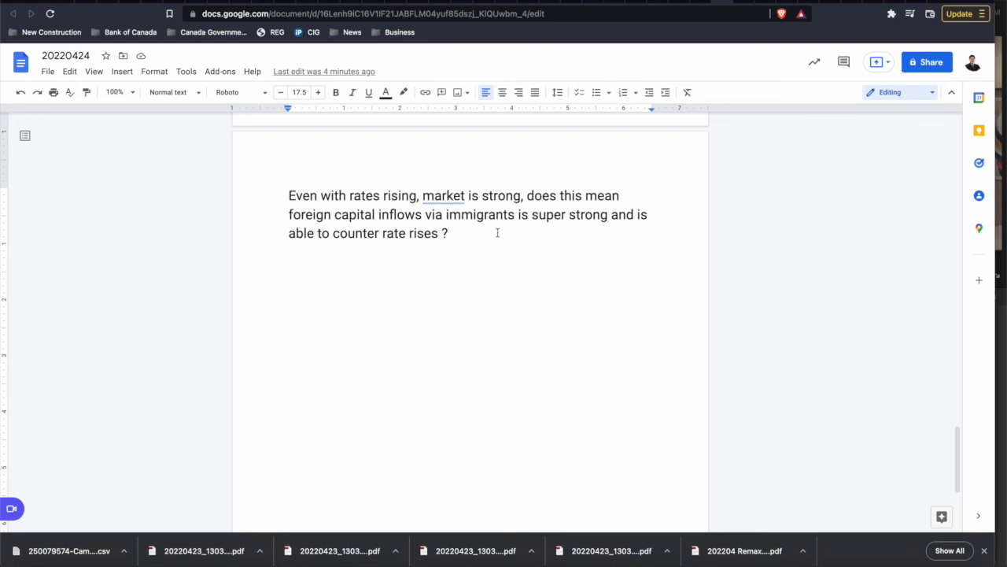
mouse_move(500, 289)
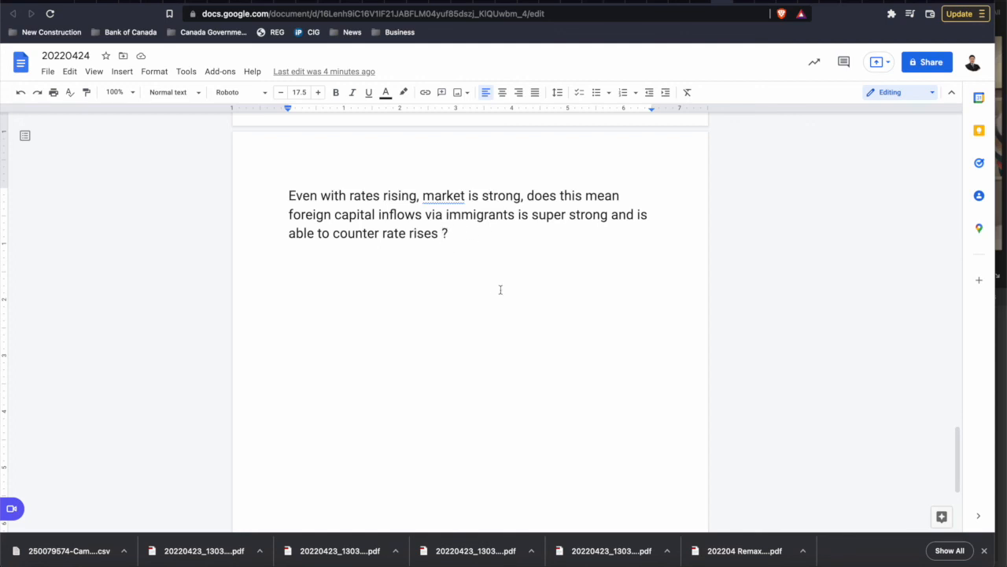